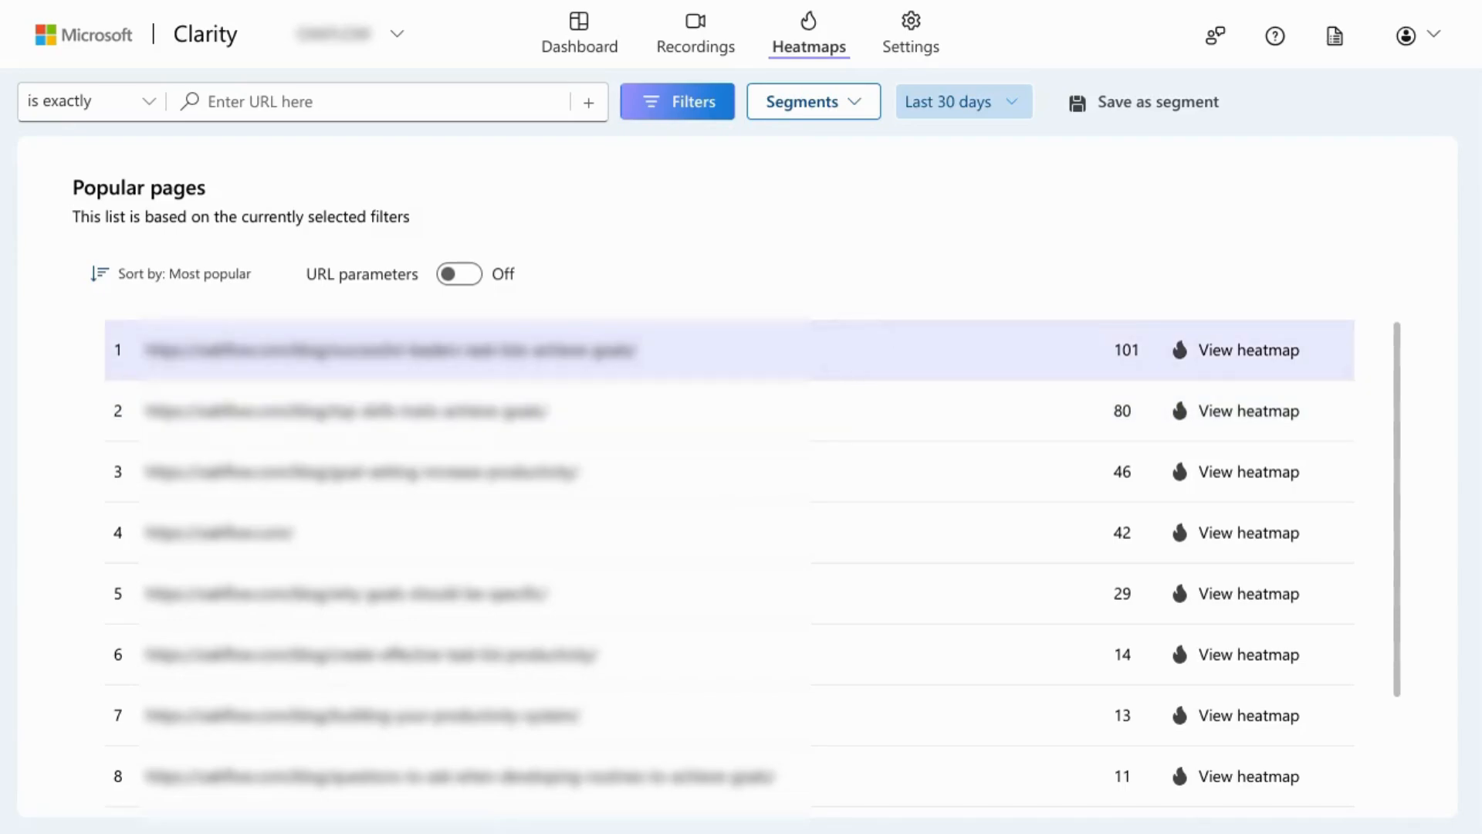
Open the click heatmap for the top-ranked blog page in Popular pages
left_click(1245, 350)
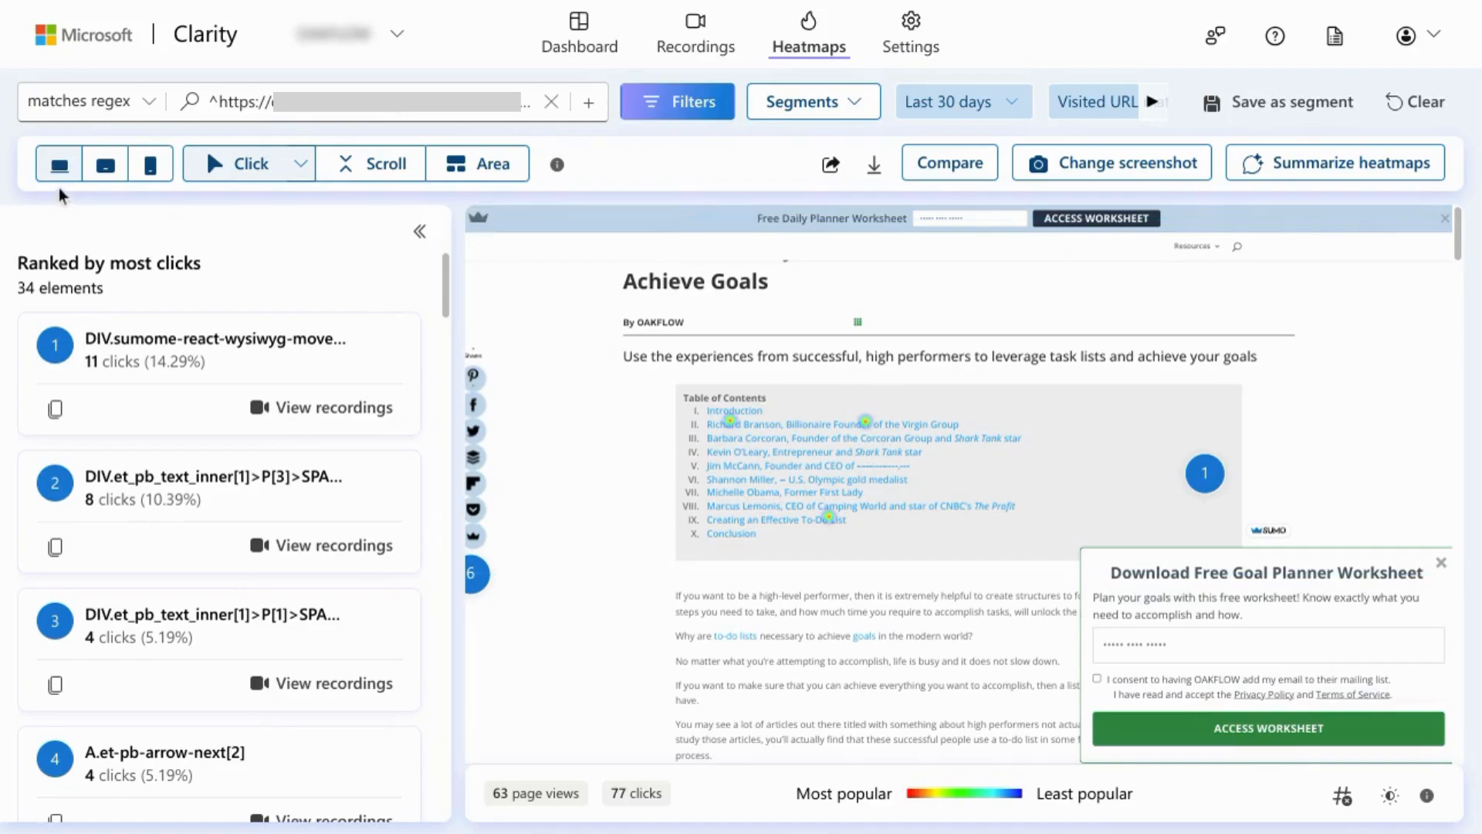
mouse_move(59, 164)
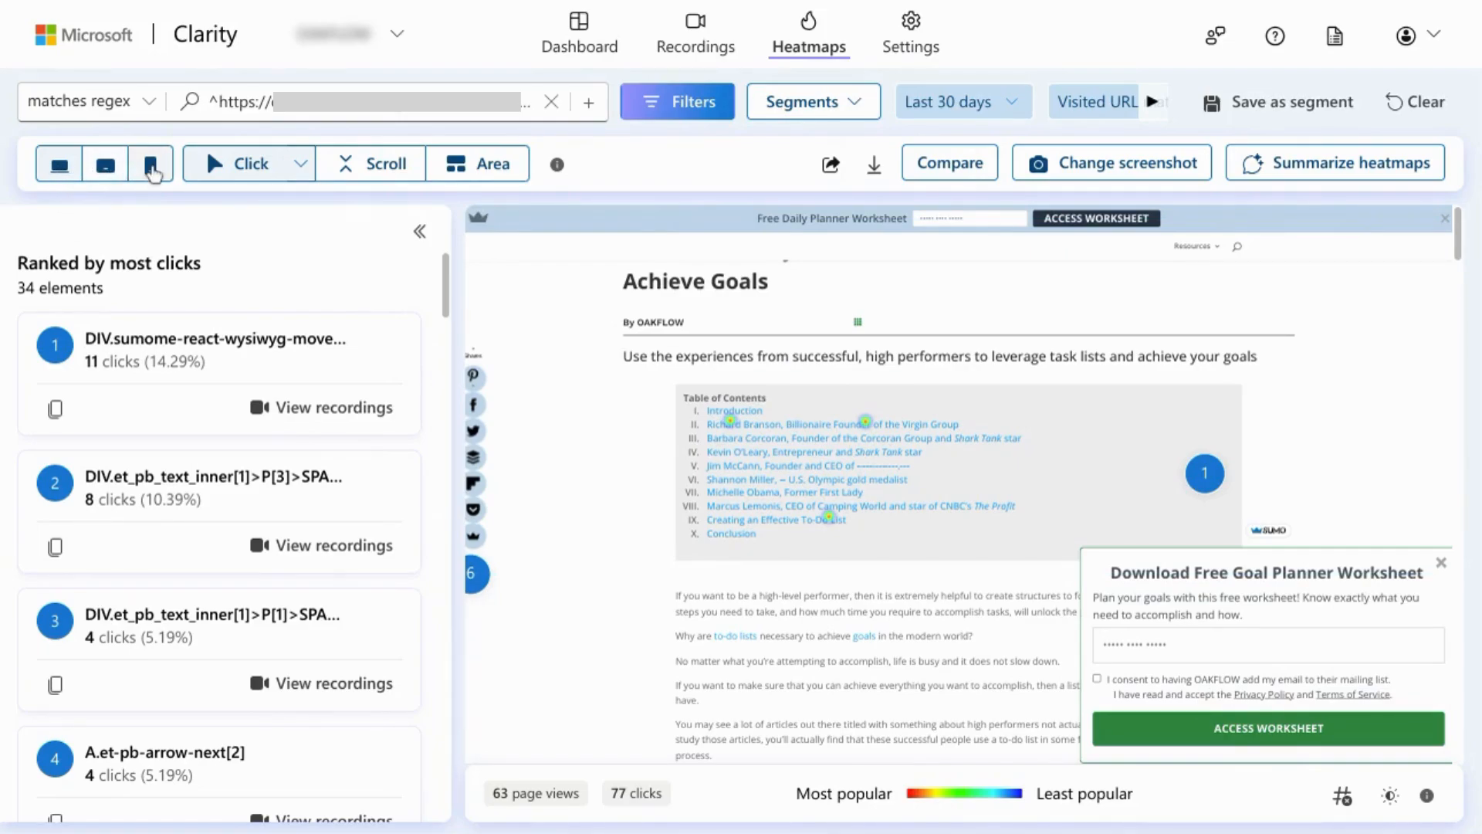
Switch the heatmap to mobile taps, showing 10 elements across 29 page views
left_click(150, 164)
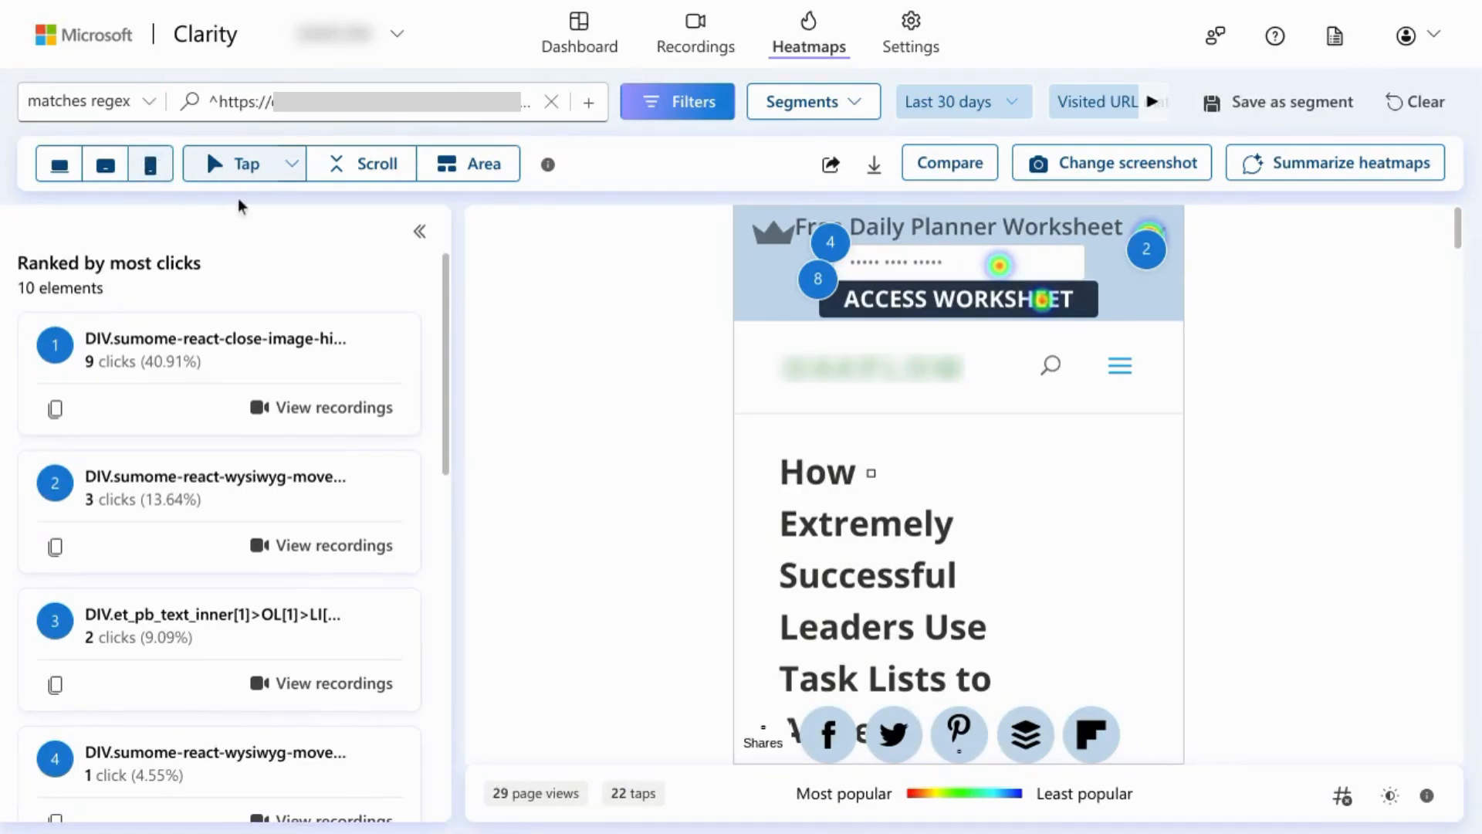
mouse_move(244, 164)
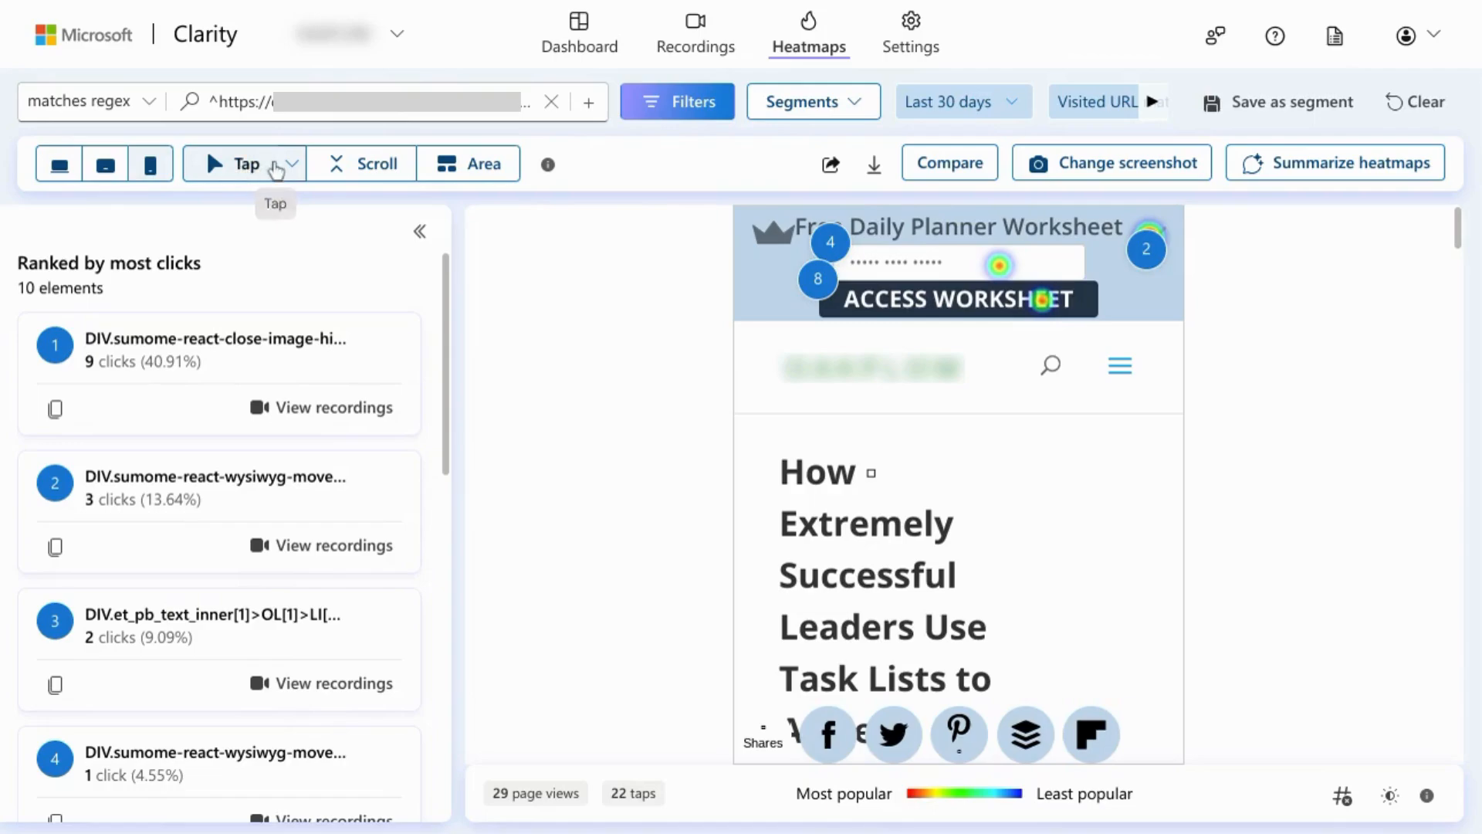
mouse_move(462, 178)
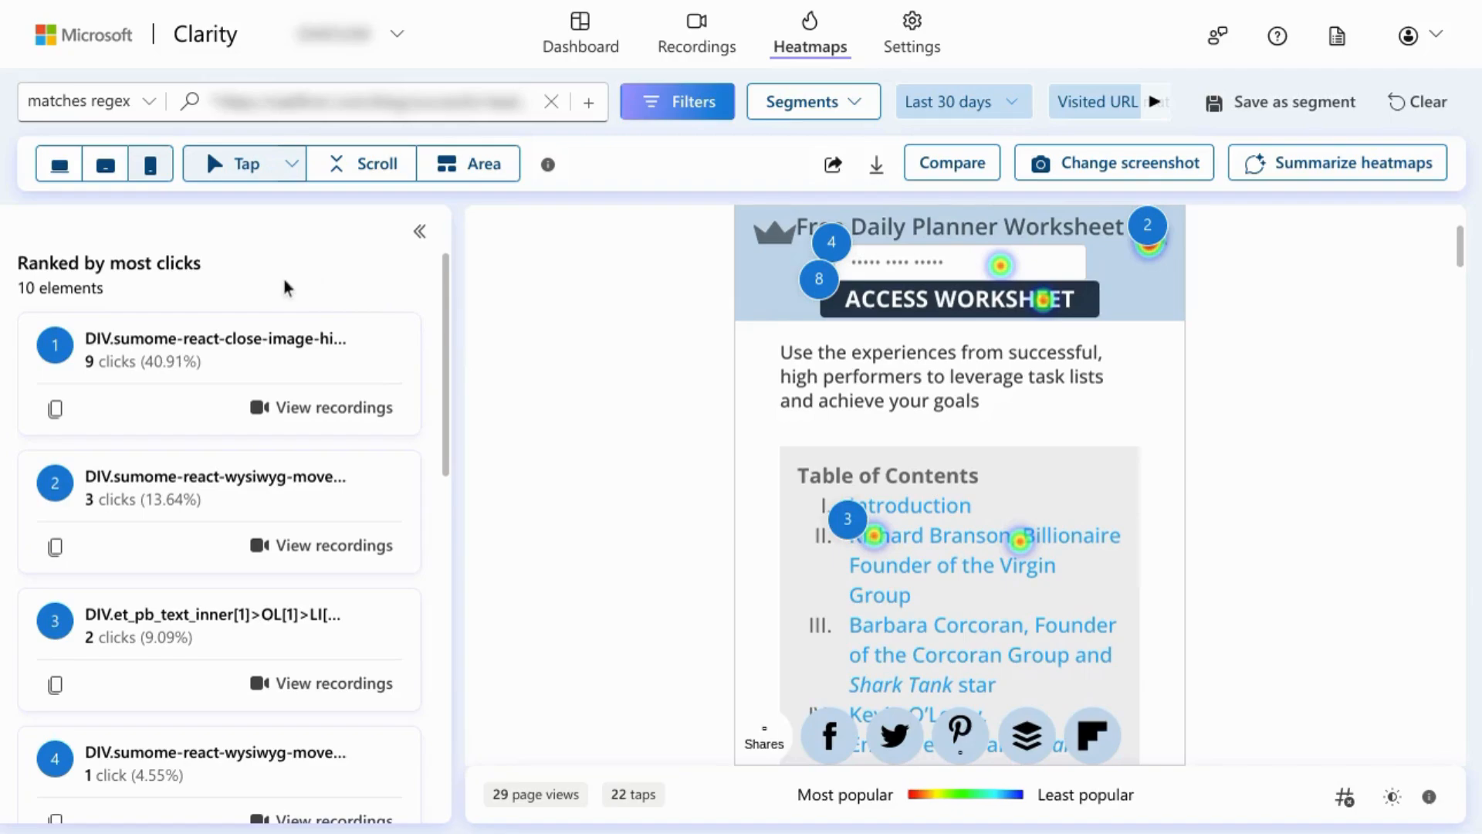
mouse_move(293, 252)
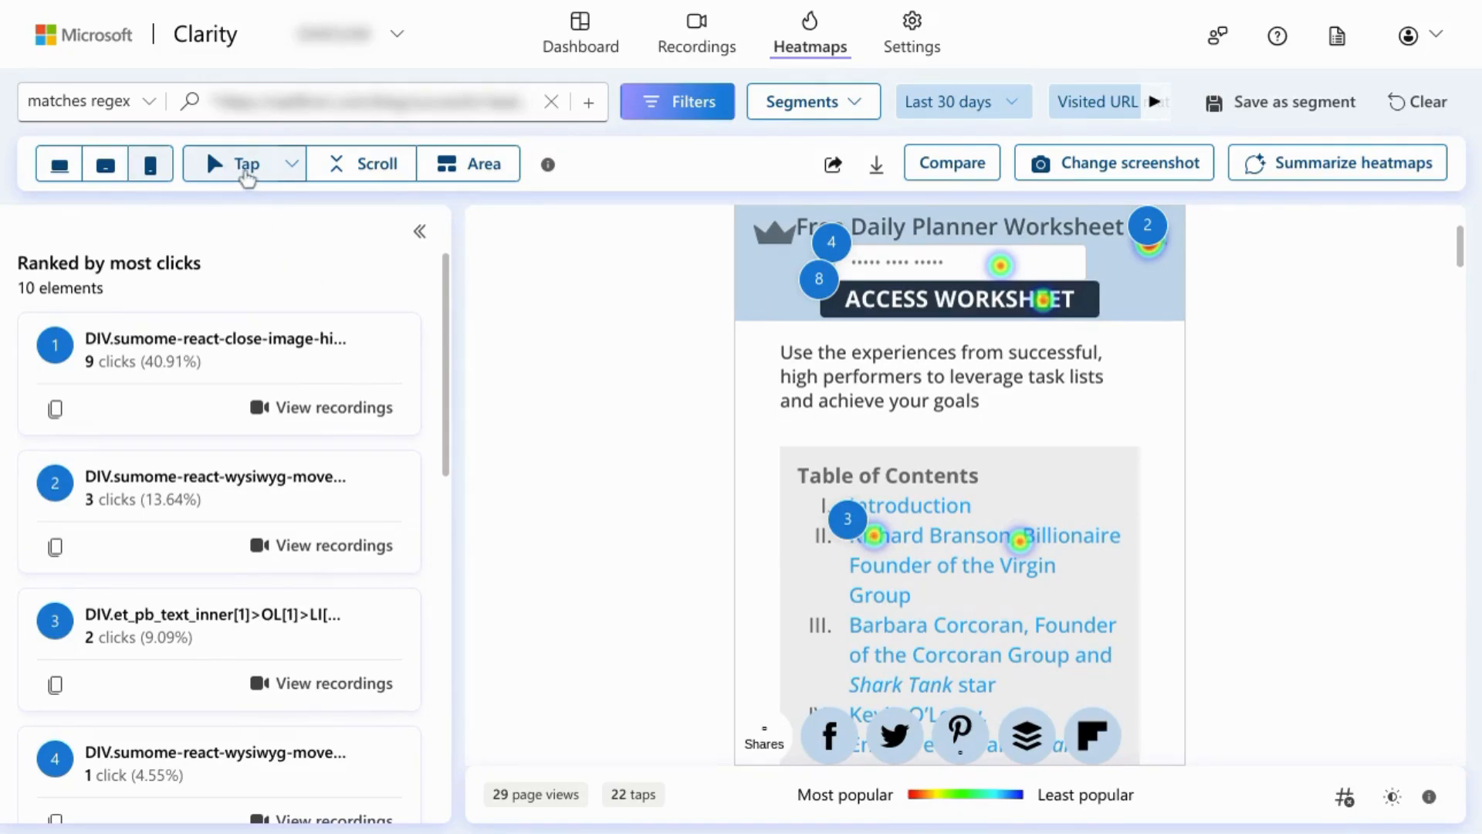
mouse_move(244, 163)
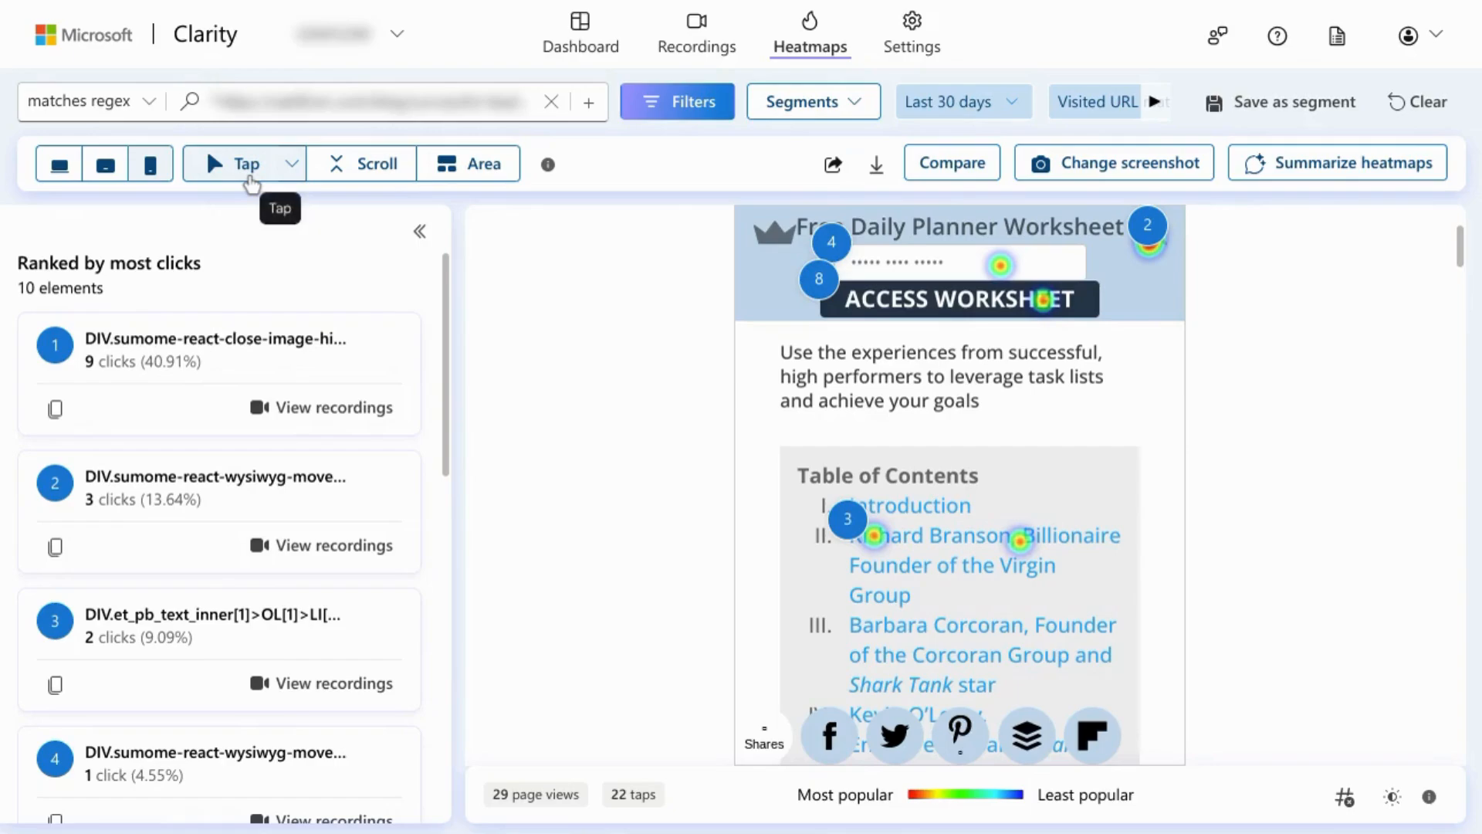
mouse_move(227, 175)
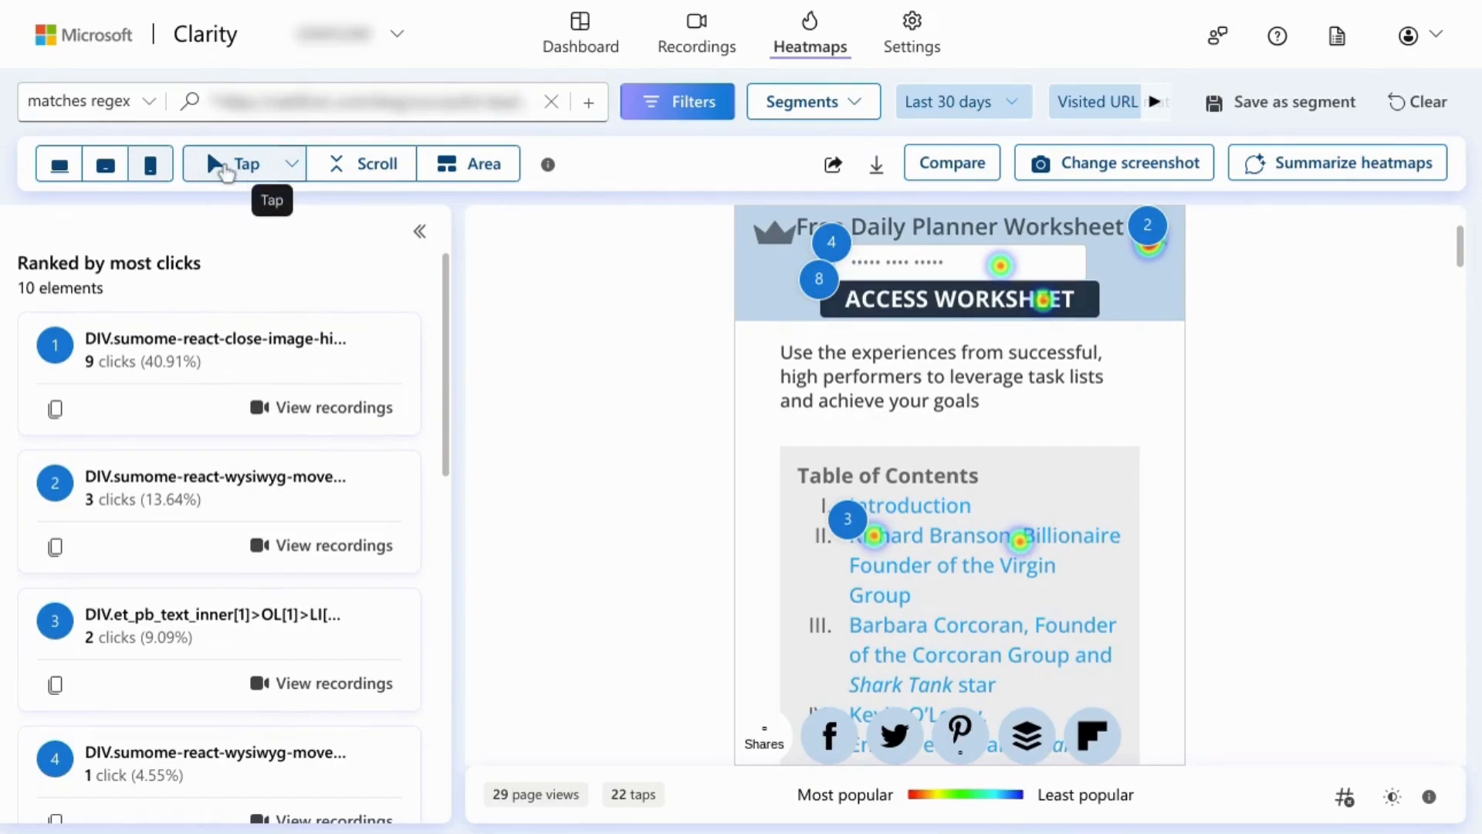
mouse_move(304, 177)
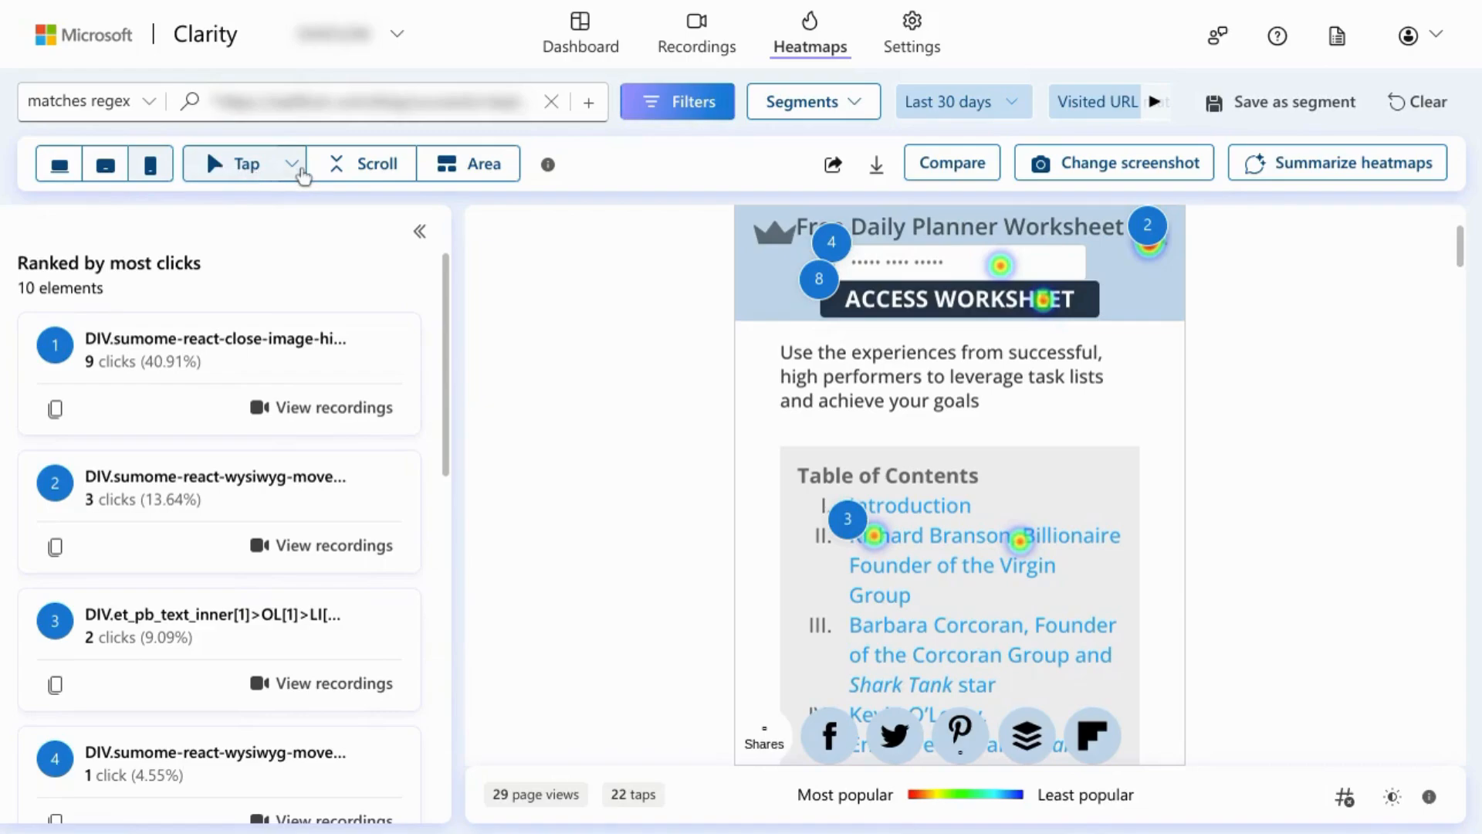
left_click(294, 164)
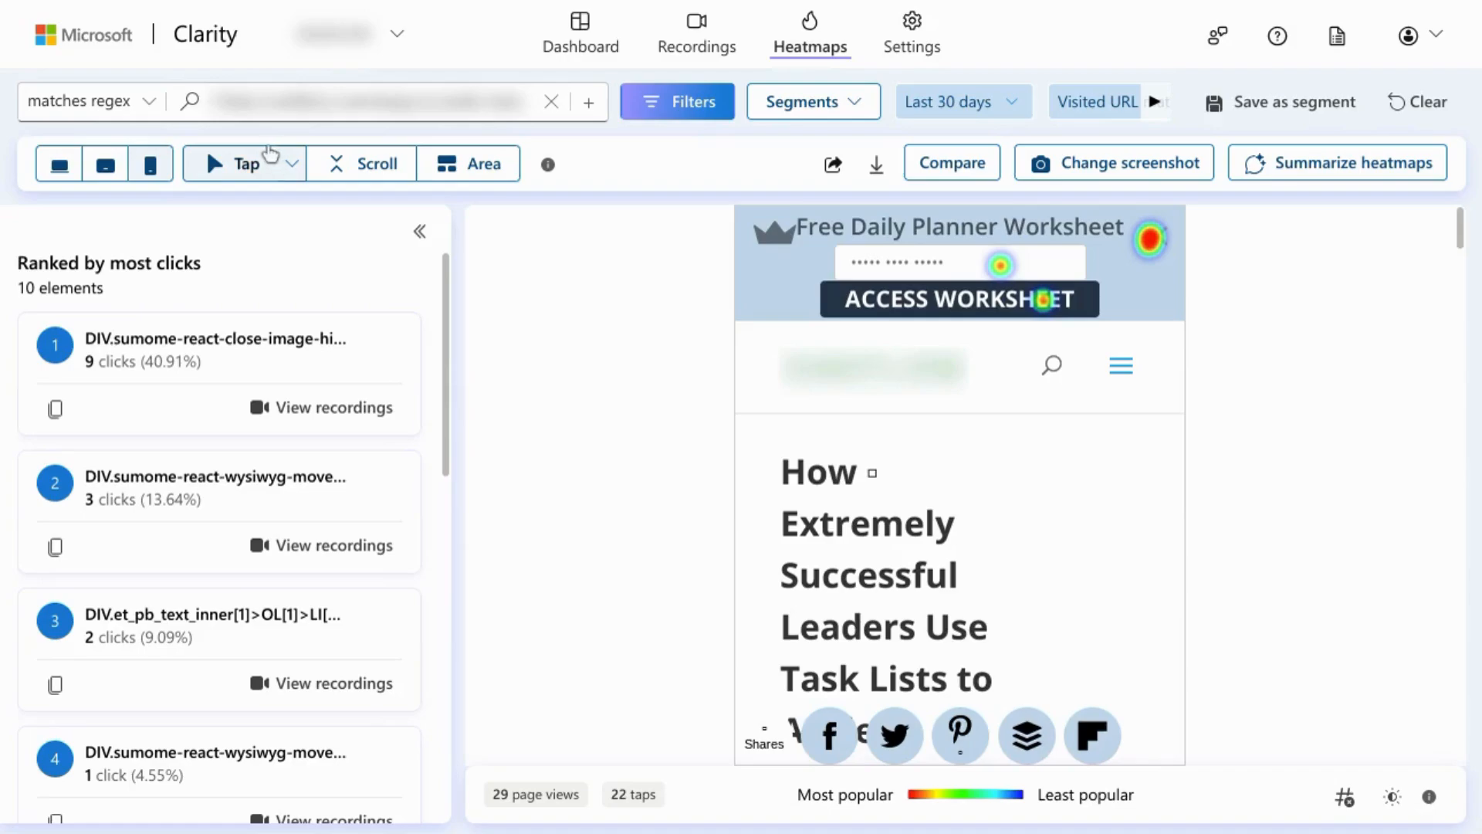
Filter the mobile Tap heatmap to Last taps, ranking 8 elements across 16 taps
left_click(296, 164)
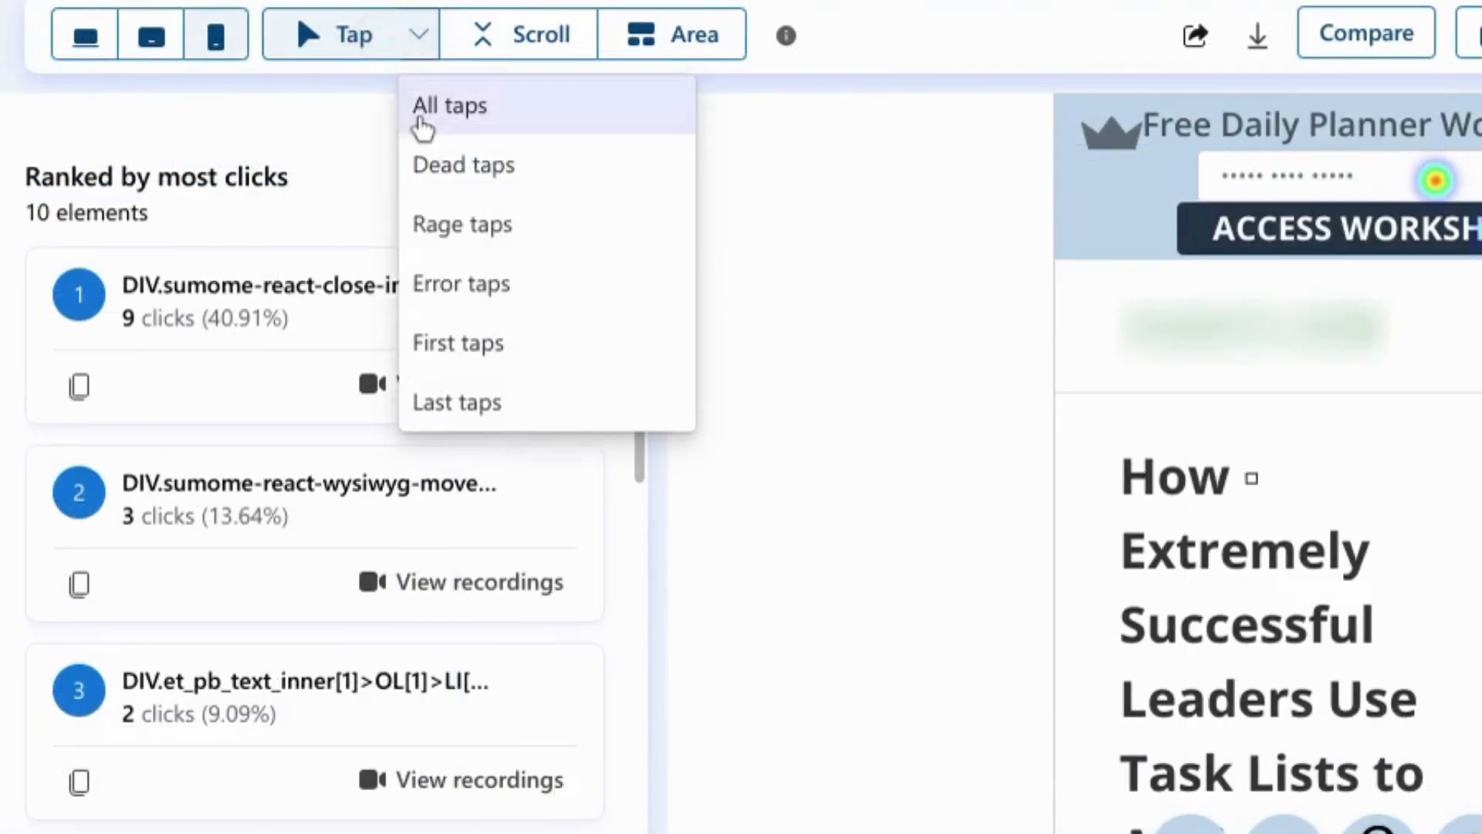
mouse_move(460, 283)
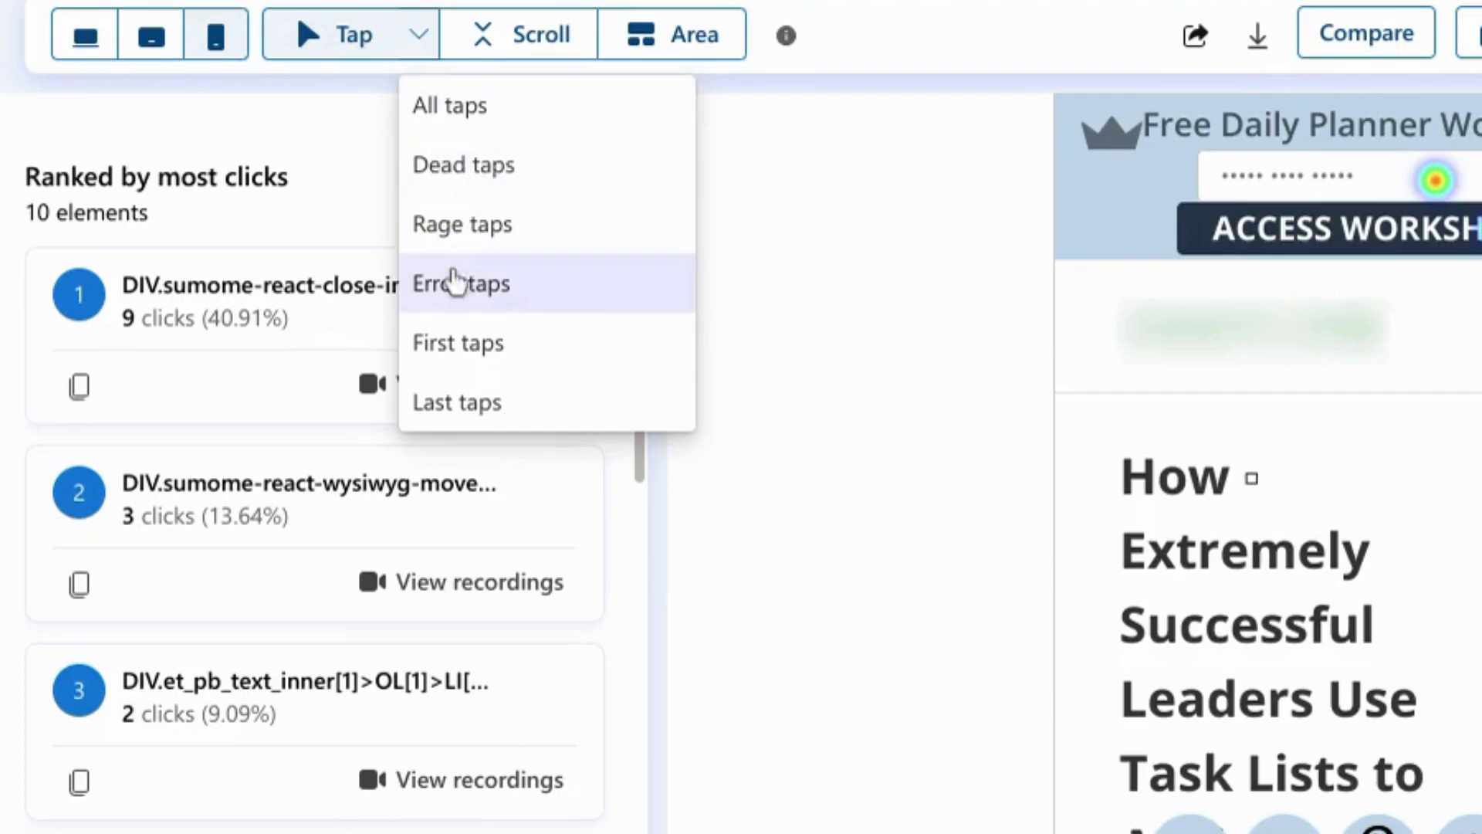
mouse_move(477, 254)
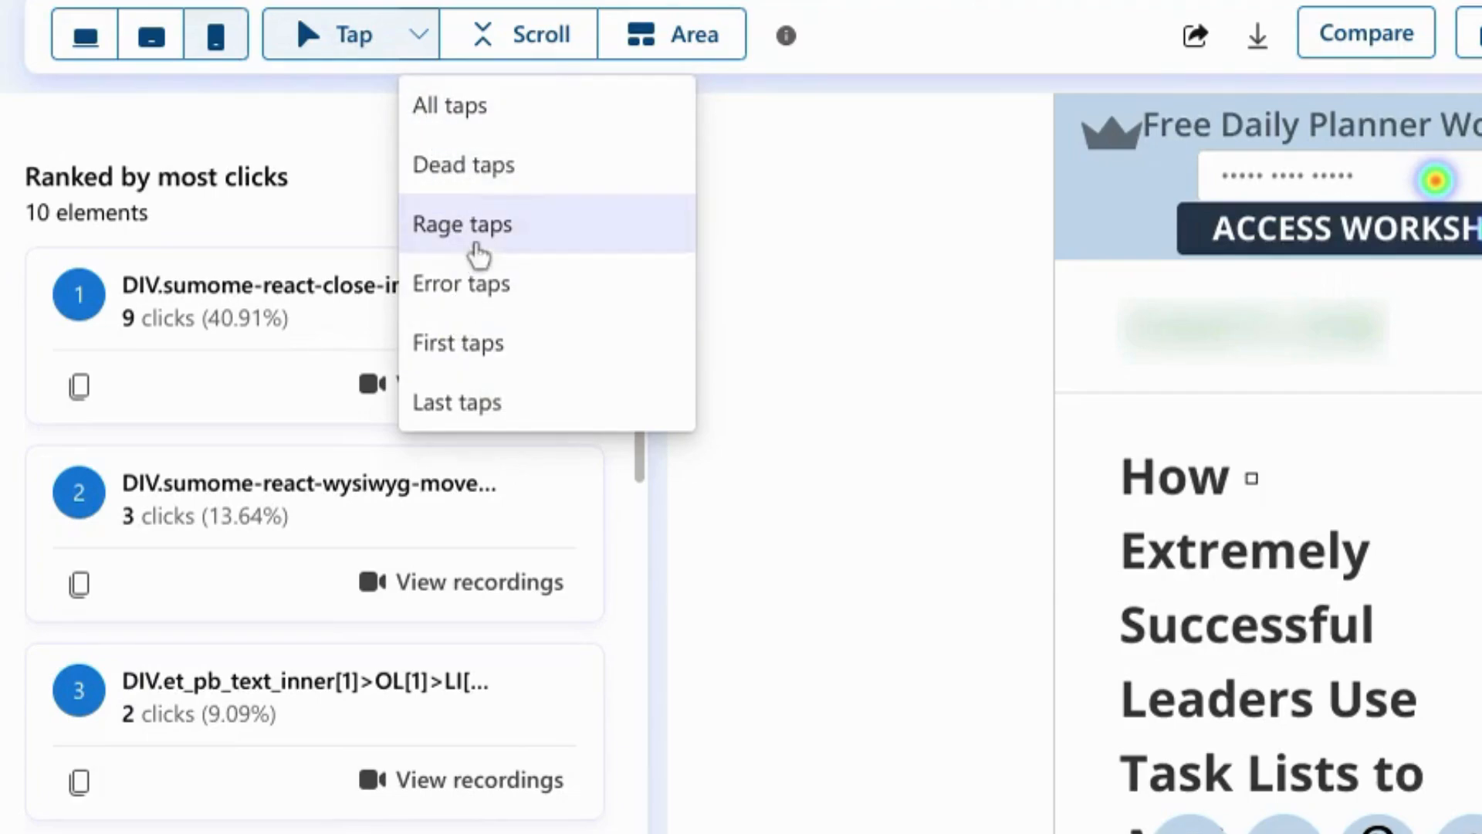
mouse_move(515, 184)
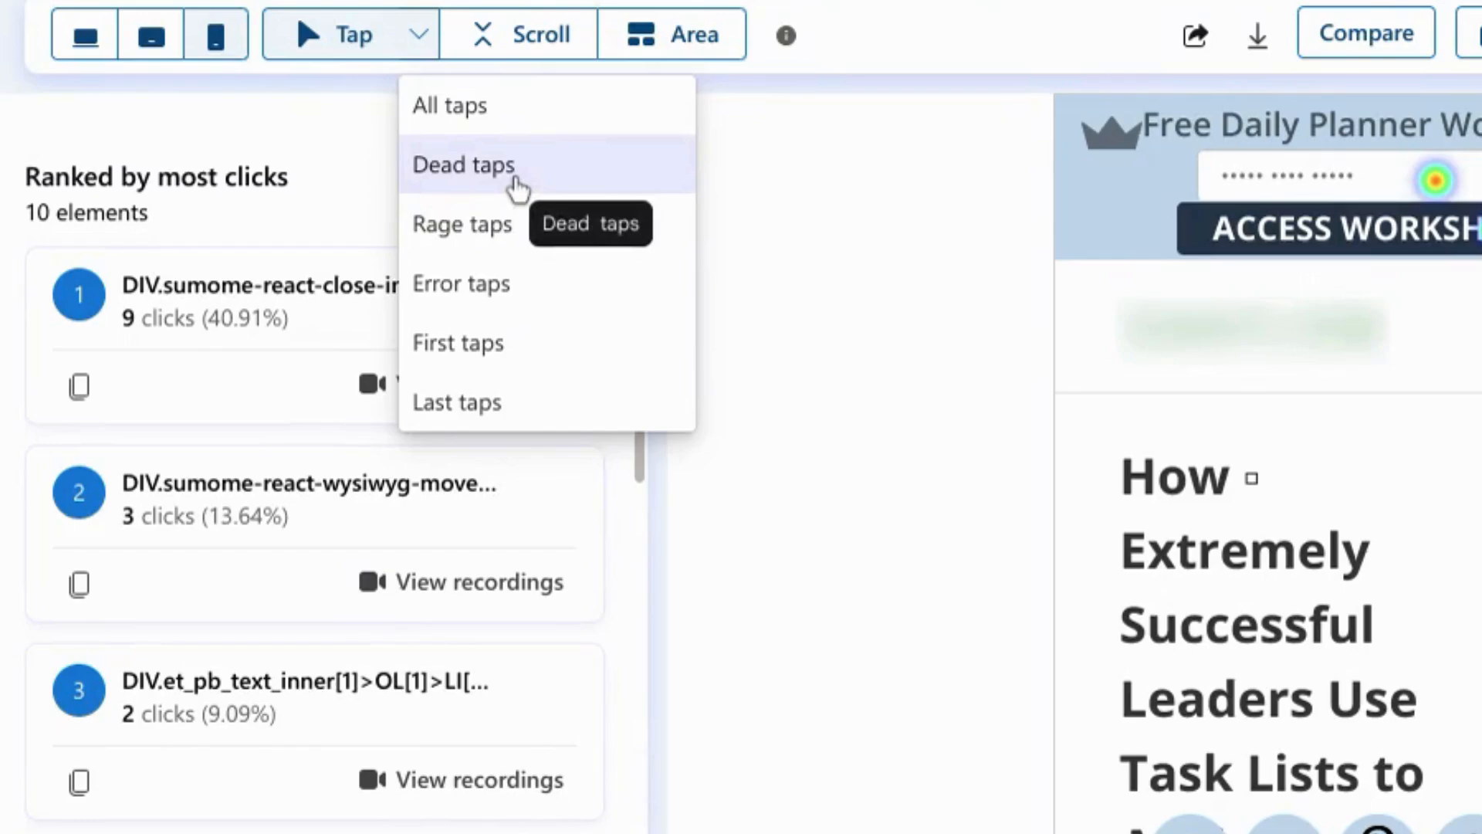
mouse_move(531, 245)
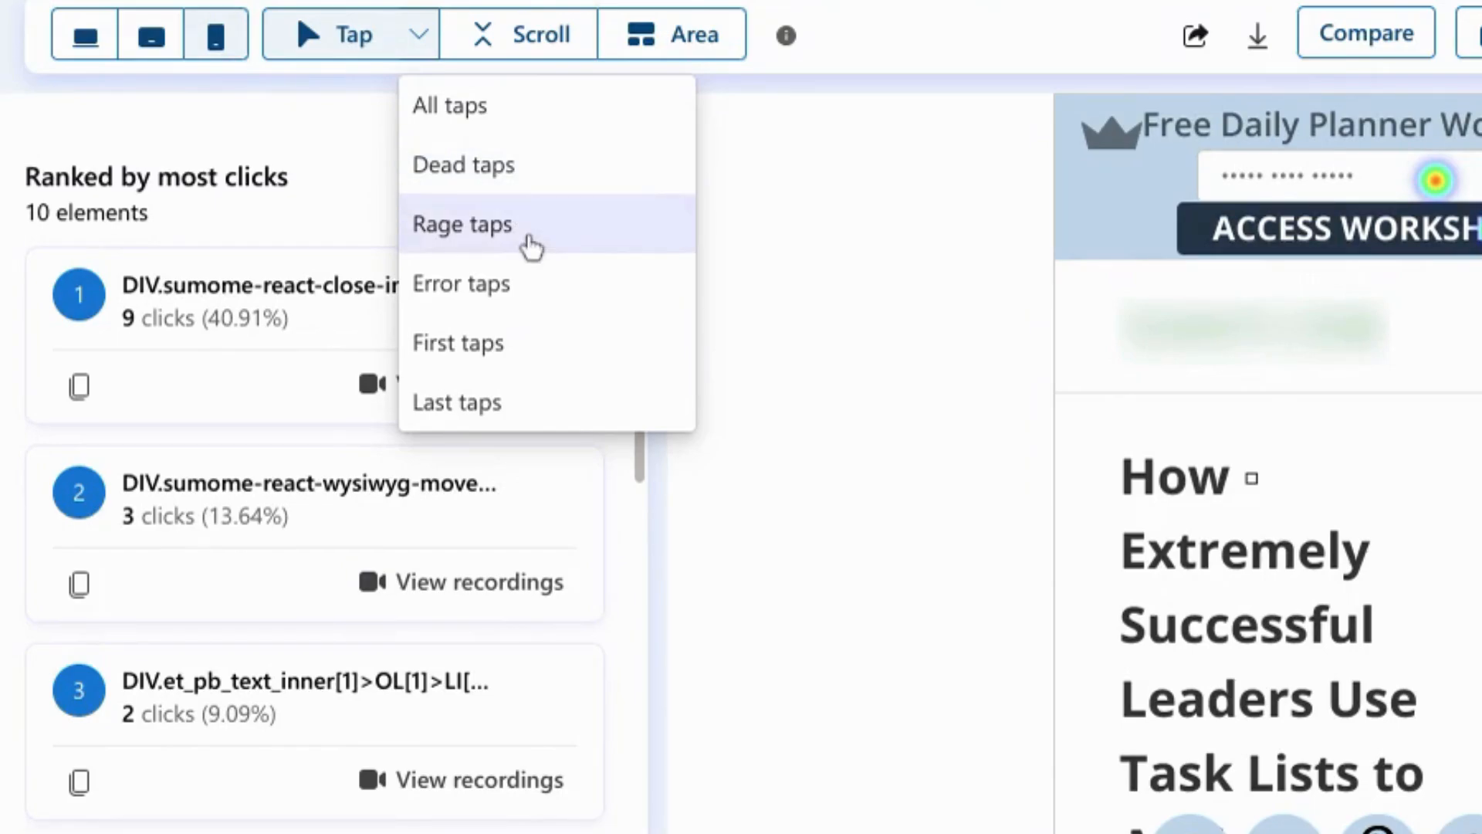
mouse_move(491, 250)
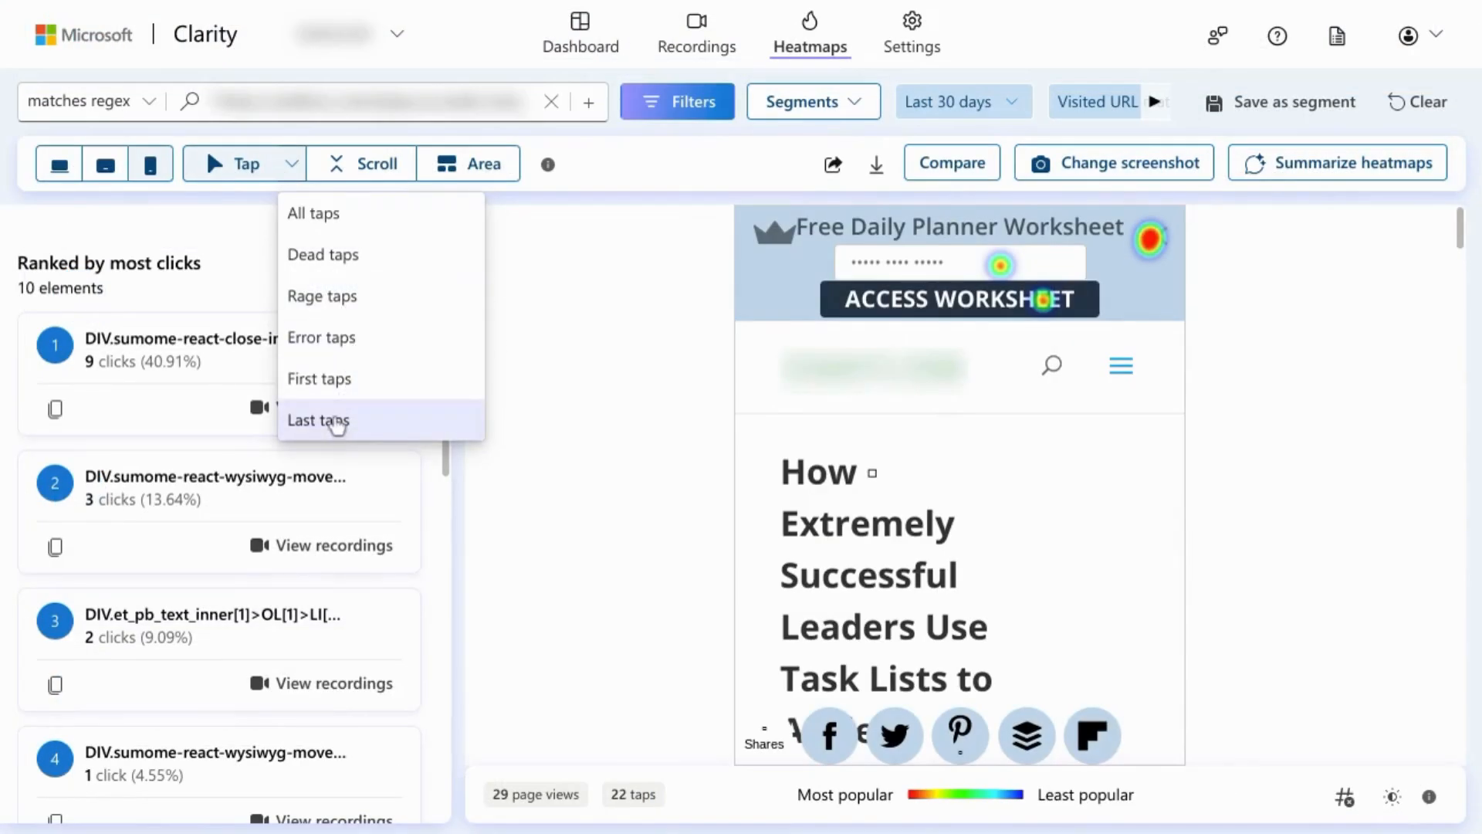
left_click(317, 419)
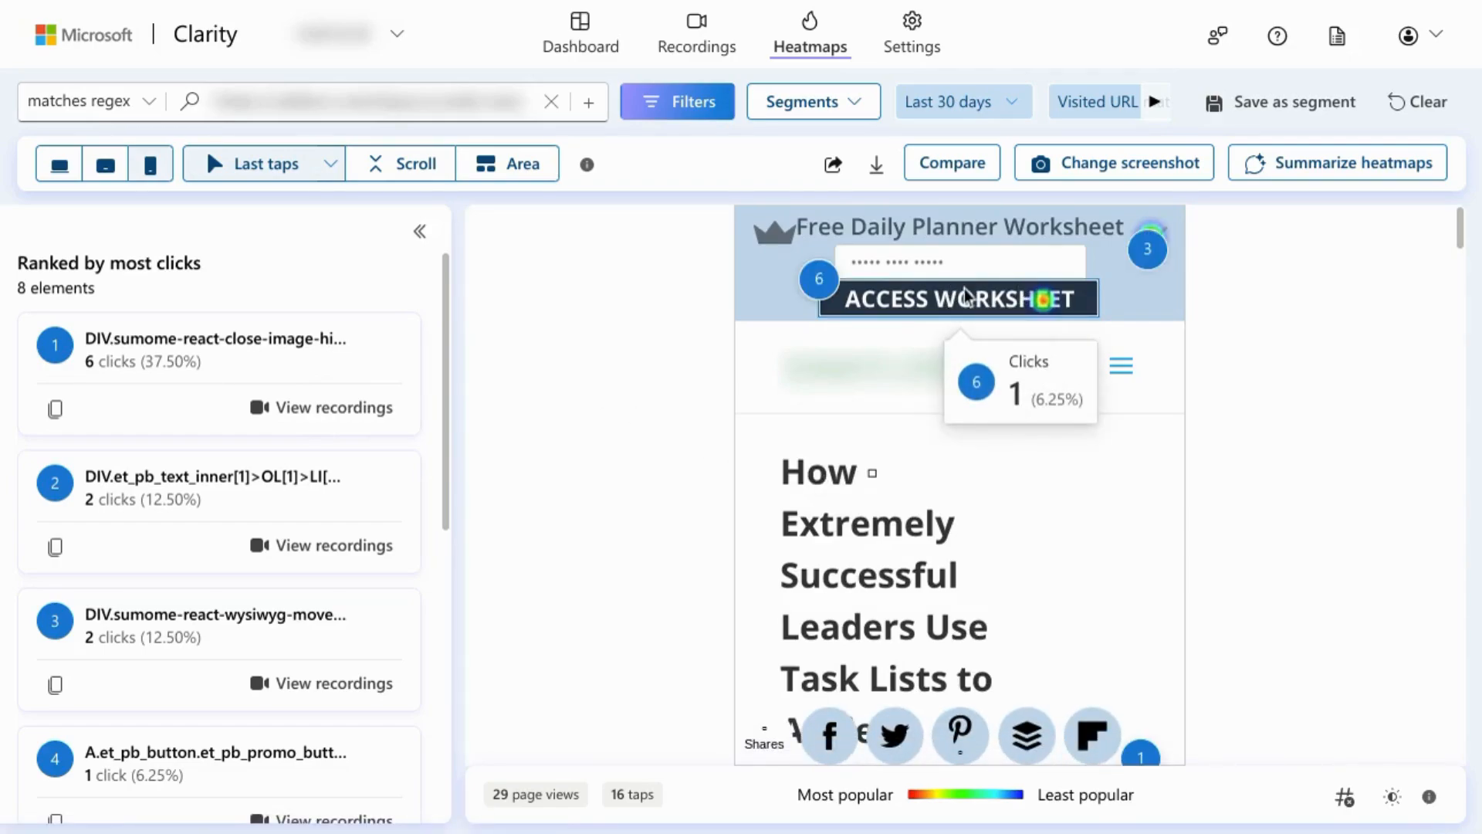
mouse_move(954, 329)
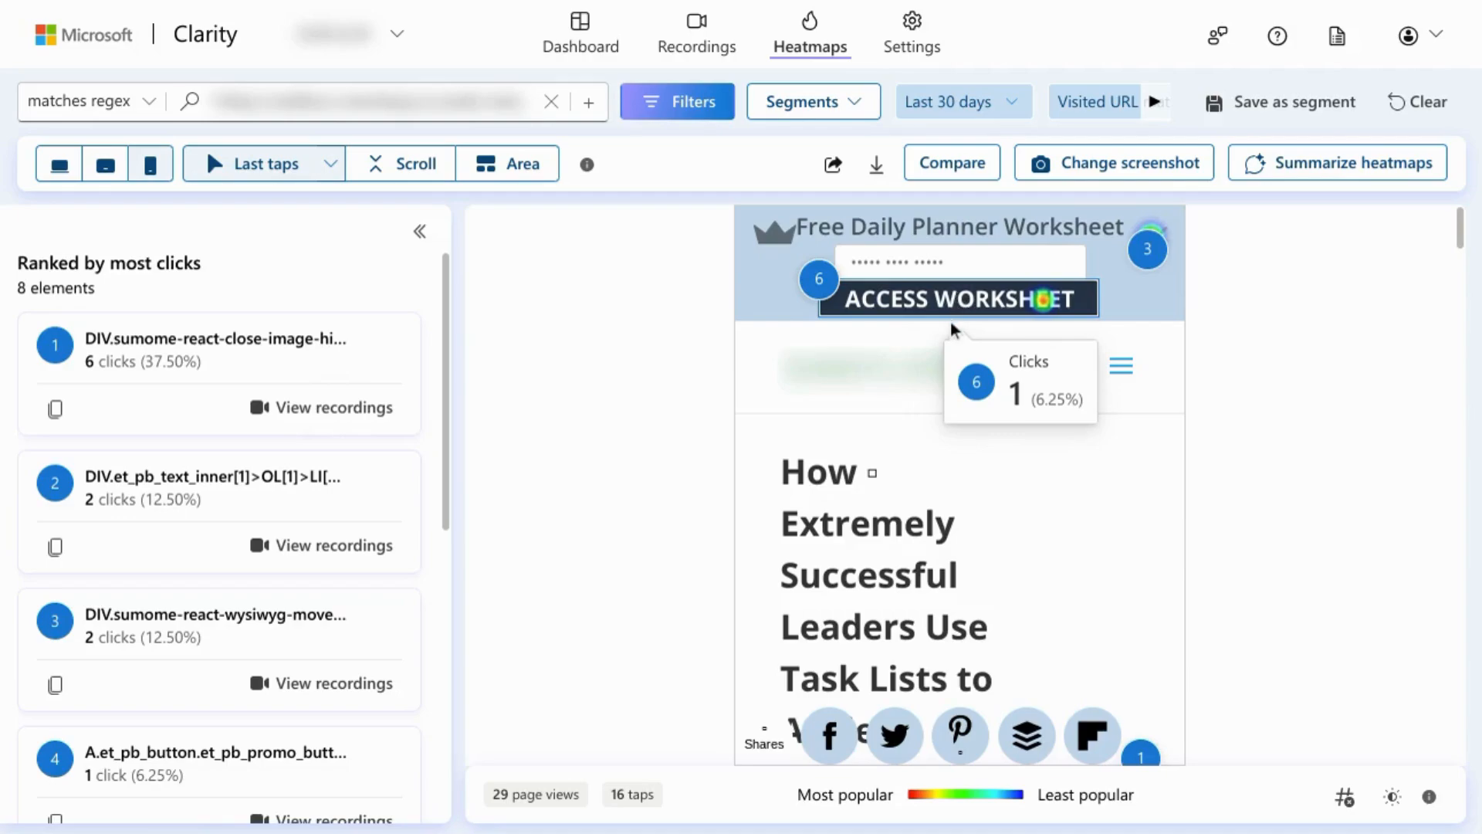
mouse_move(939, 343)
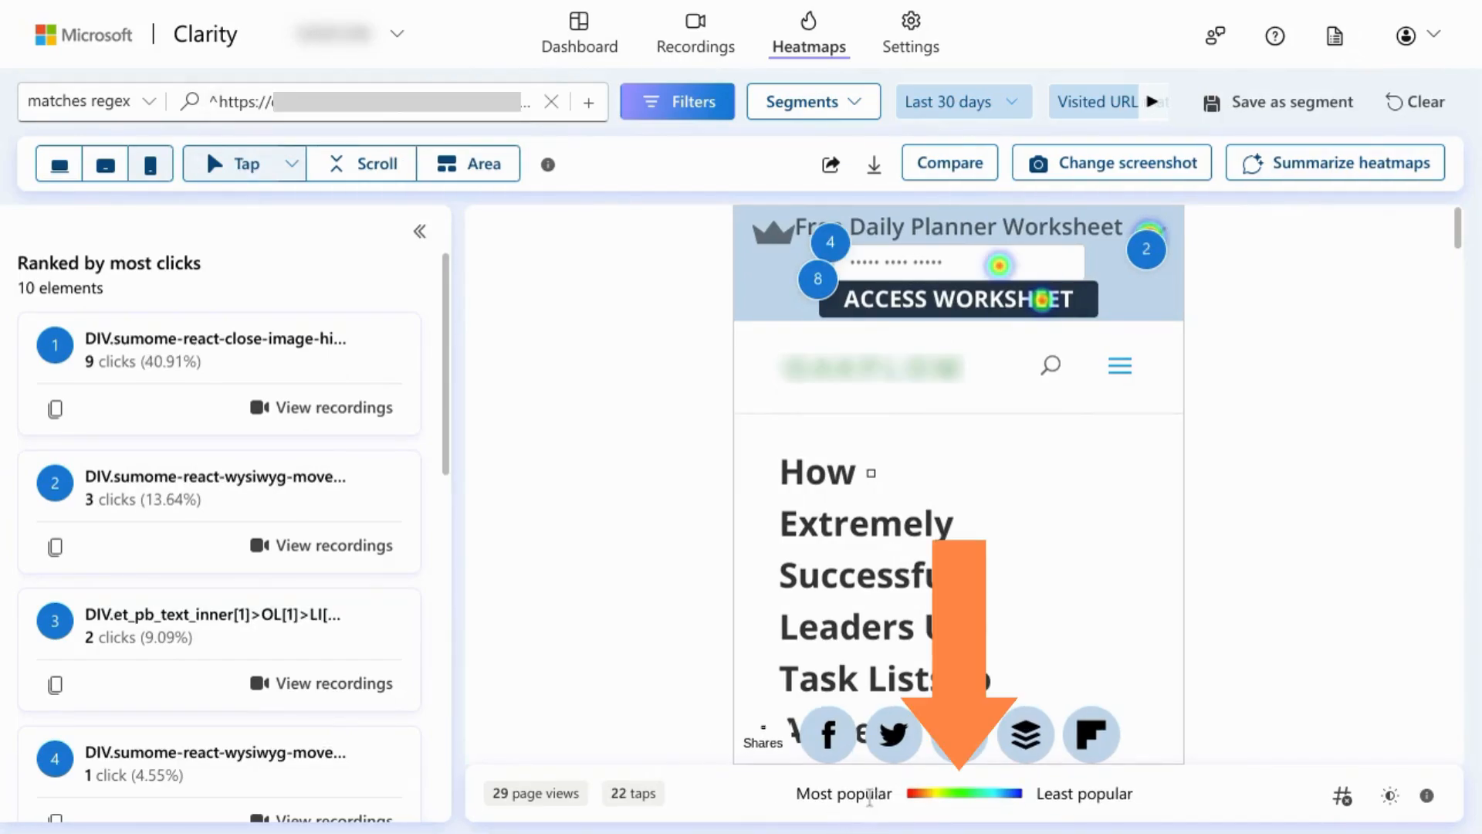
mouse_move(904, 805)
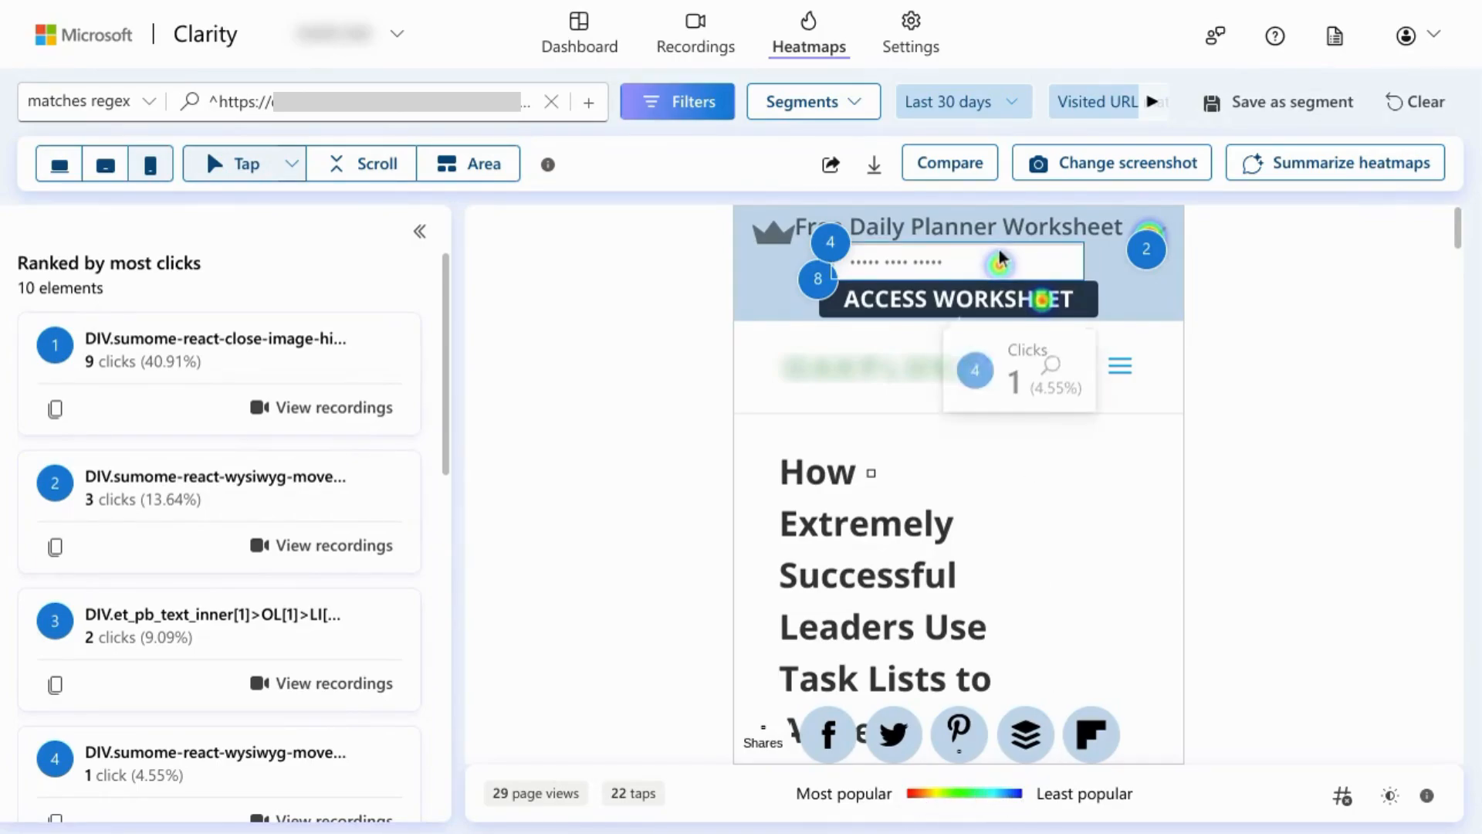
mouse_move(1000, 269)
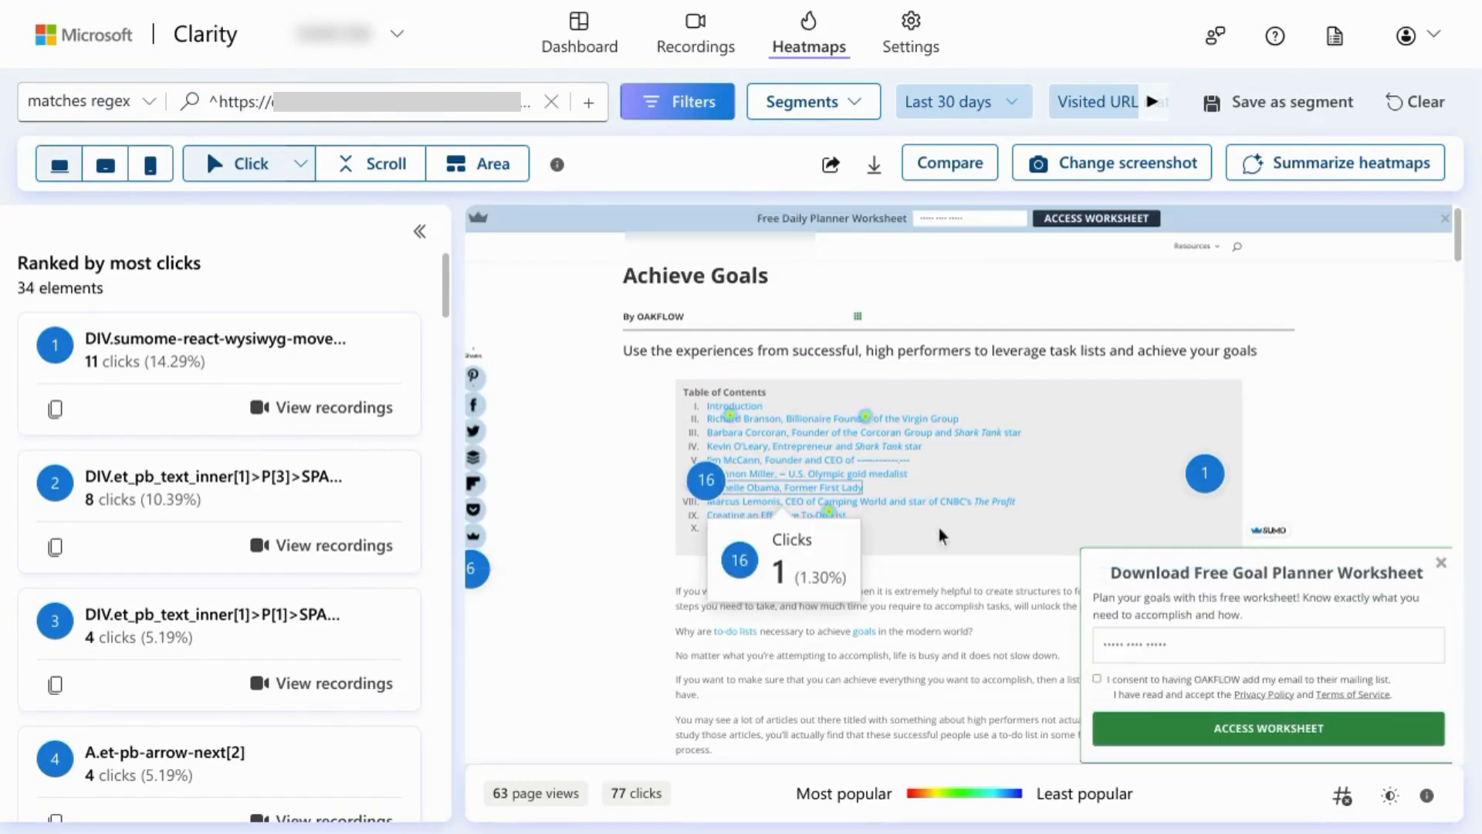
mouse_move(172, 290)
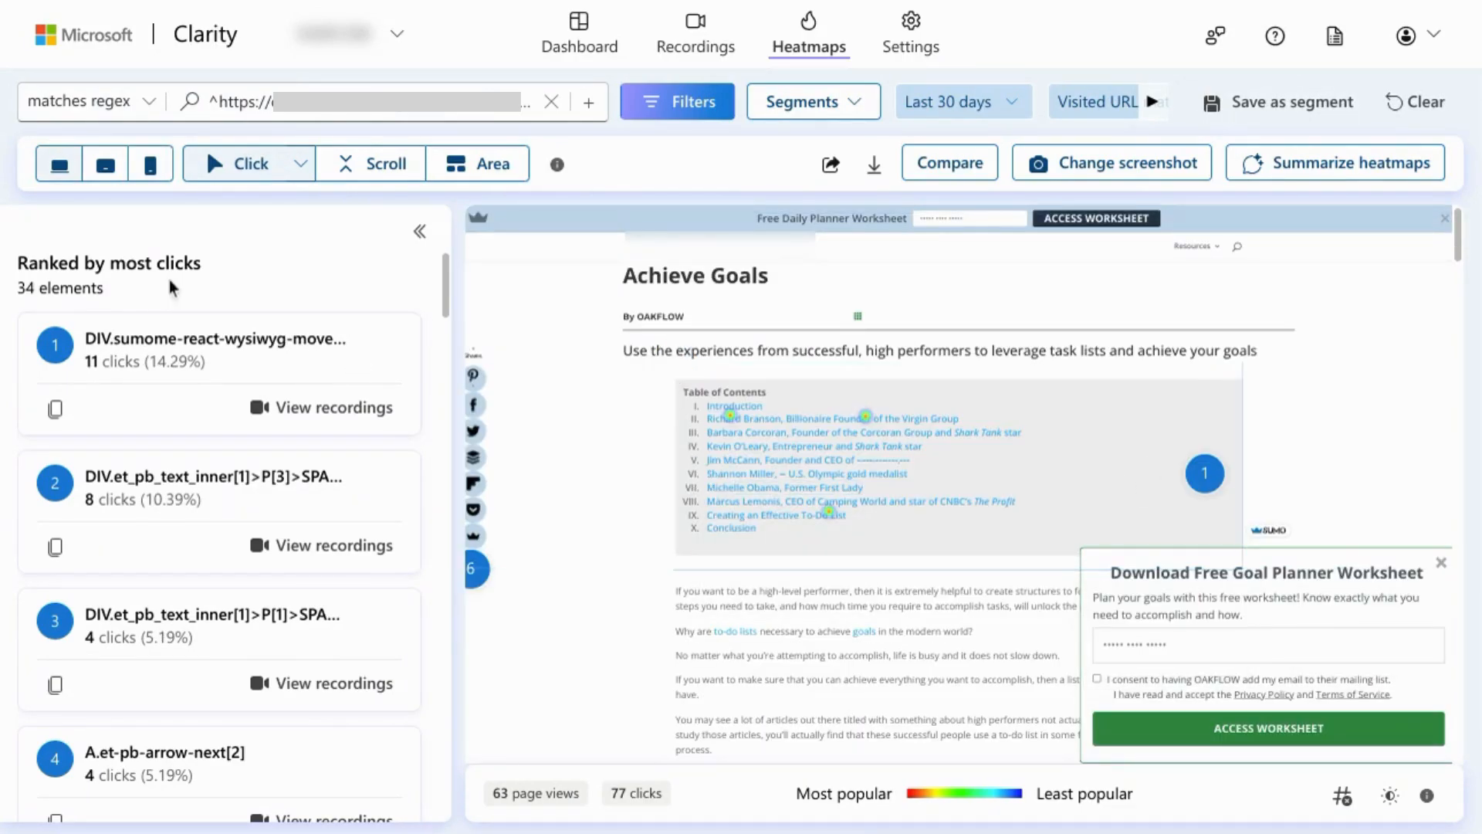
mouse_move(151, 554)
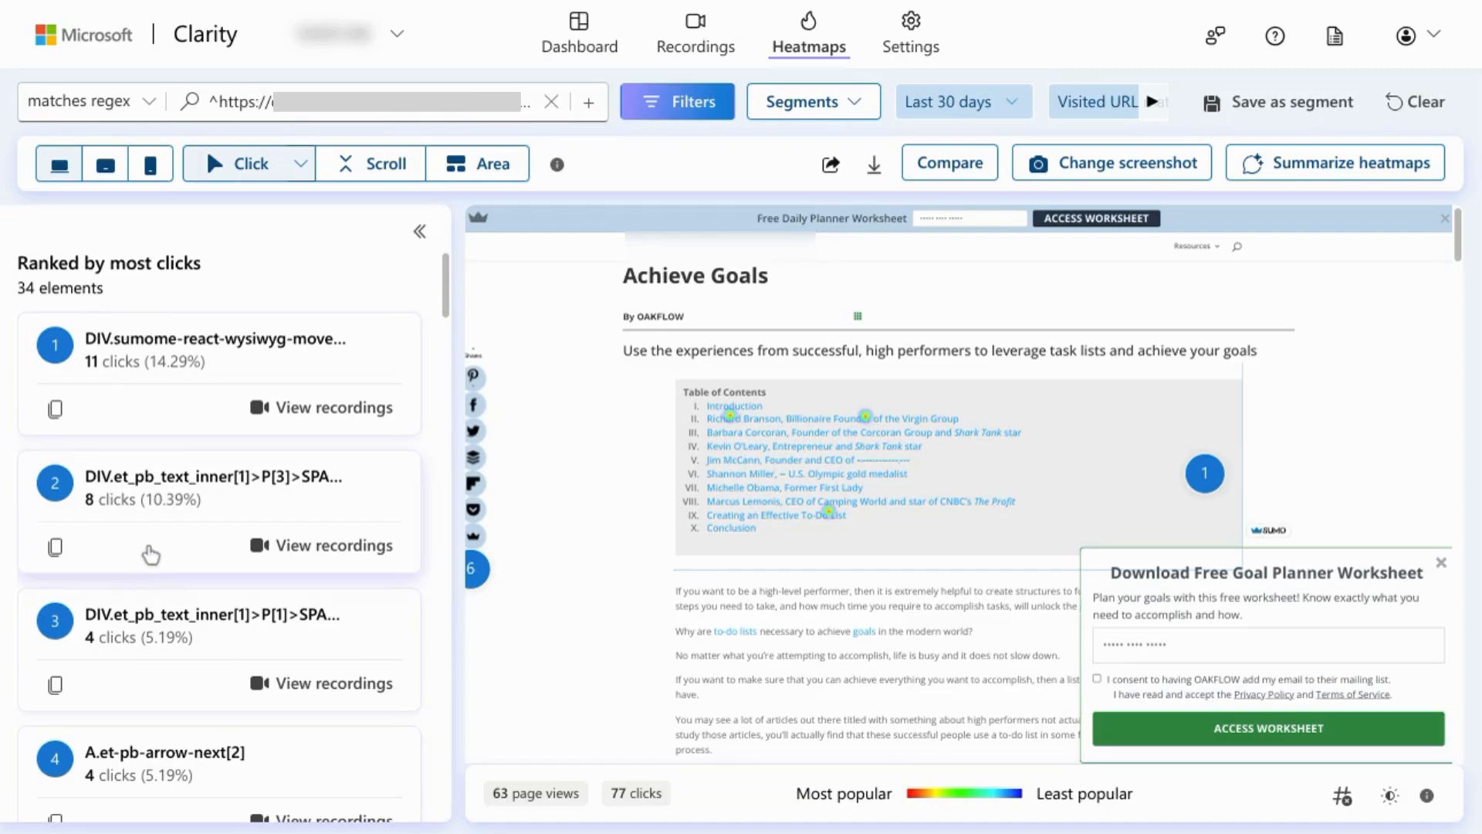
mouse_move(86, 382)
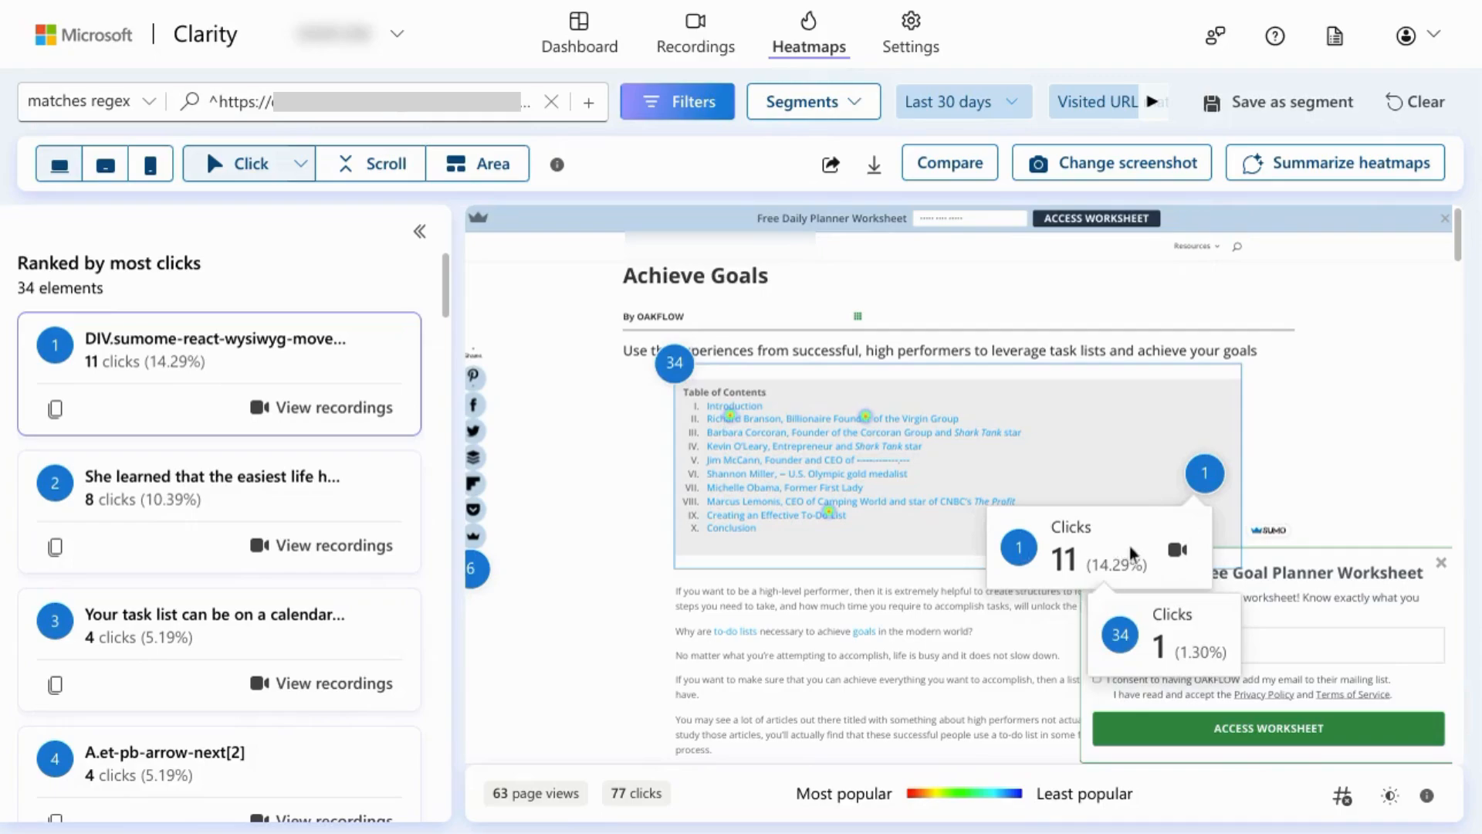
mouse_move(227, 348)
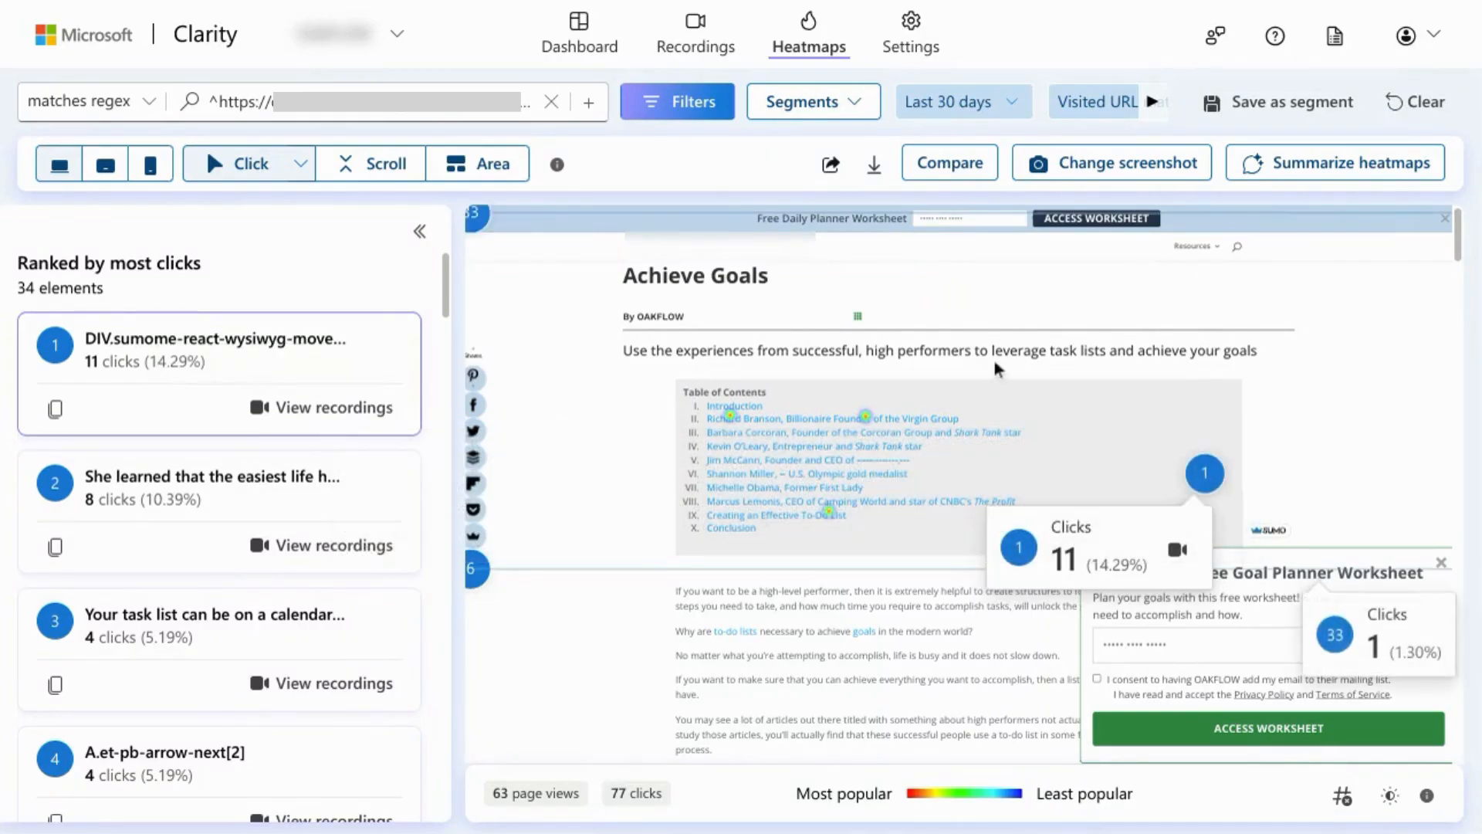
mouse_move(1178, 551)
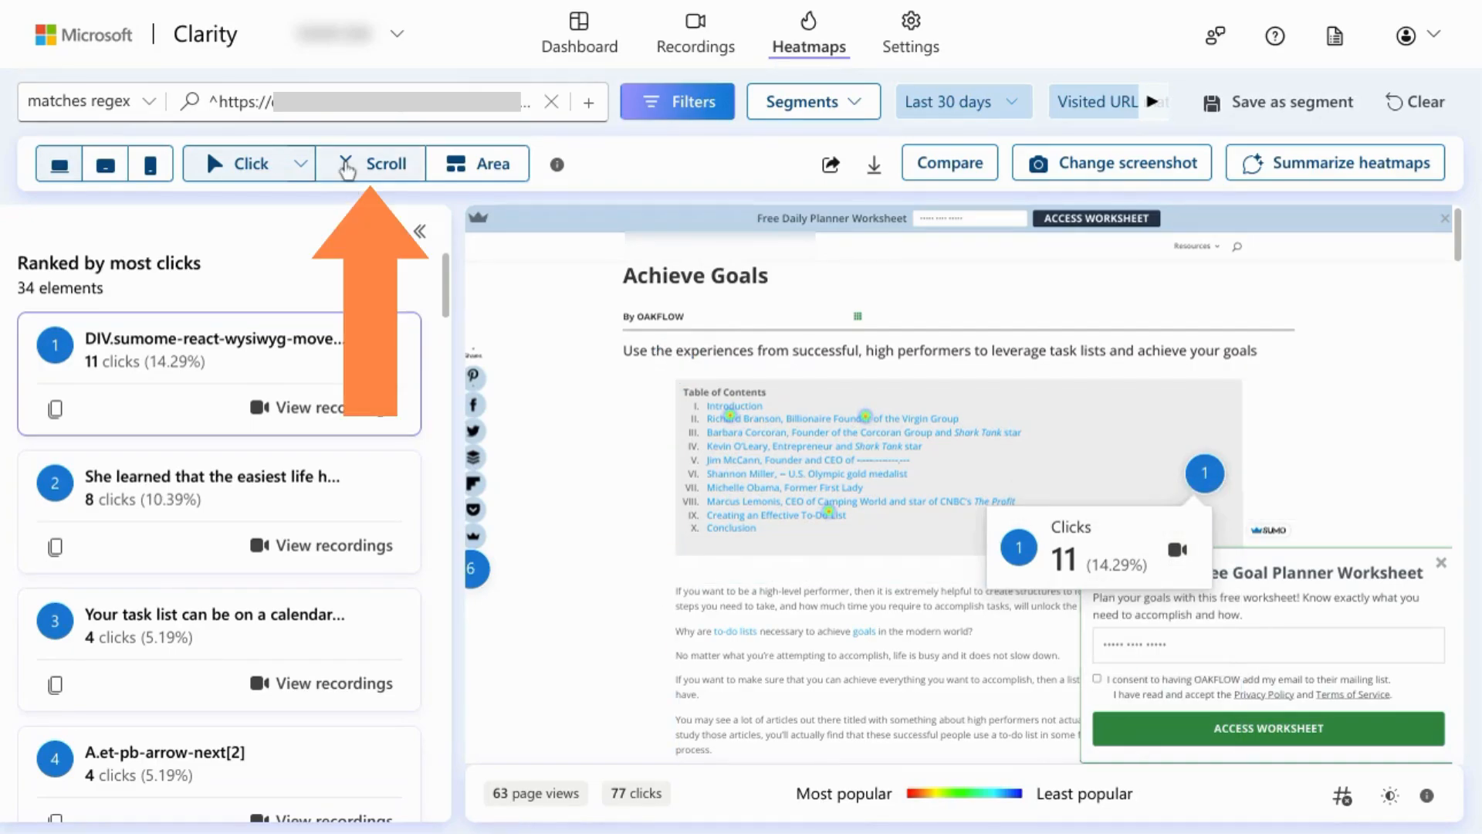
Show the Scroll heatmap and review % scrolled and drop-off across 63 page views
left_click(386, 163)
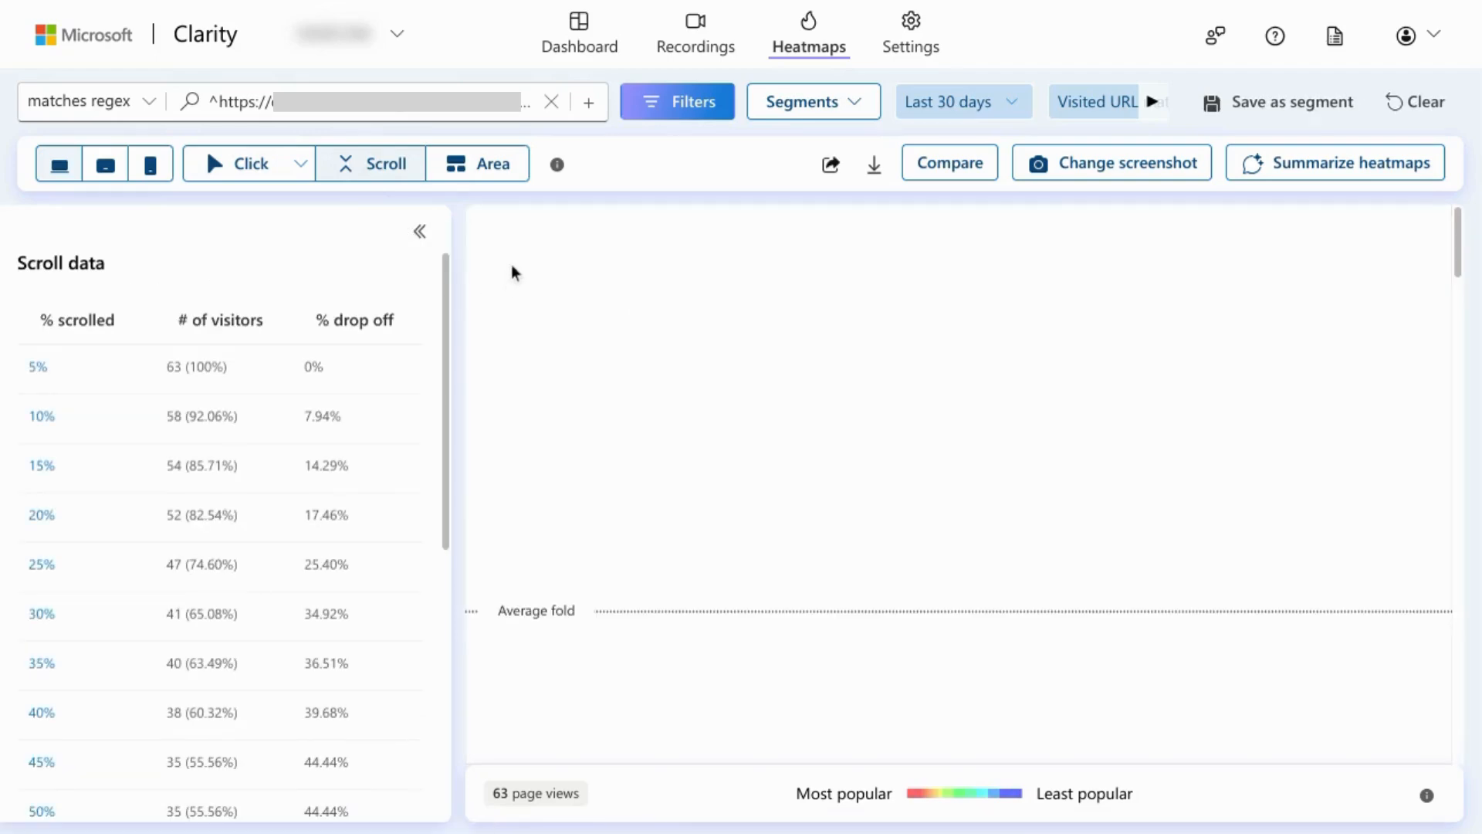
mouse_move(593, 326)
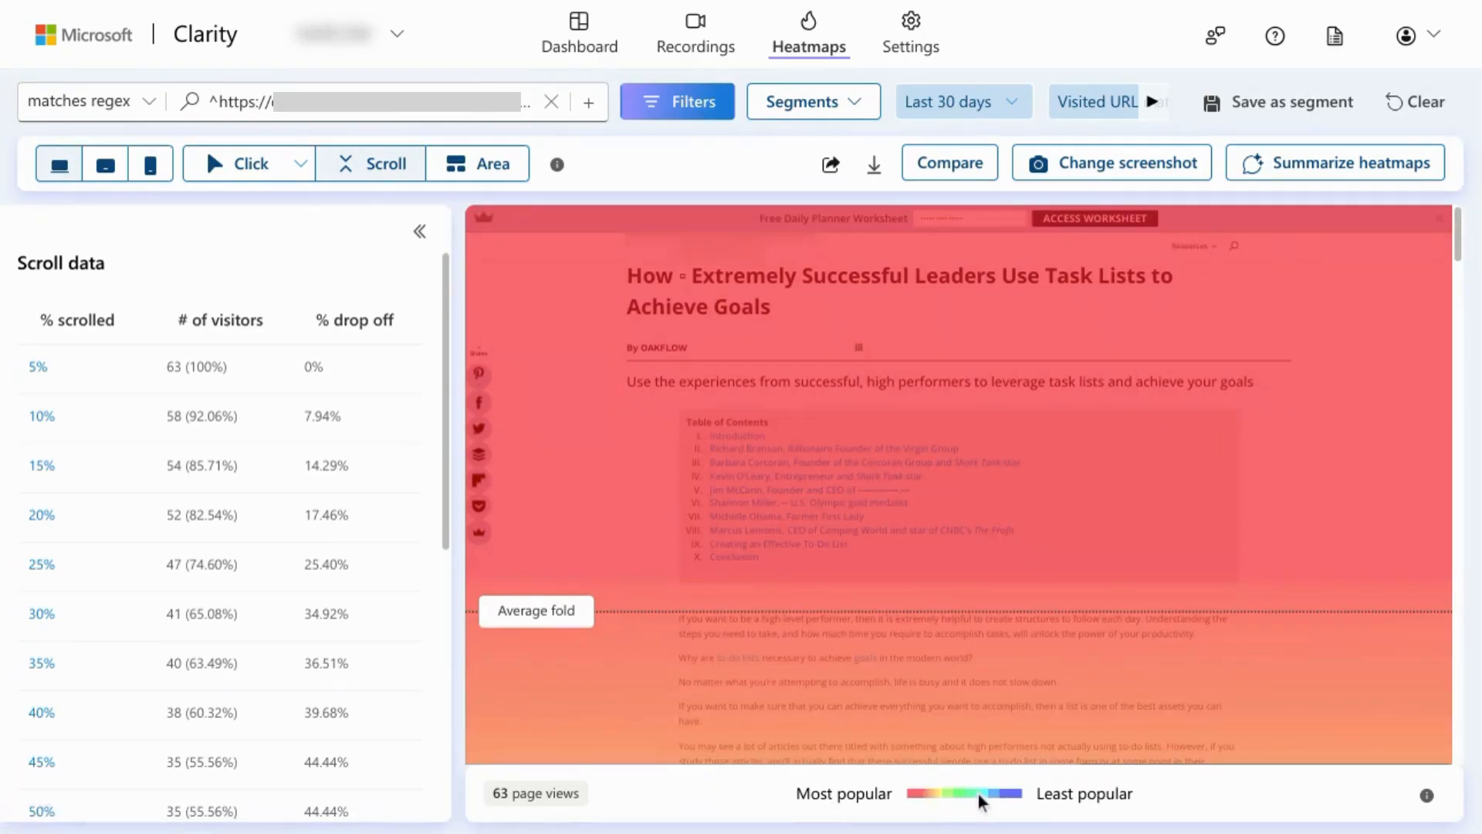
mouse_move(1031, 782)
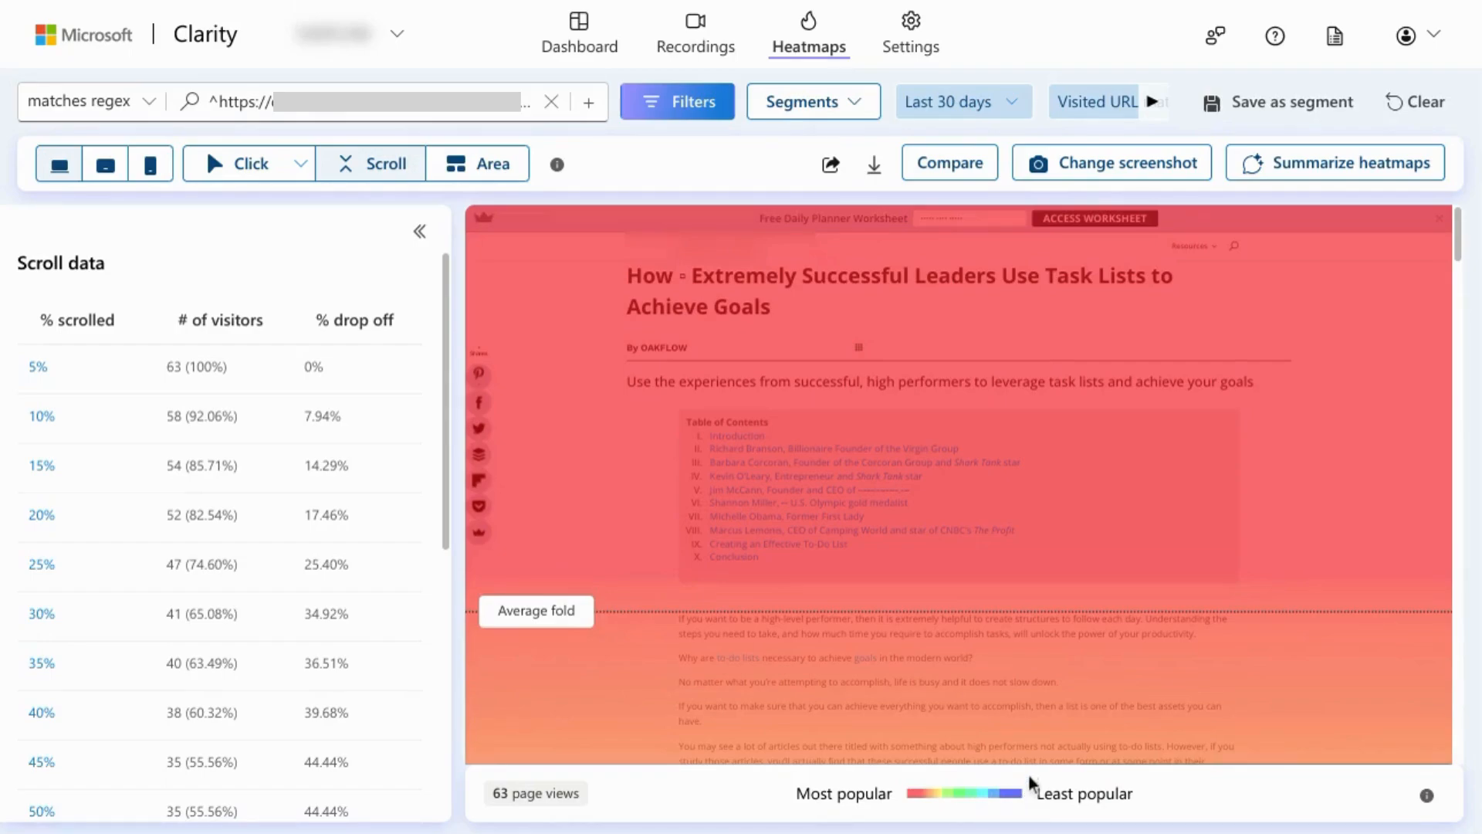
mouse_move(645, 371)
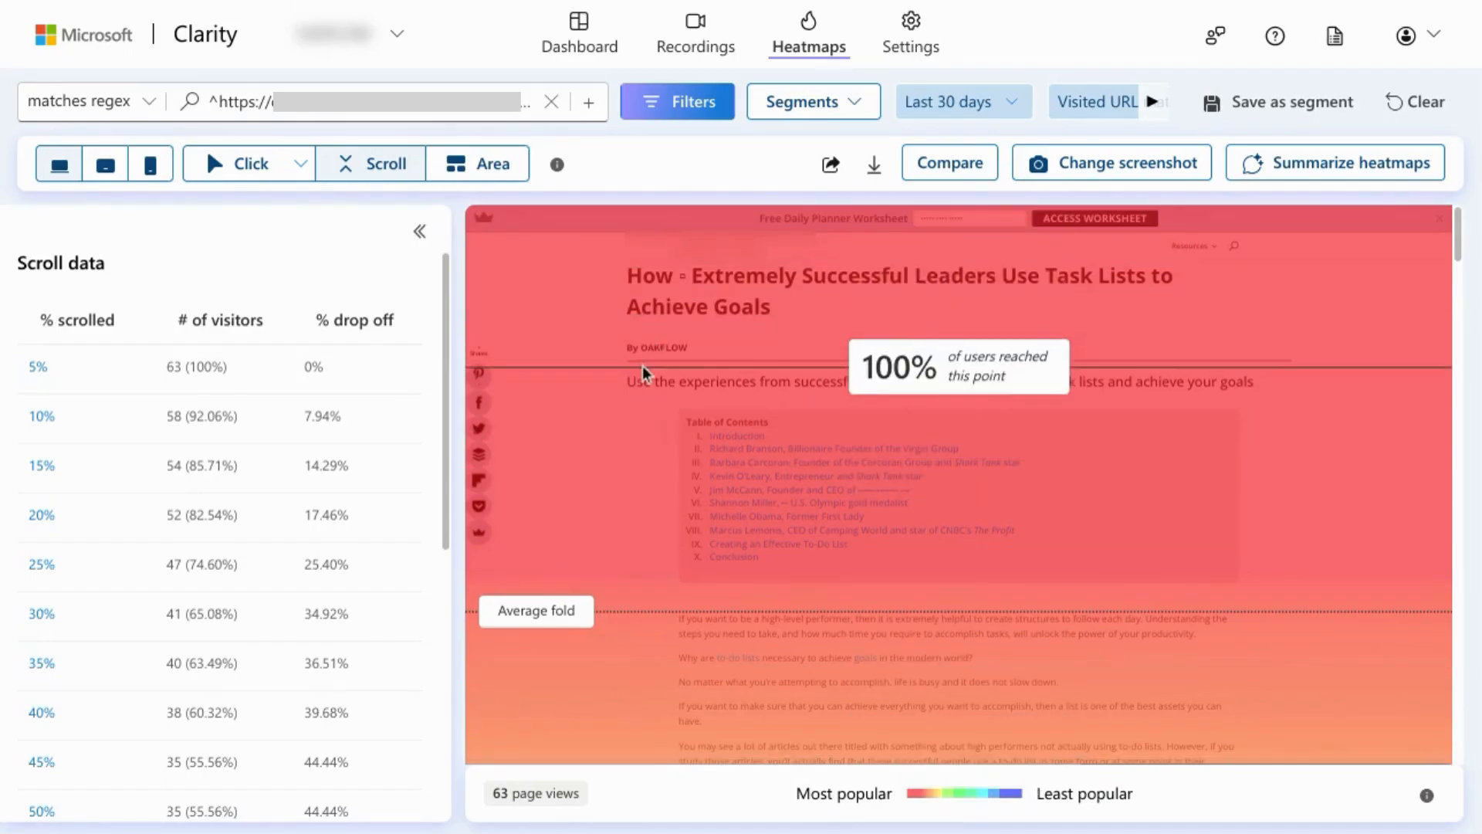
mouse_move(860, 430)
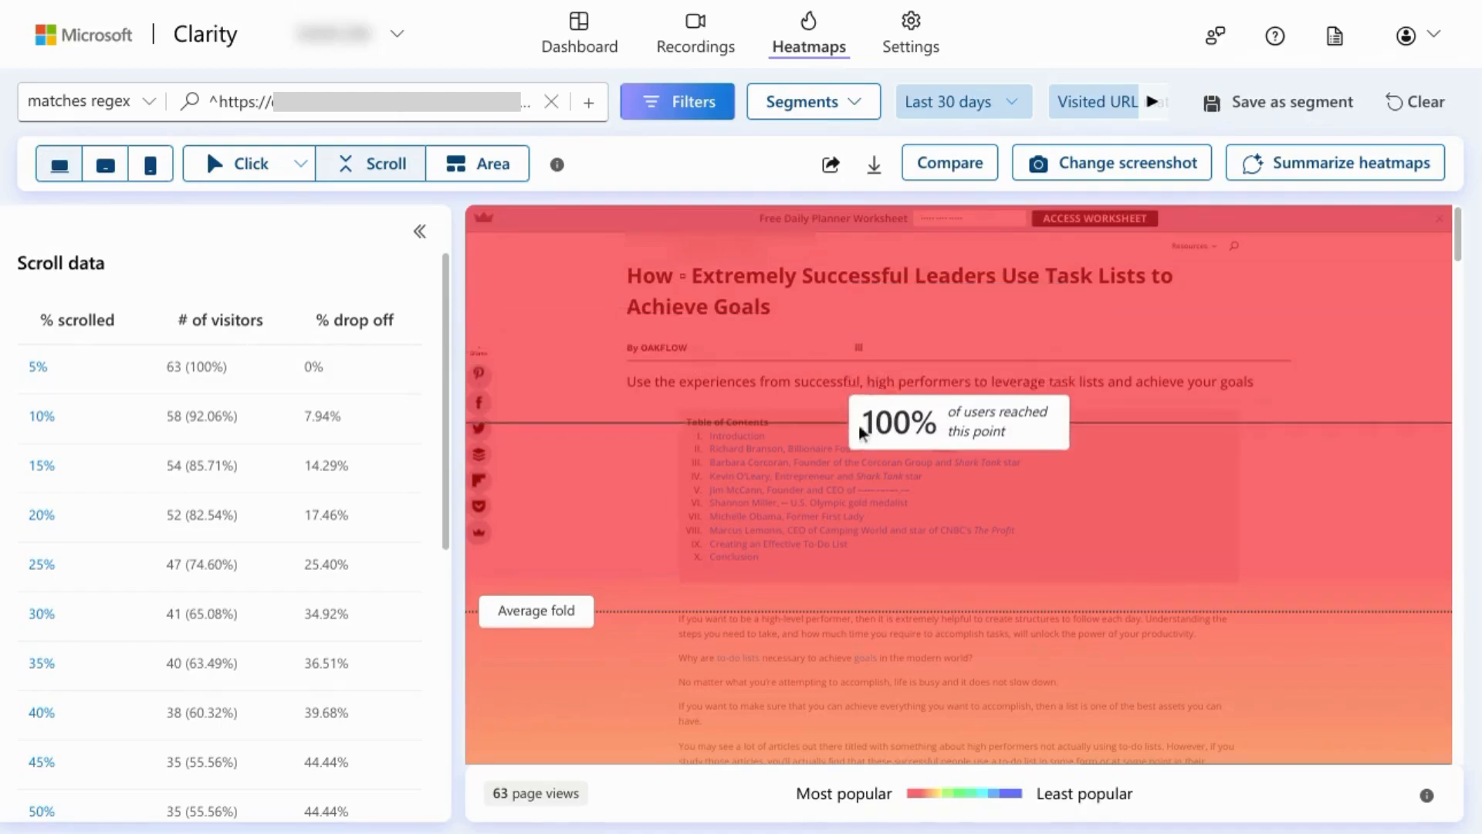
mouse_move(765, 499)
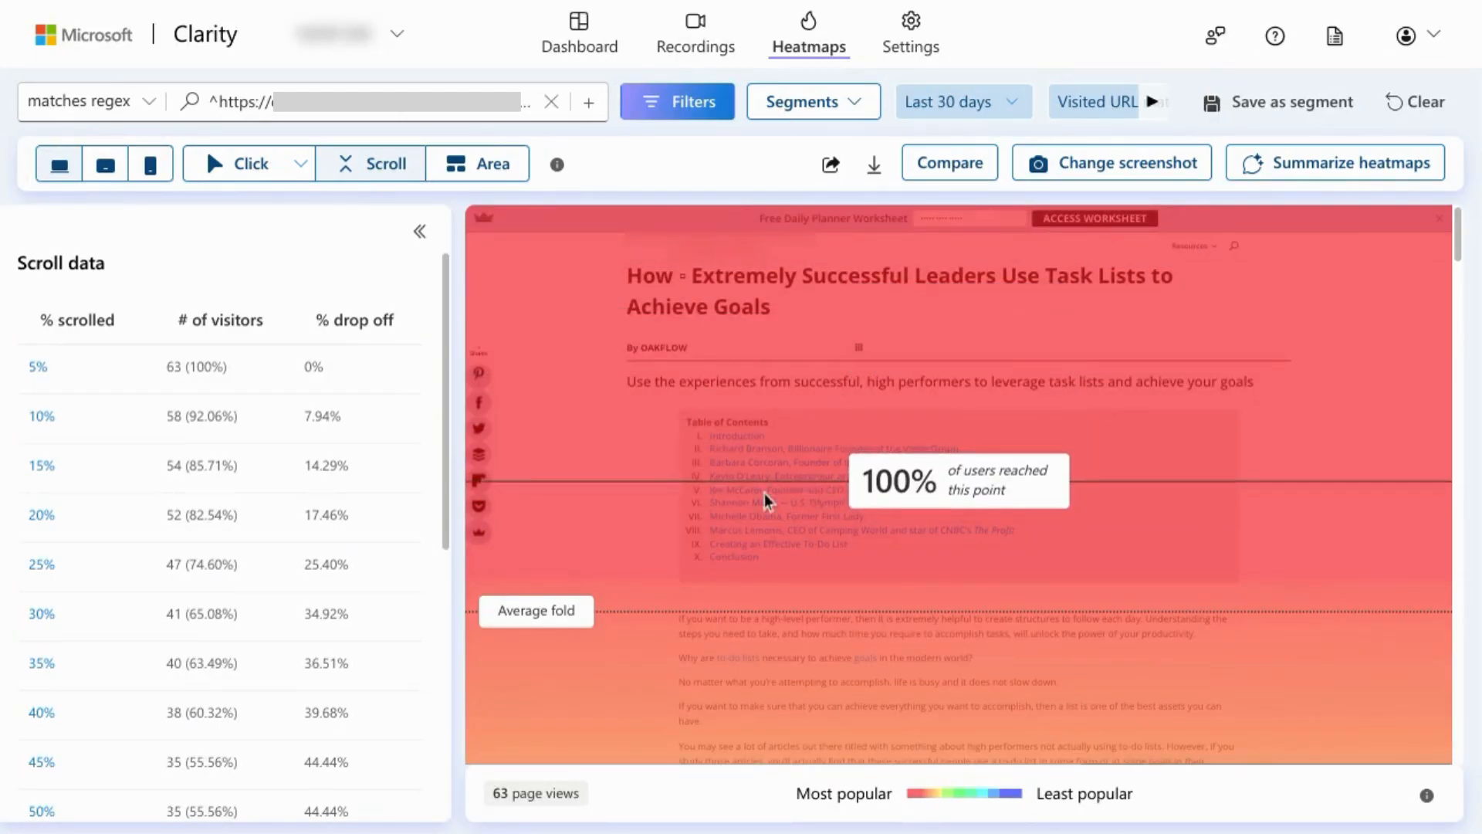
scroll("down", 3)
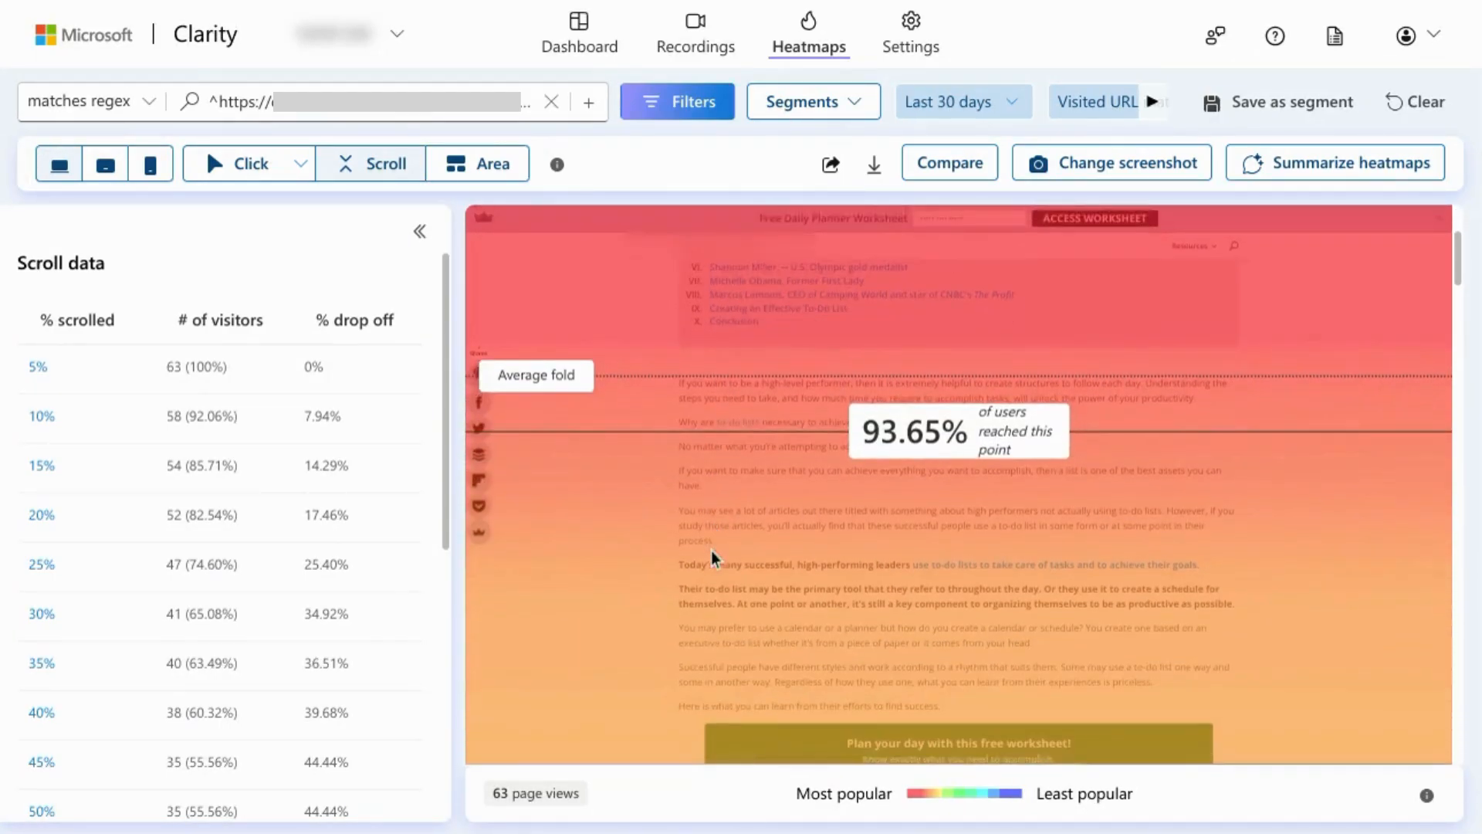
scroll("down", 3)
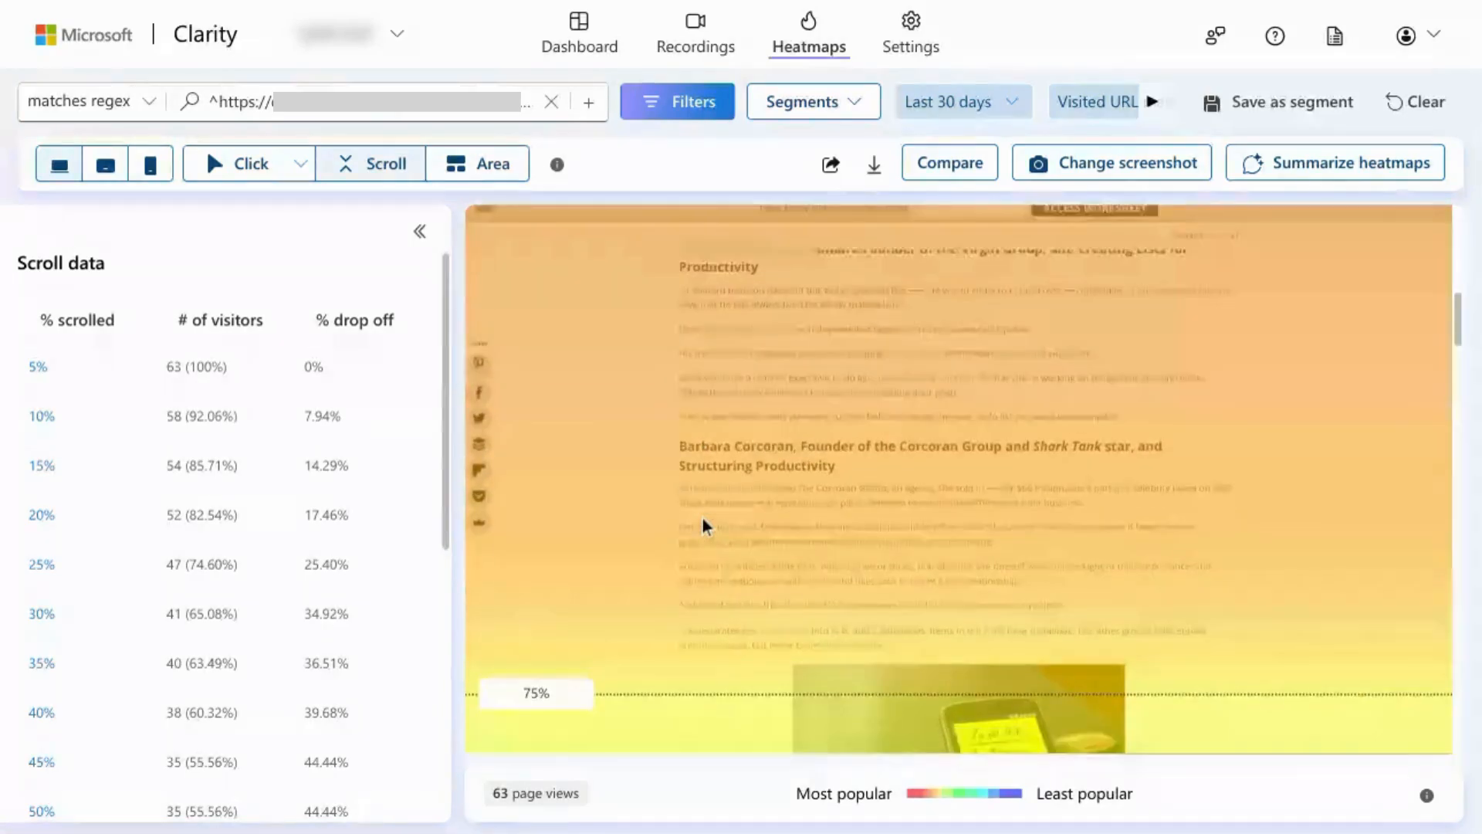
scroll("down", 3)
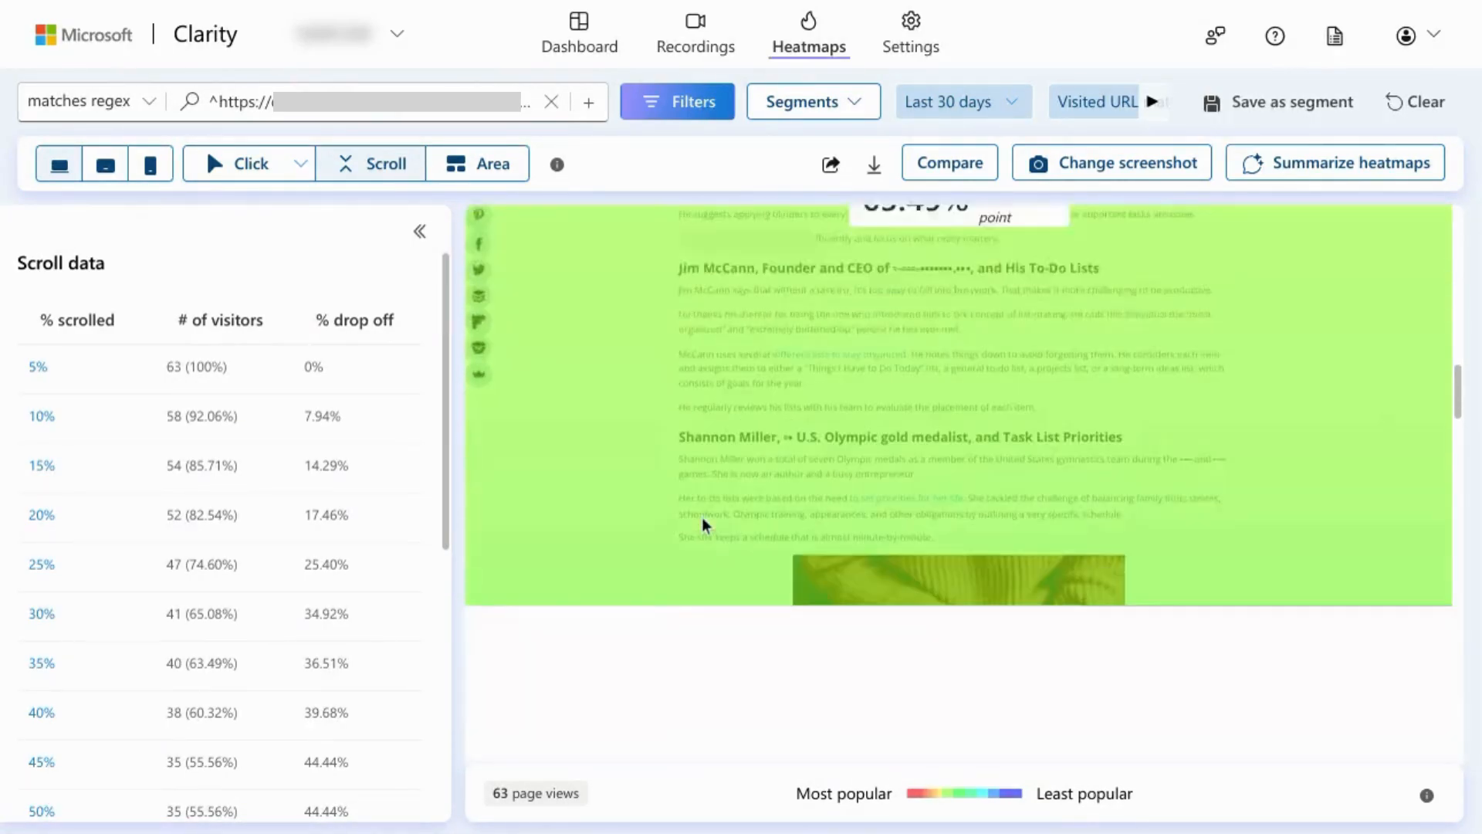
scroll("down", 3)
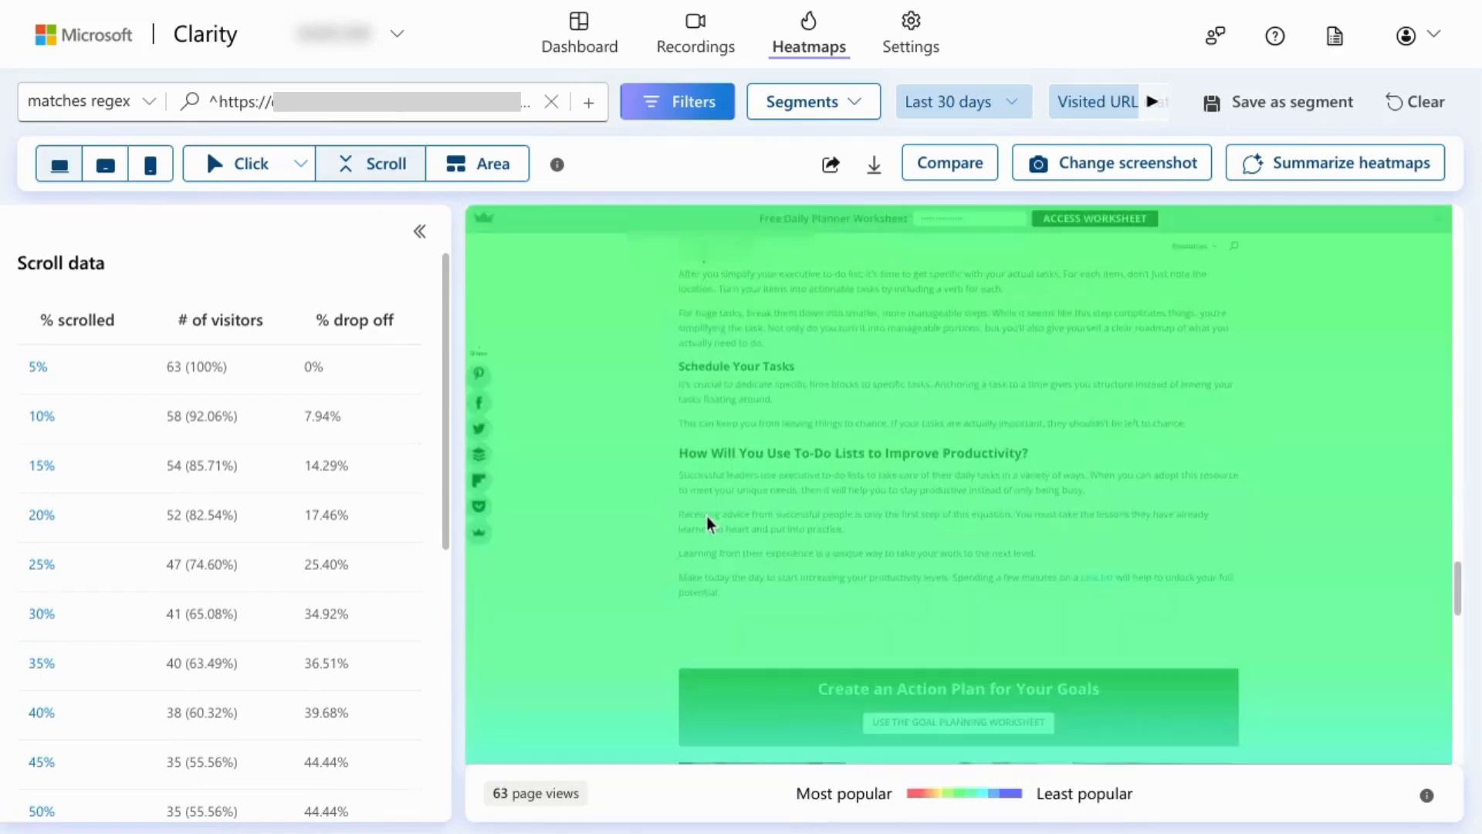
scroll("down", 3)
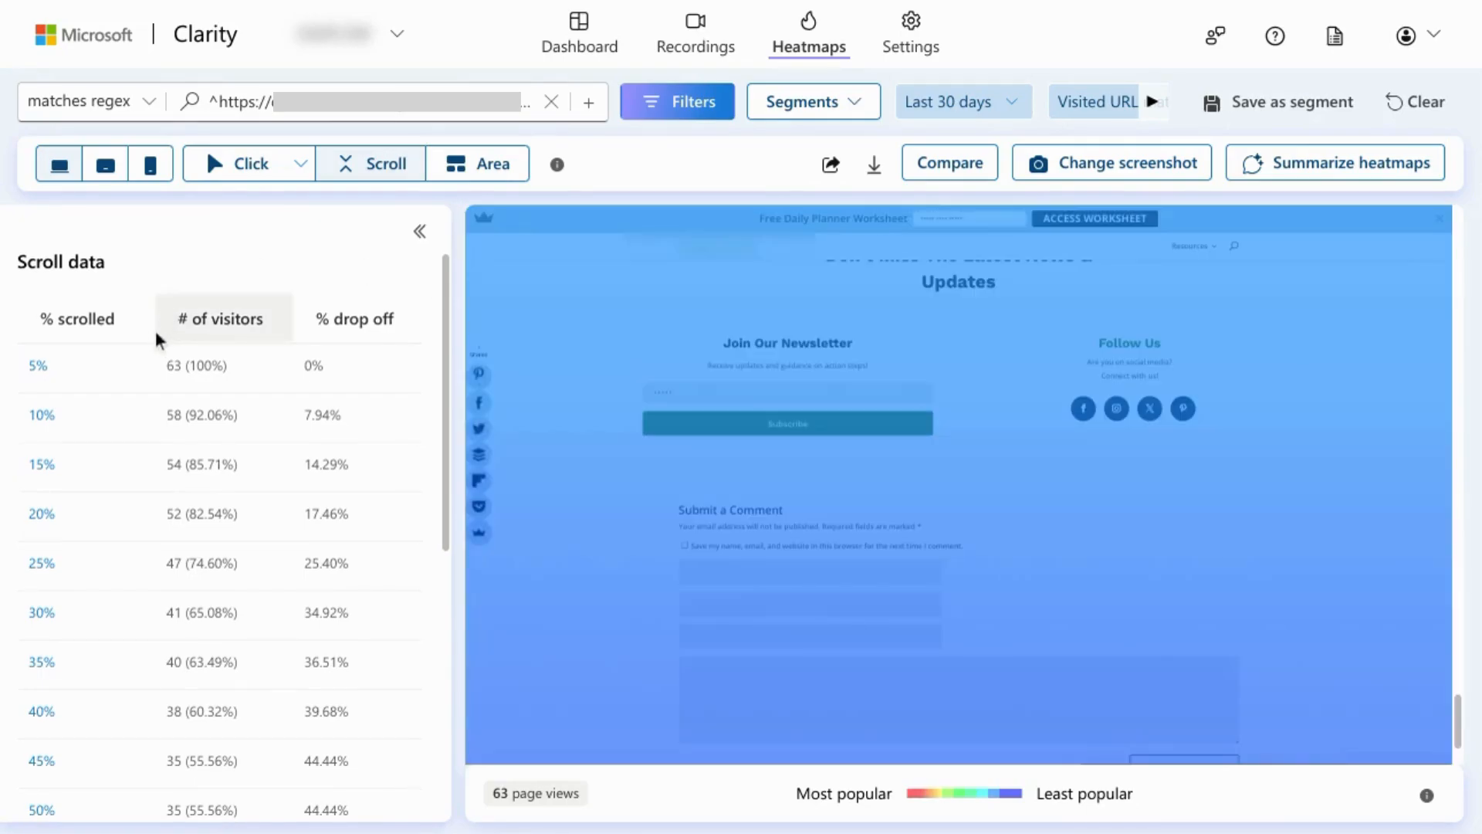
left_click(79, 319)
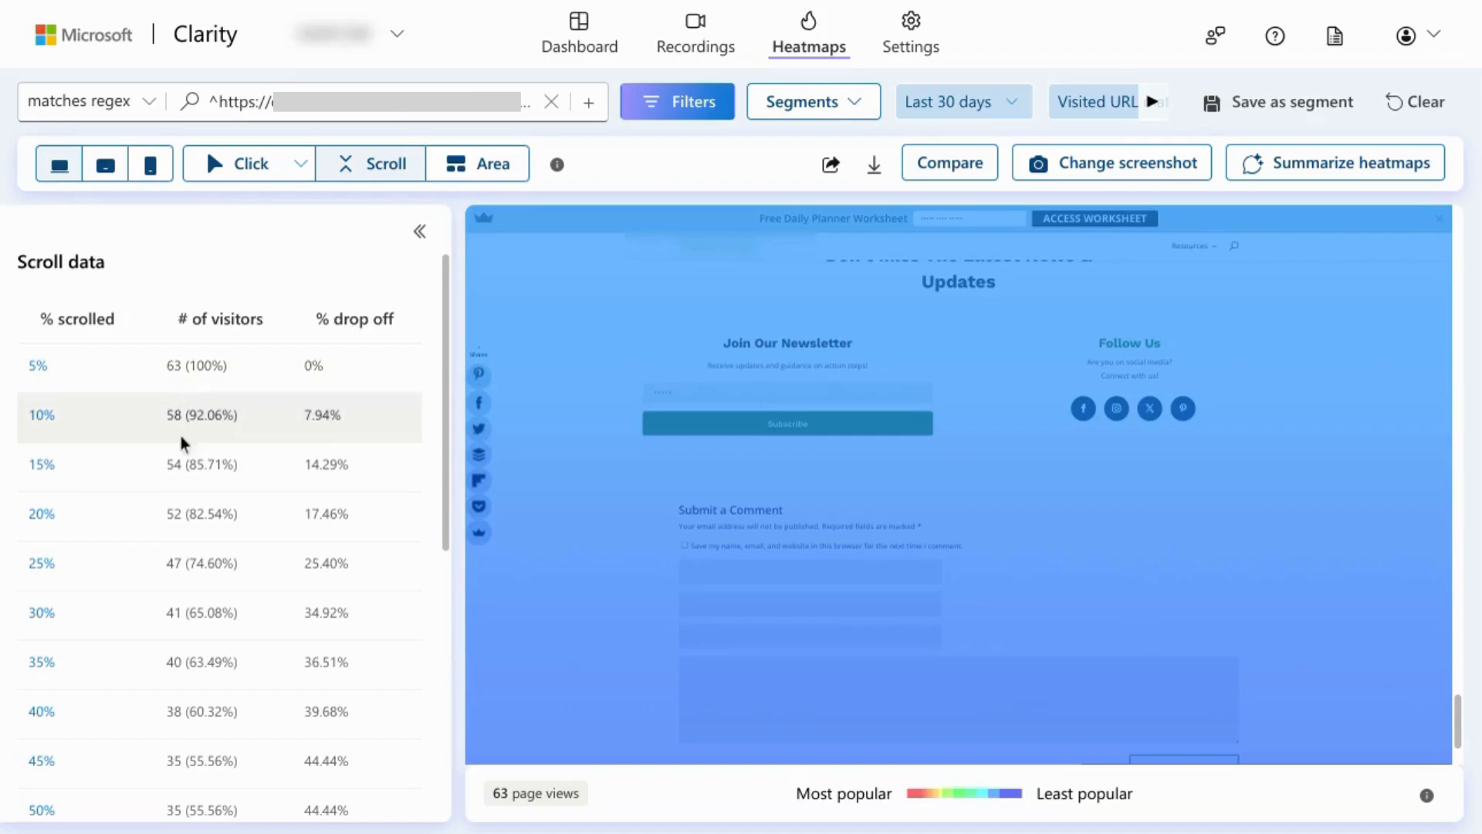
mouse_move(357, 319)
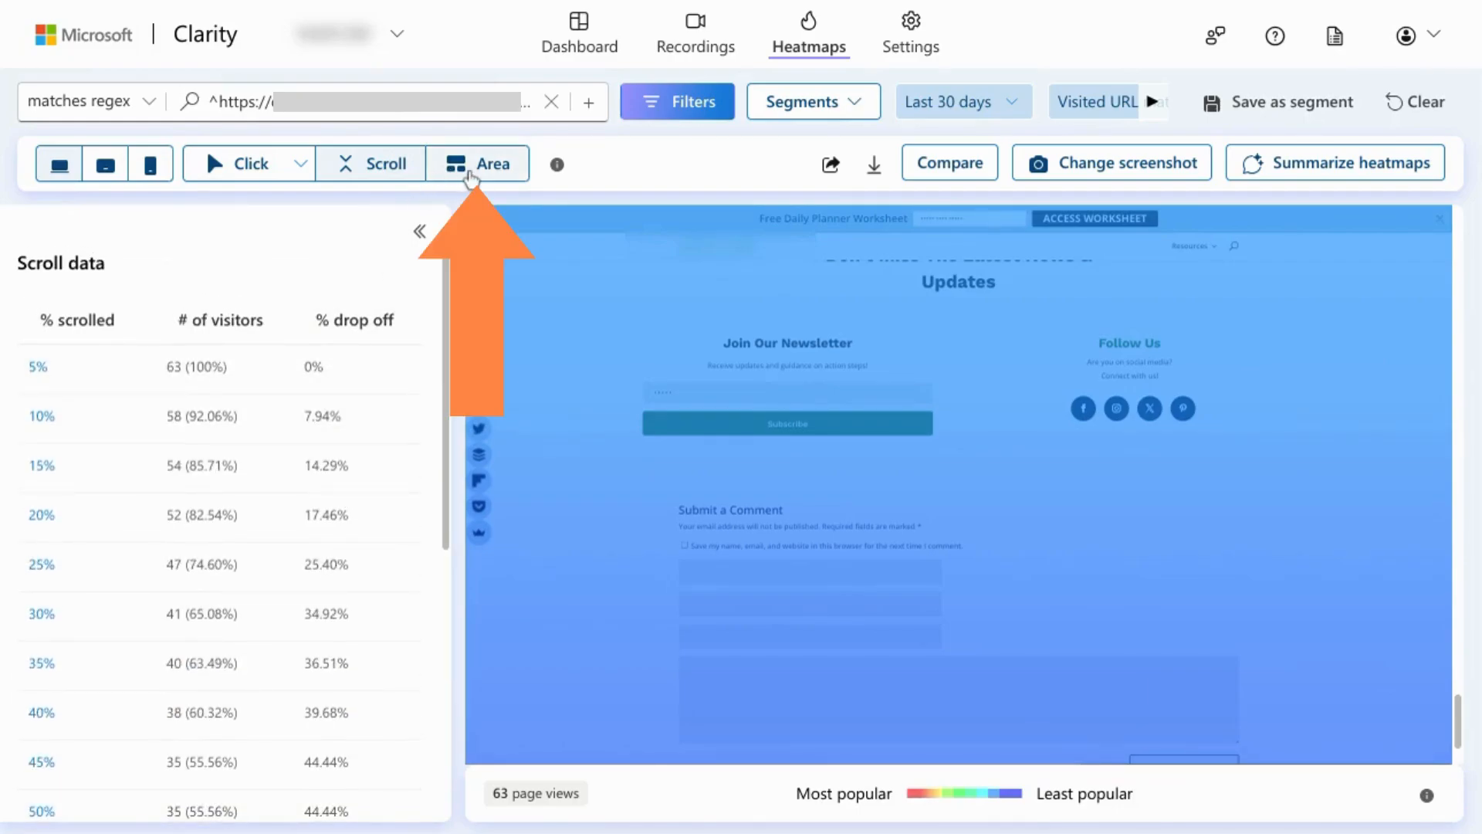
Switch to the Area heatmap and browse the 24 areas' clicks and CTR
left_click(477, 163)
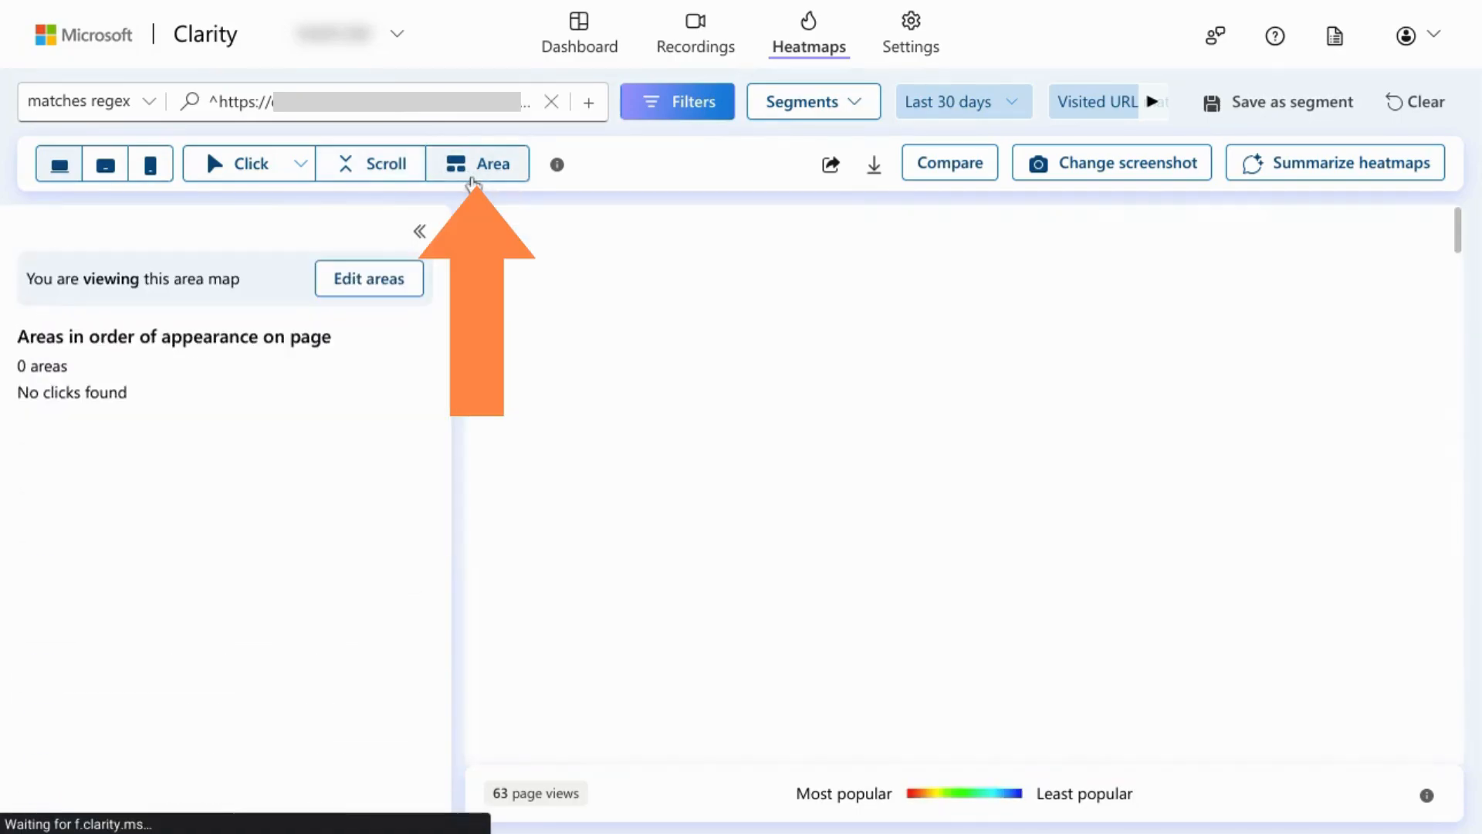
left_click(477, 163)
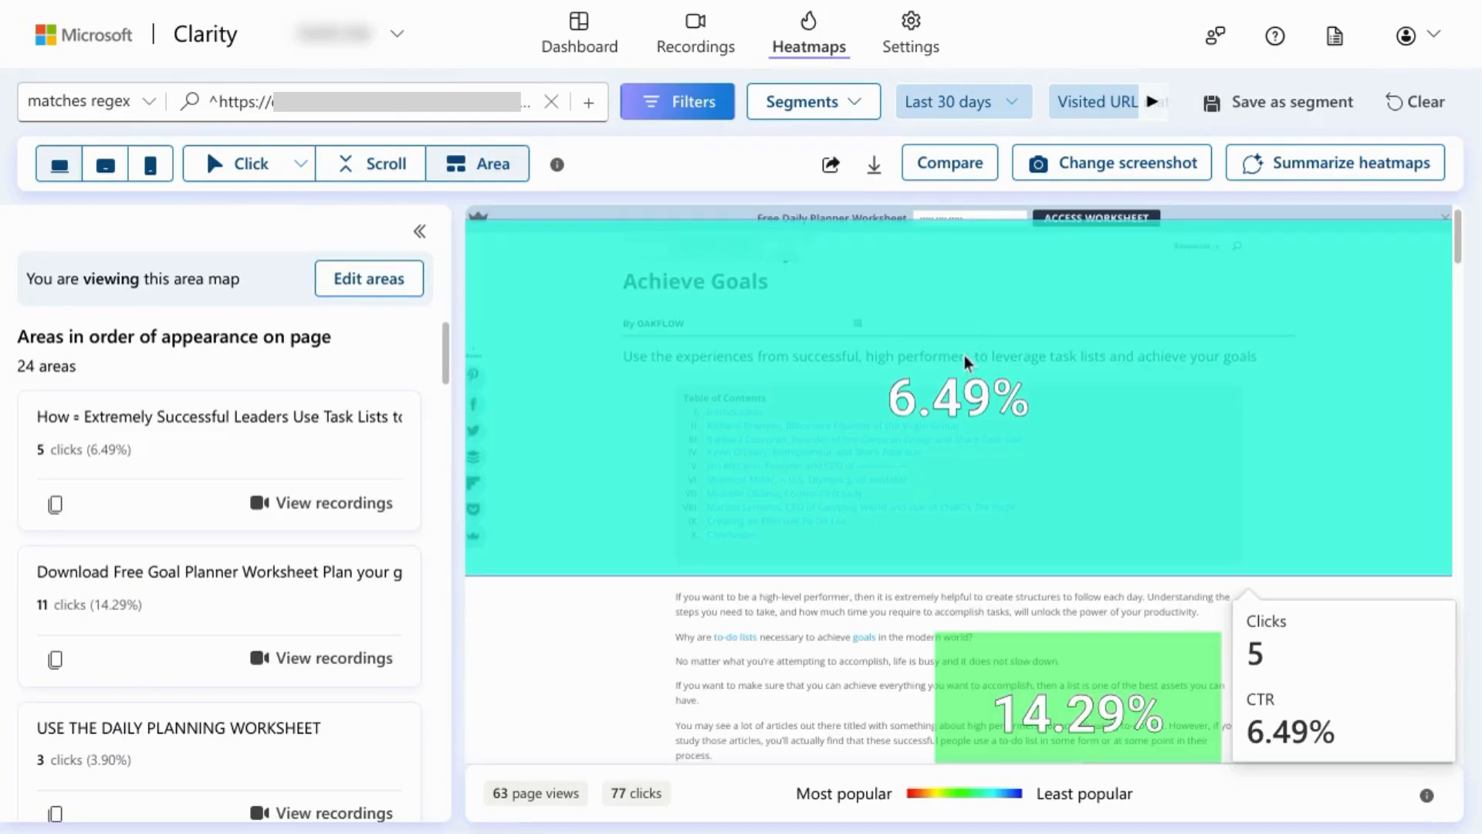
mouse_move(922, 383)
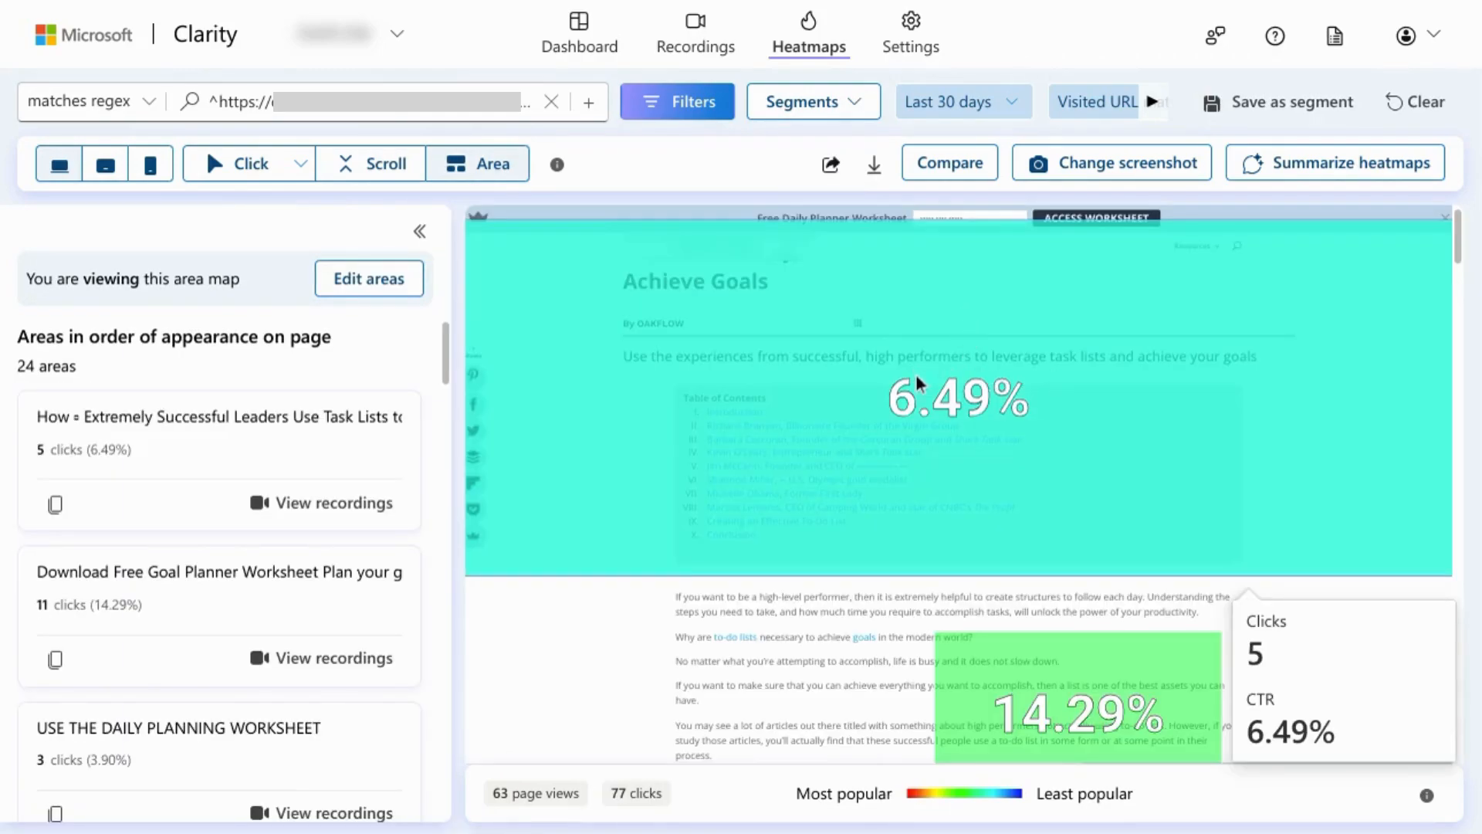
mouse_move(924, 359)
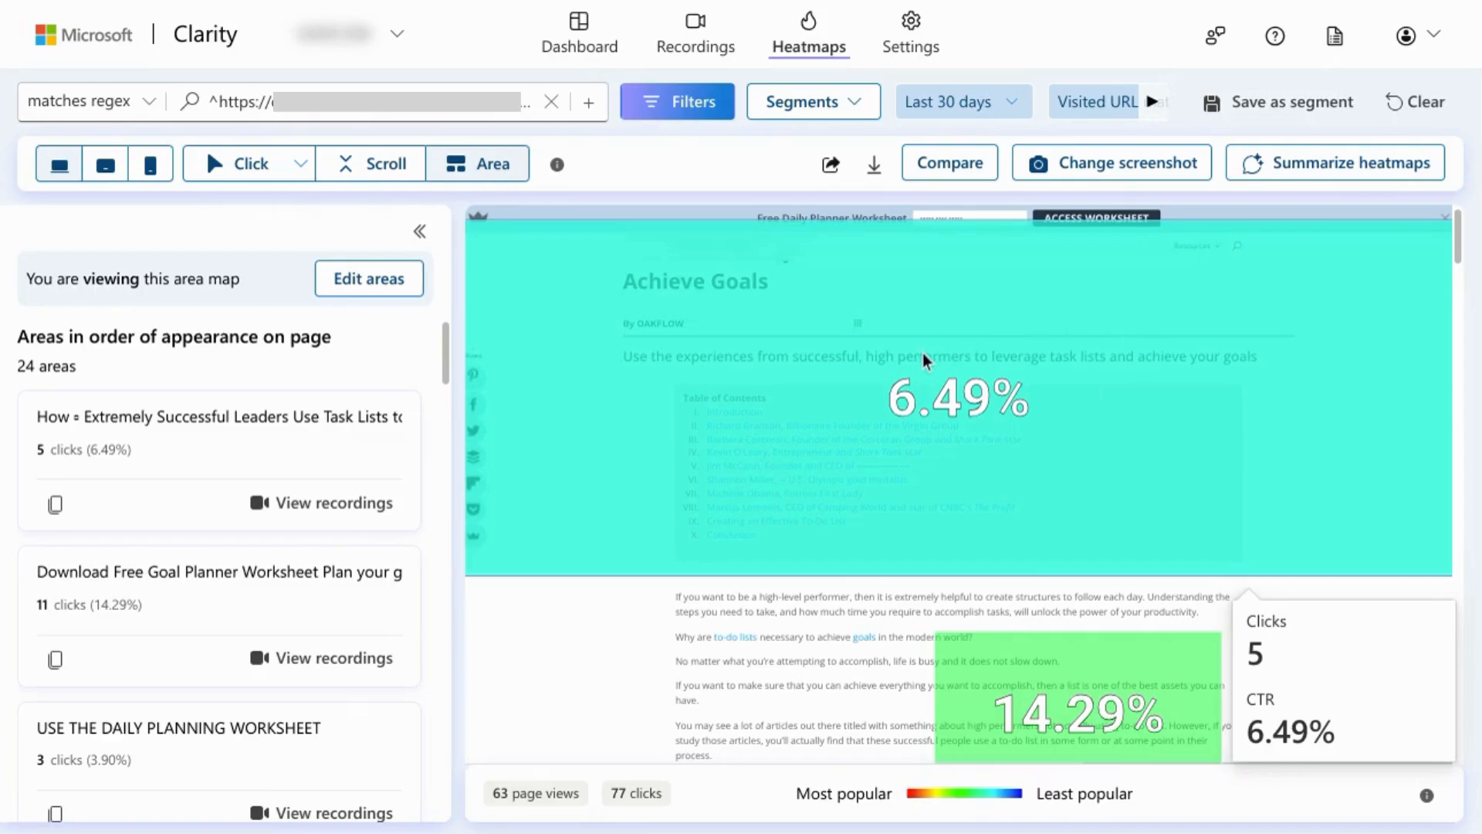
mouse_move(942, 369)
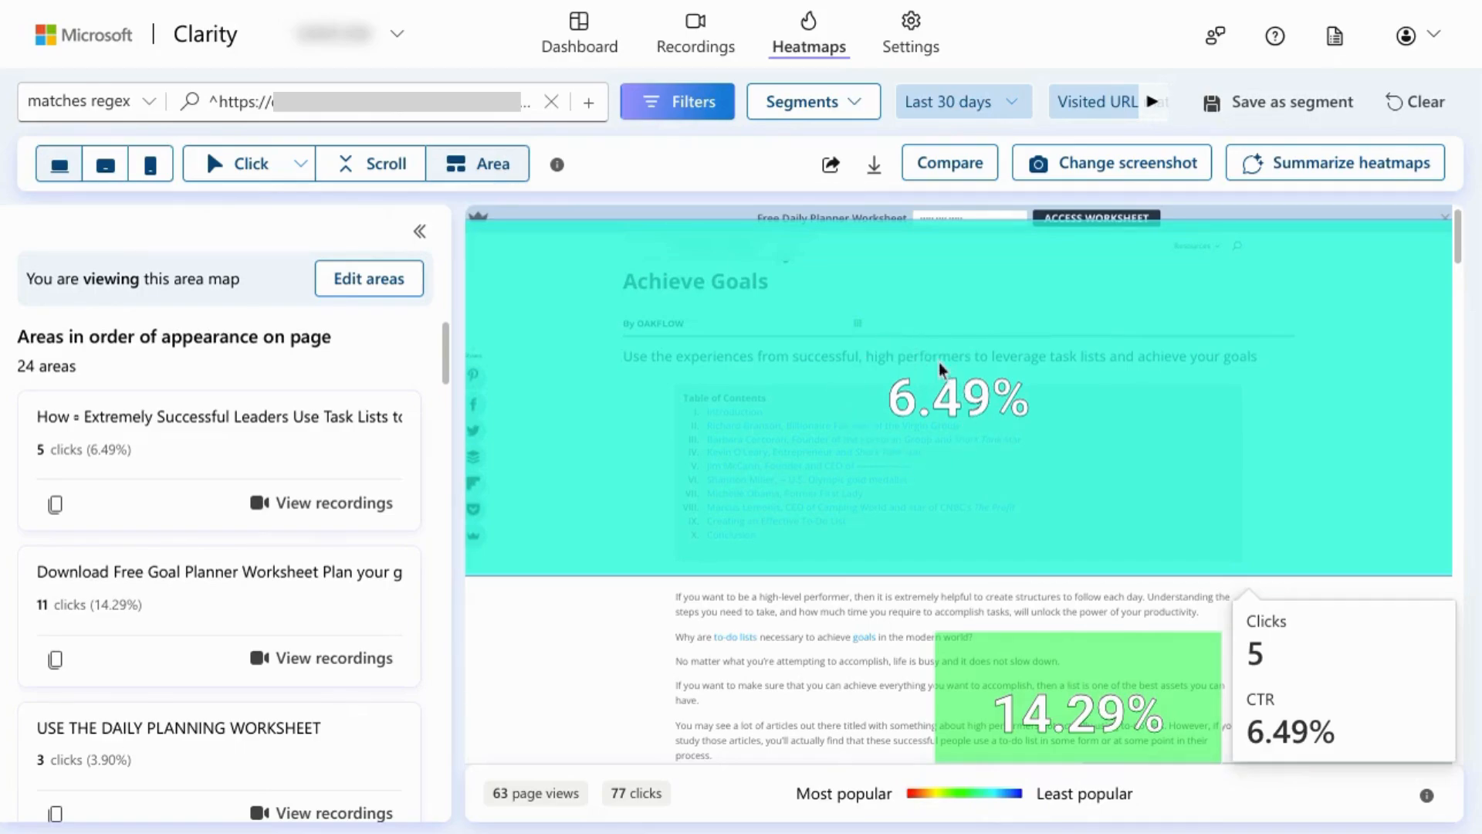
scroll("down", 3)
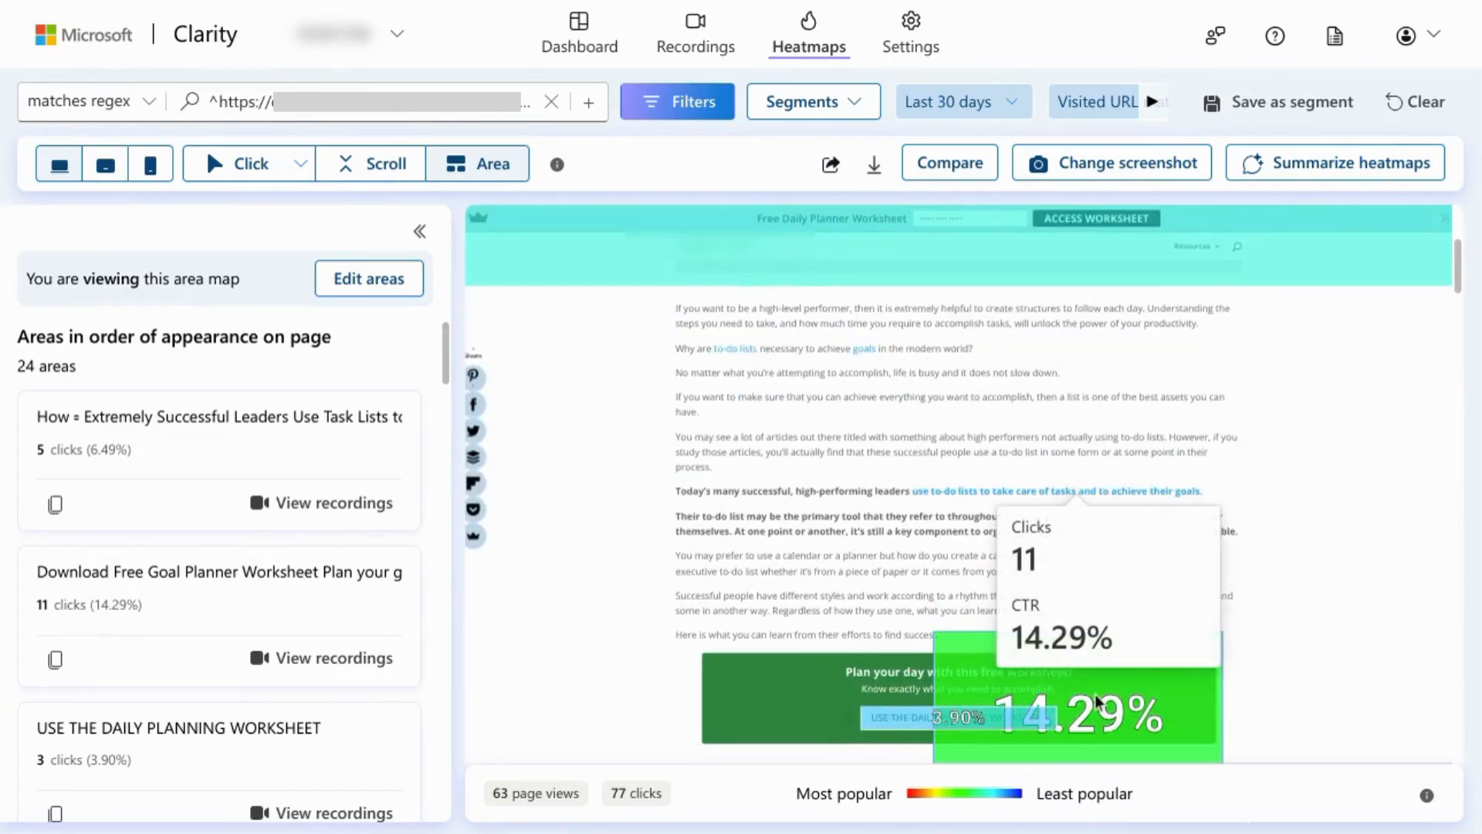
scroll("down", 3)
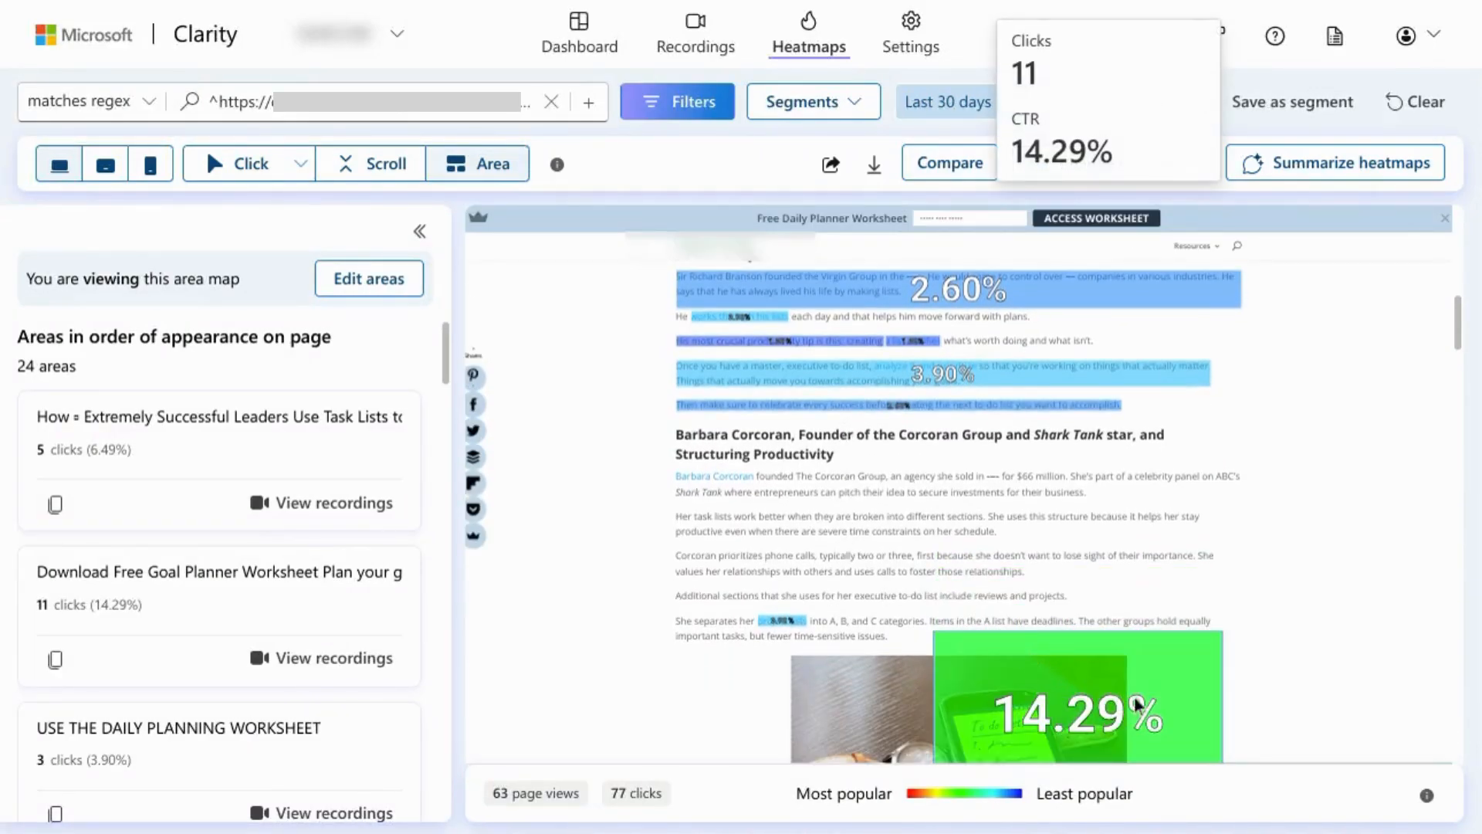
mouse_move(1058, 694)
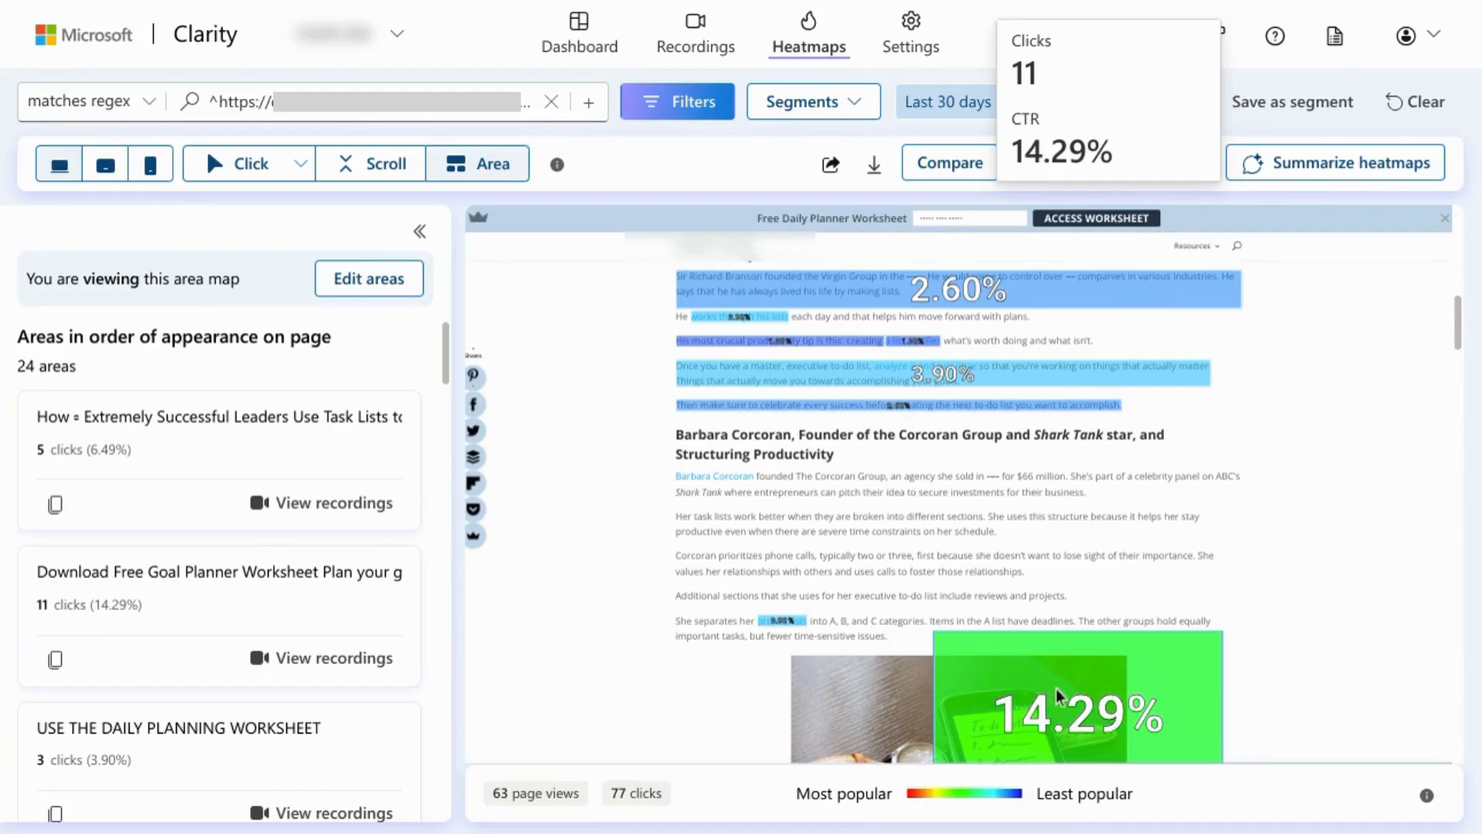
mouse_move(1068, 713)
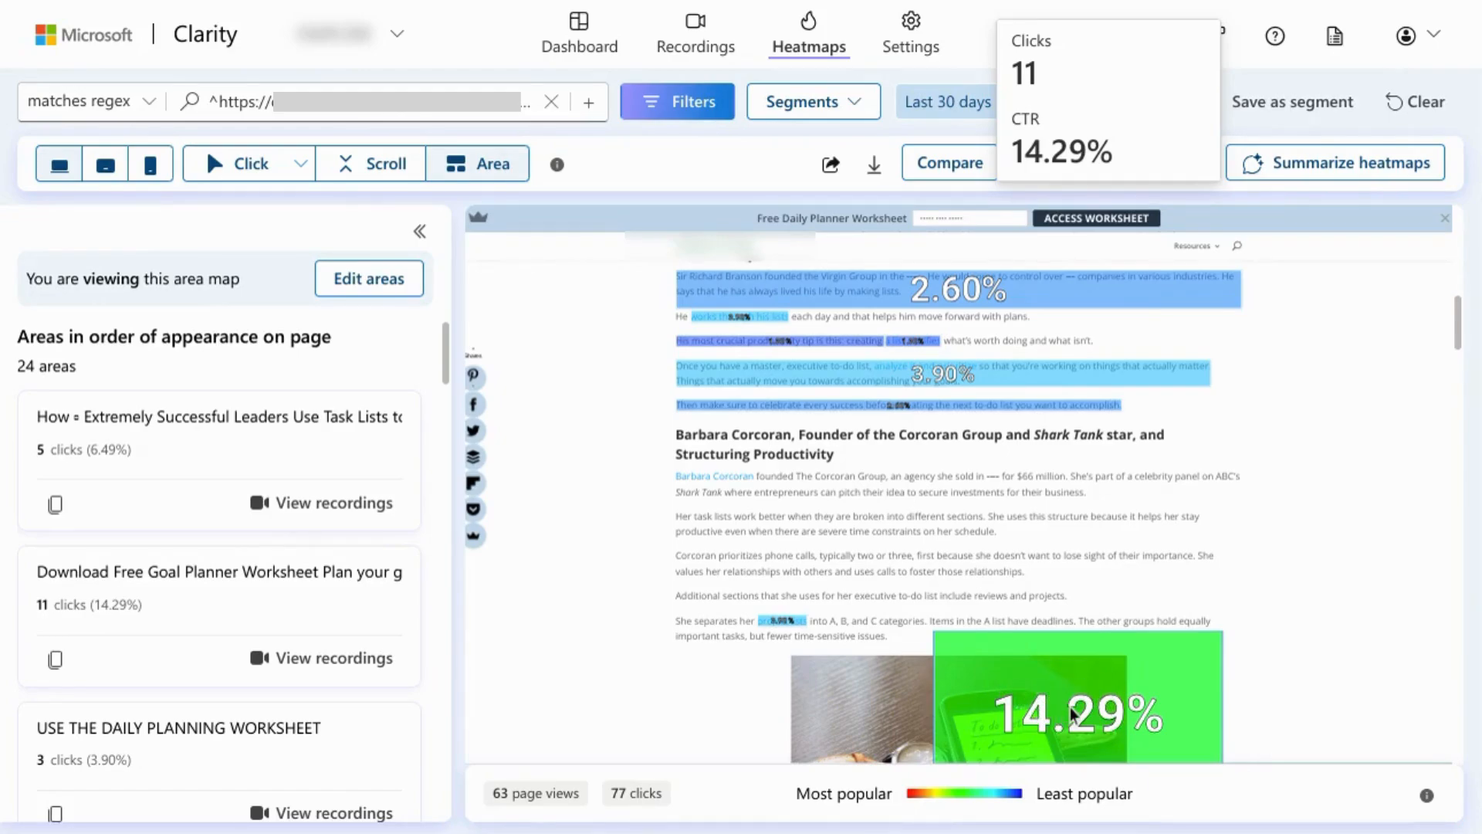
mouse_move(1058, 713)
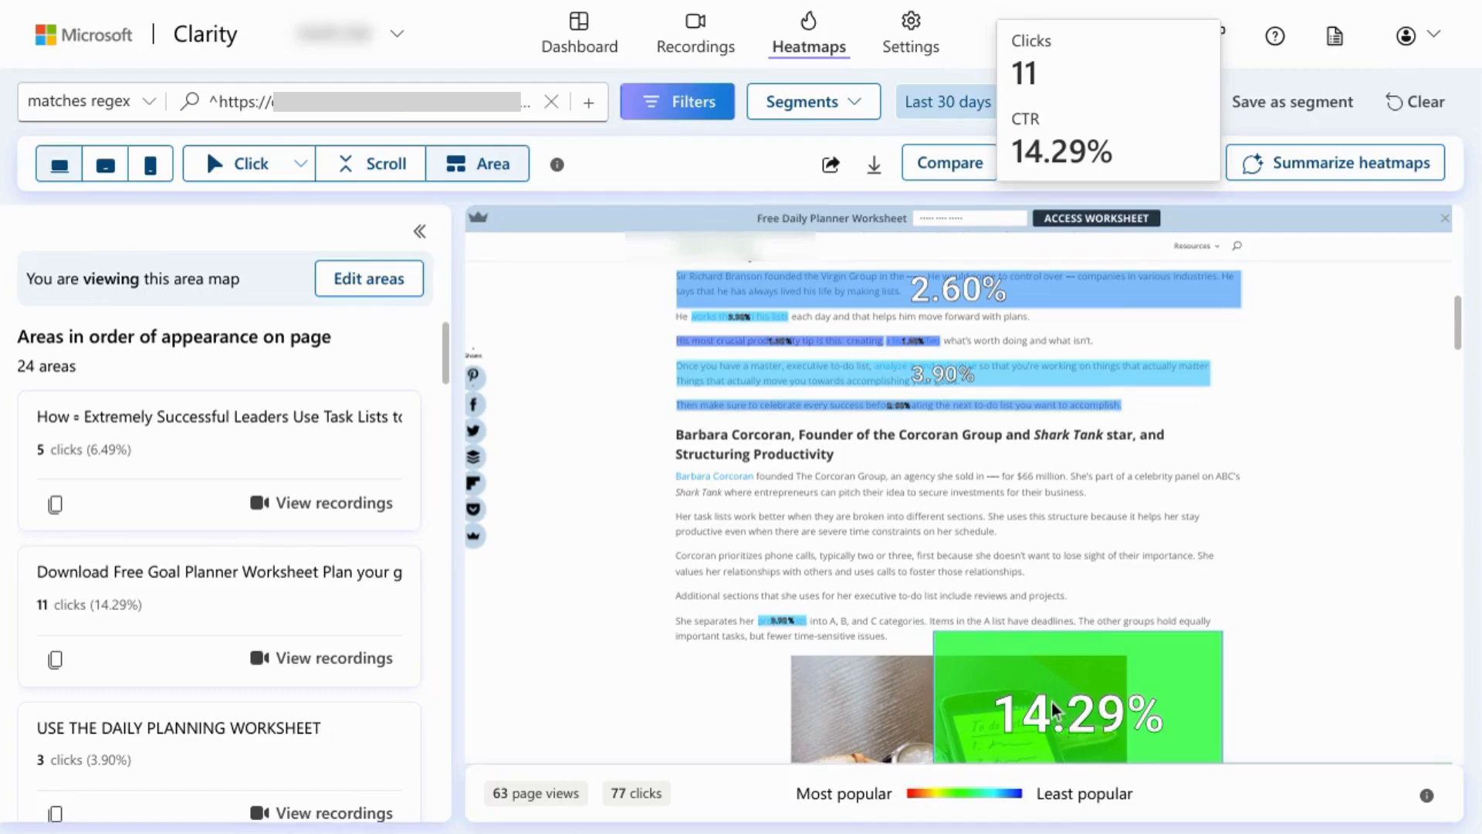
mouse_move(1053, 711)
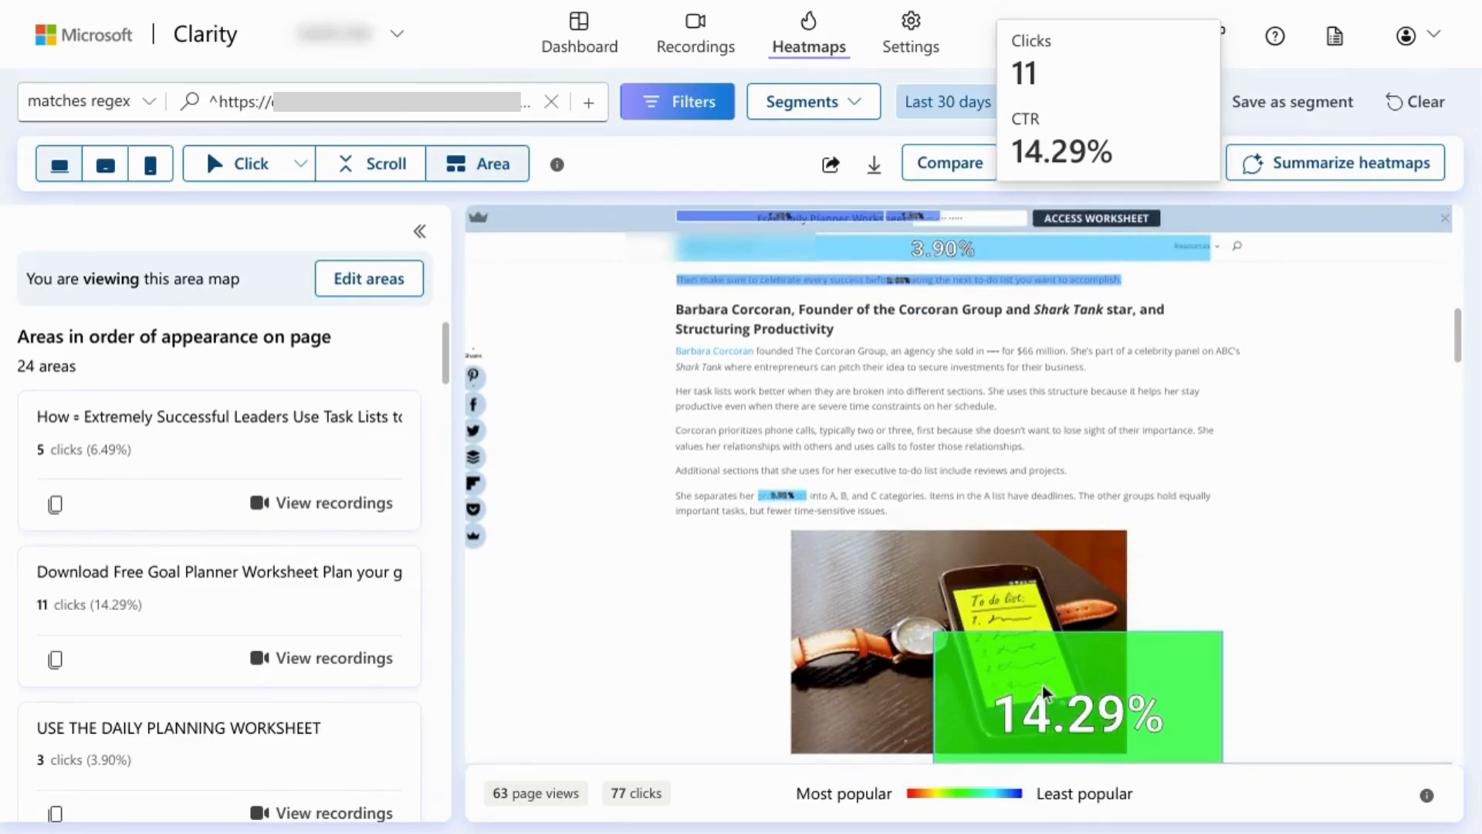
scroll("down", 3)
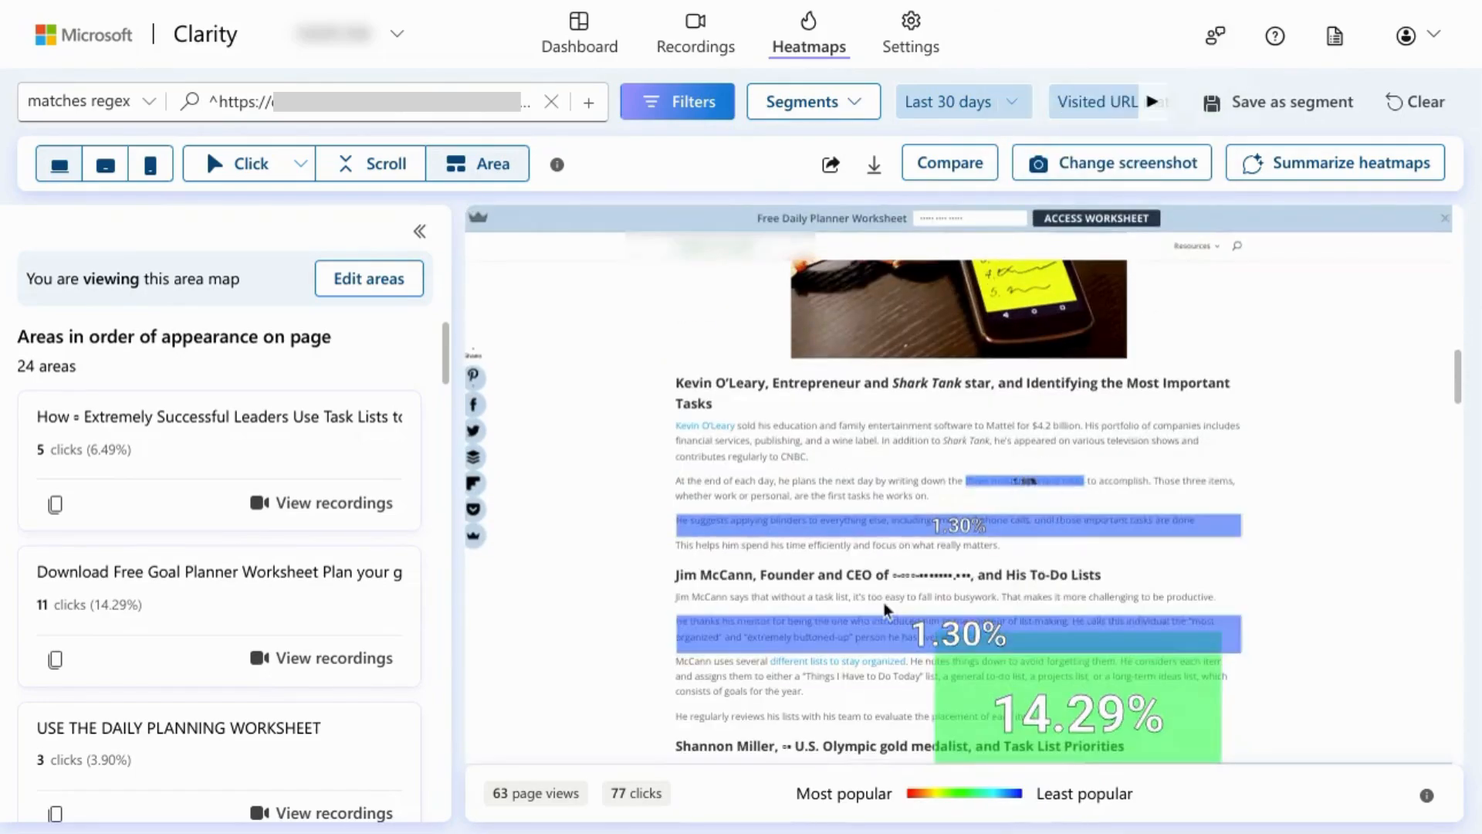
scroll("down", 3)
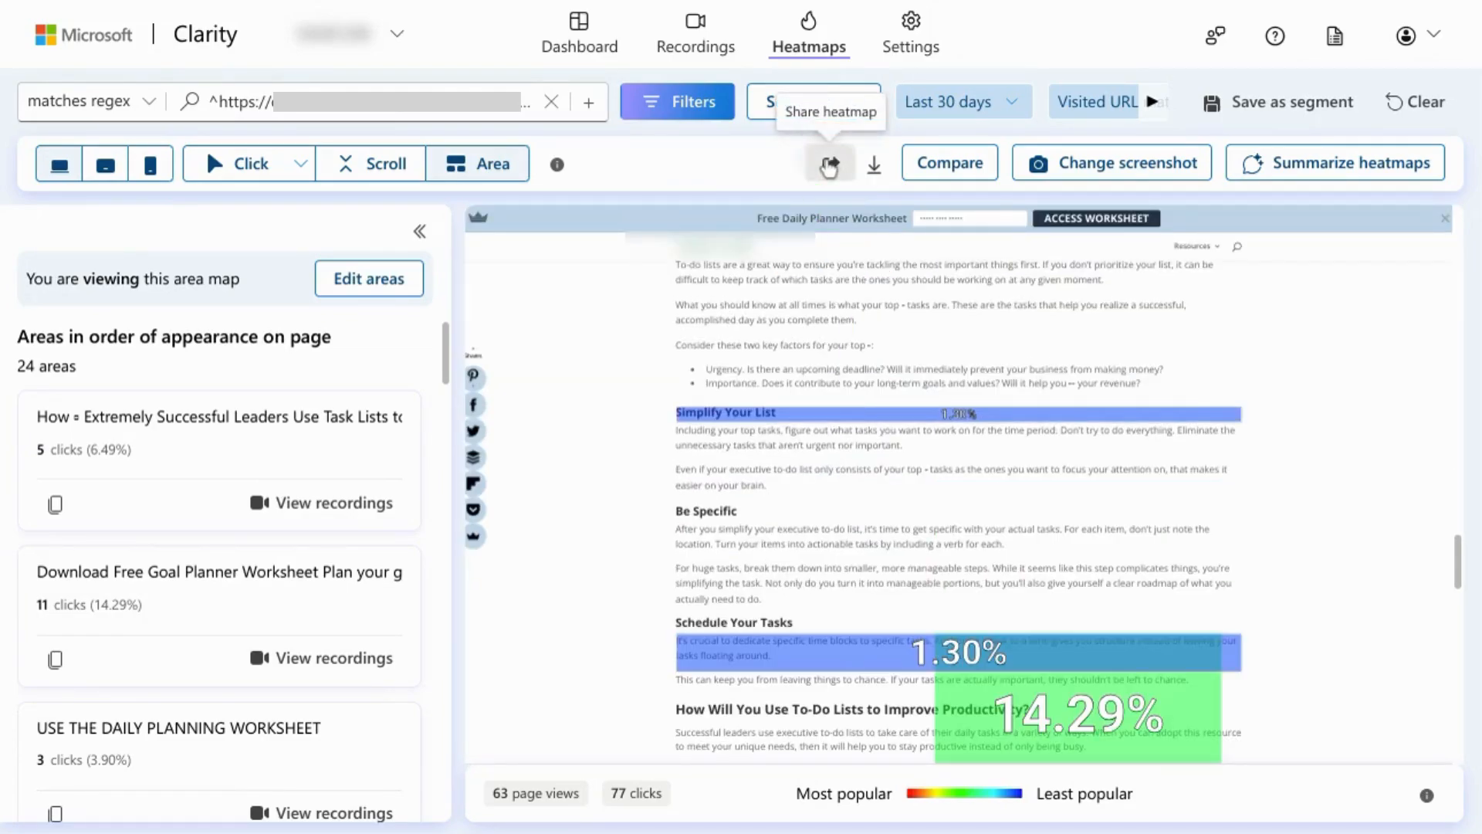
Preview the Share link and Share in email options, then cancel the dialog
left_click(826, 163)
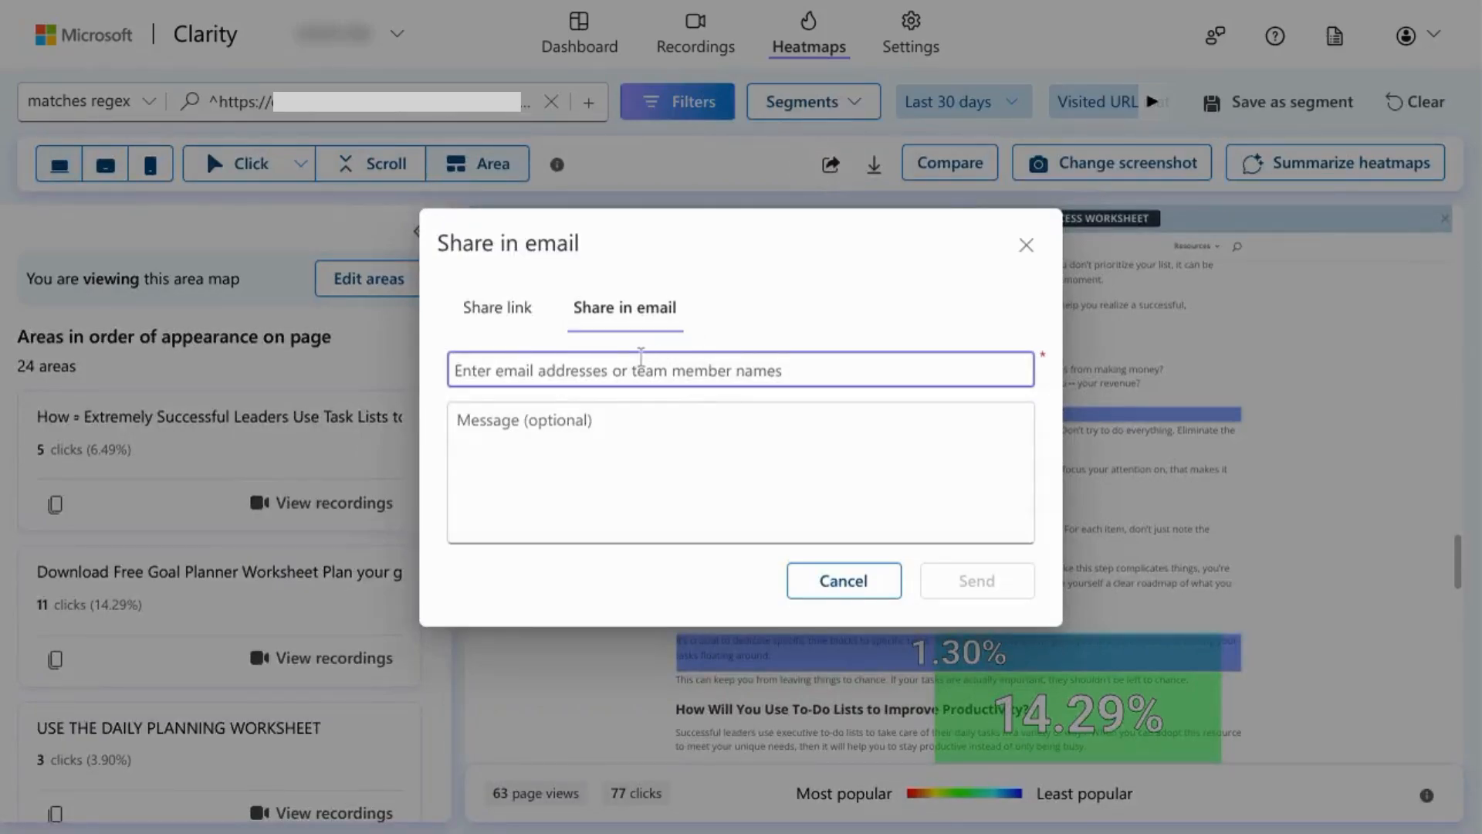
left_click(496, 307)
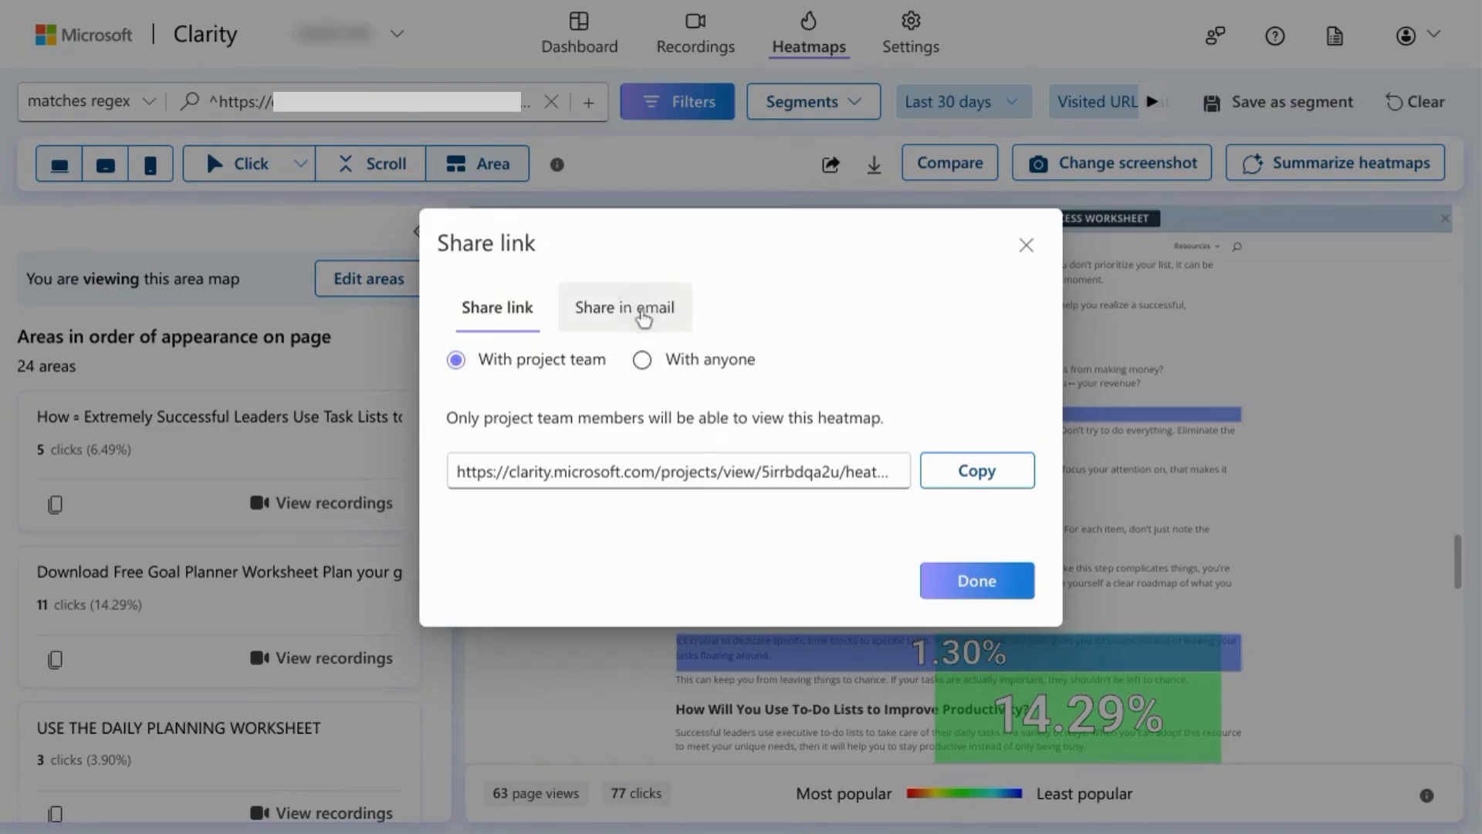
left_click(624, 308)
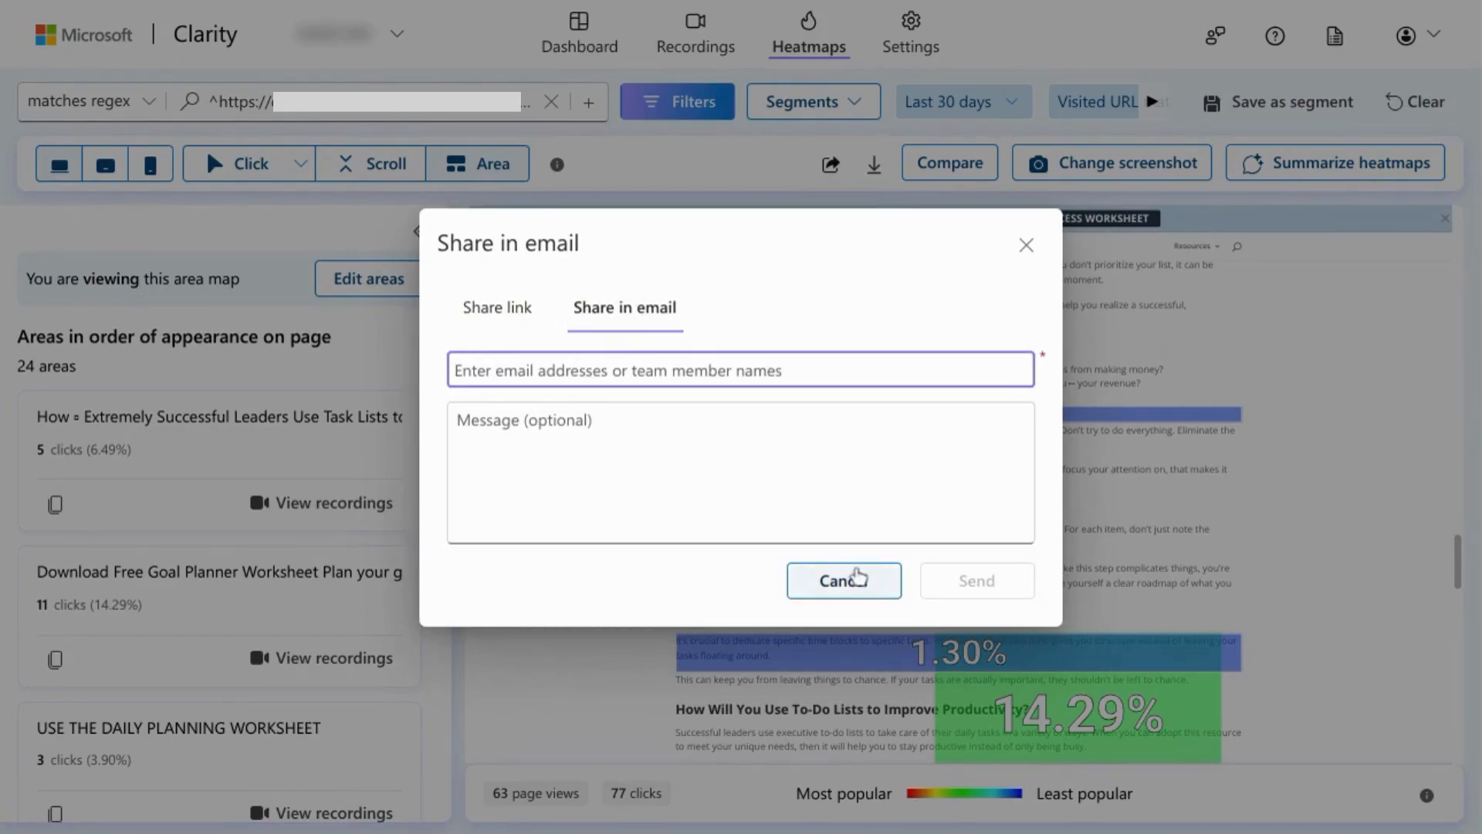
left_click(842, 580)
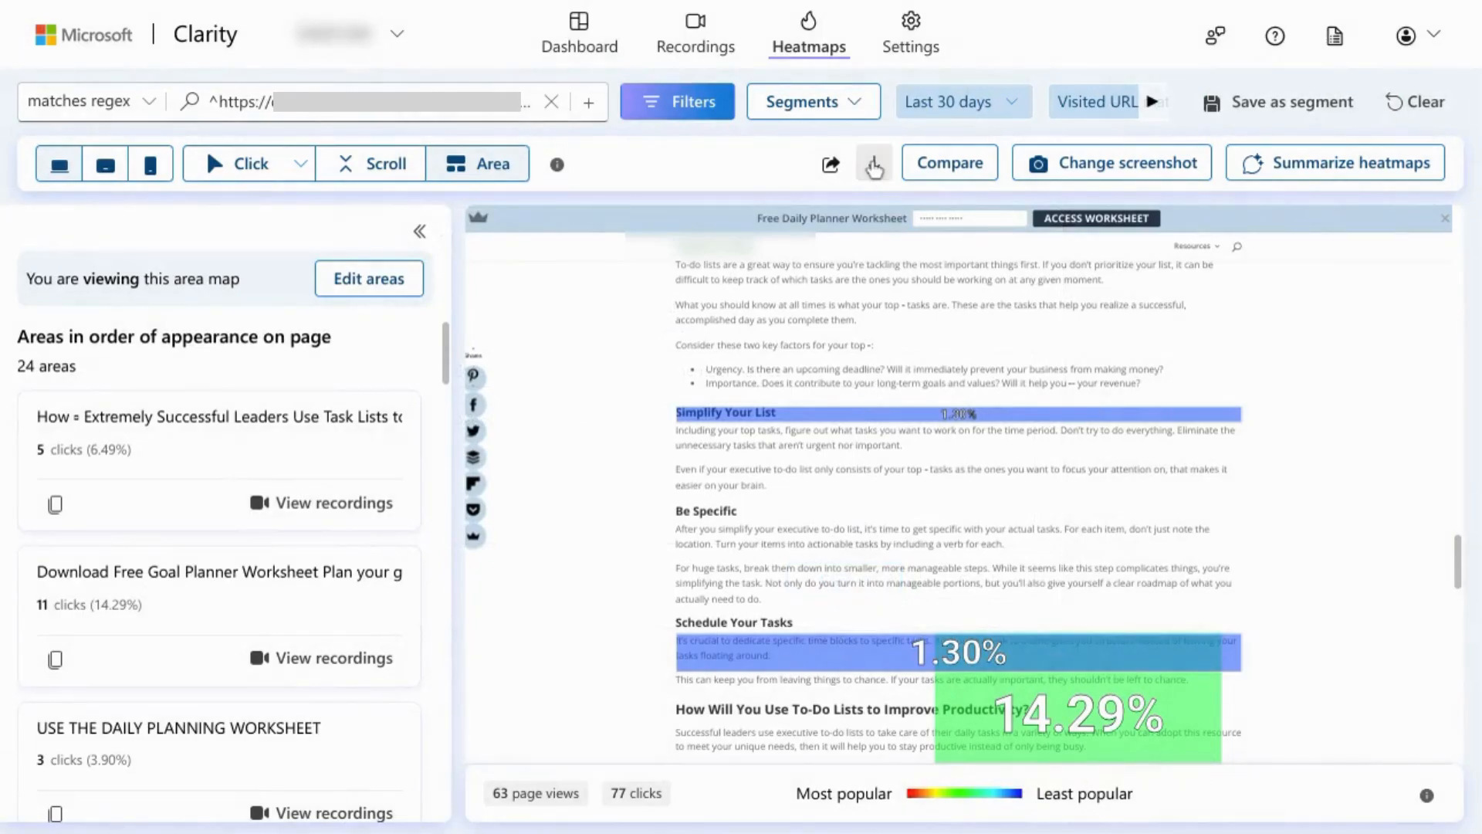
Show the heatmap's download format menu, then move to the GA4 Traffic Acquisition report
left_click(873, 162)
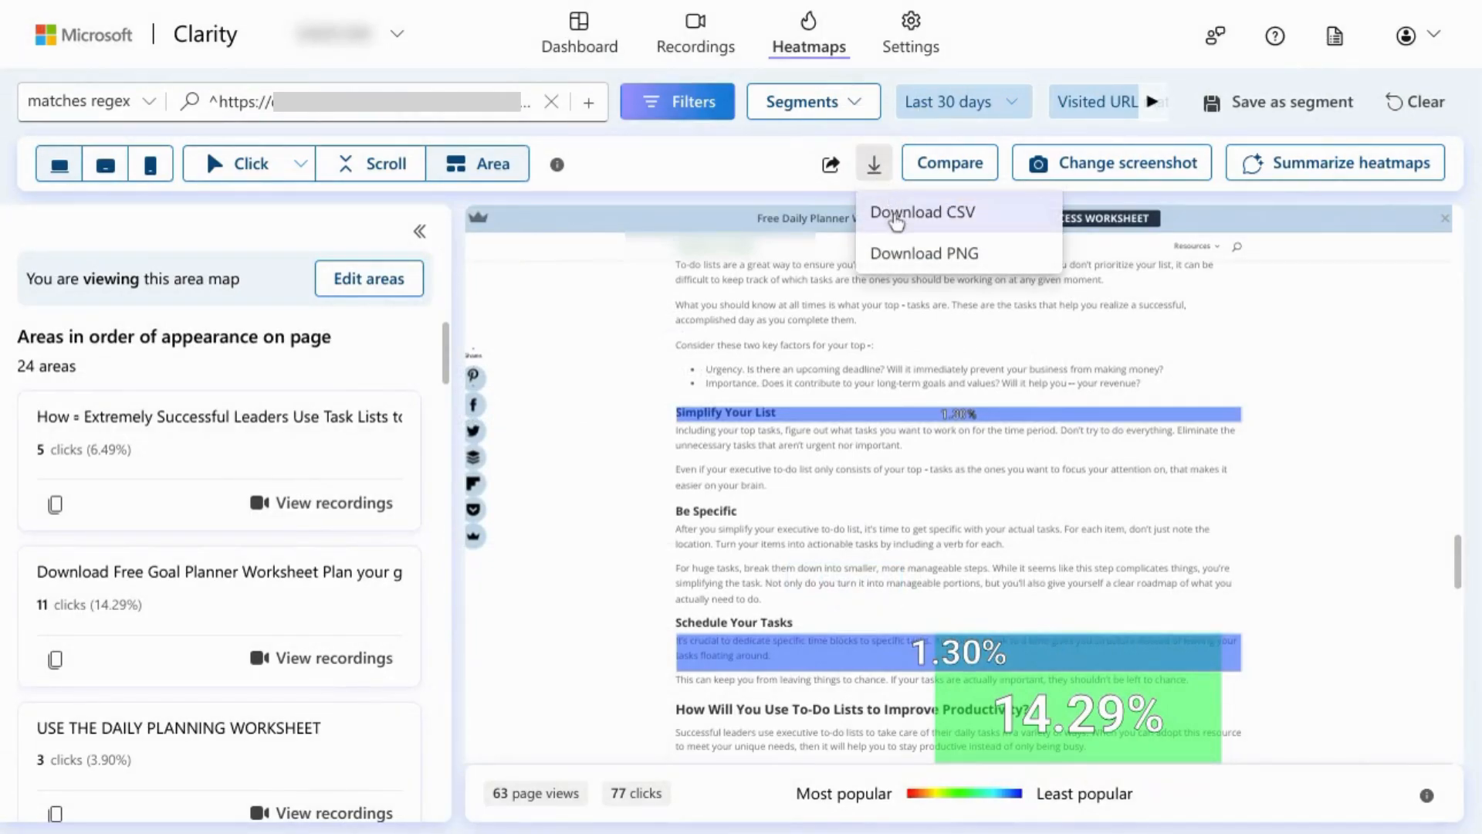
mouse_move(923, 253)
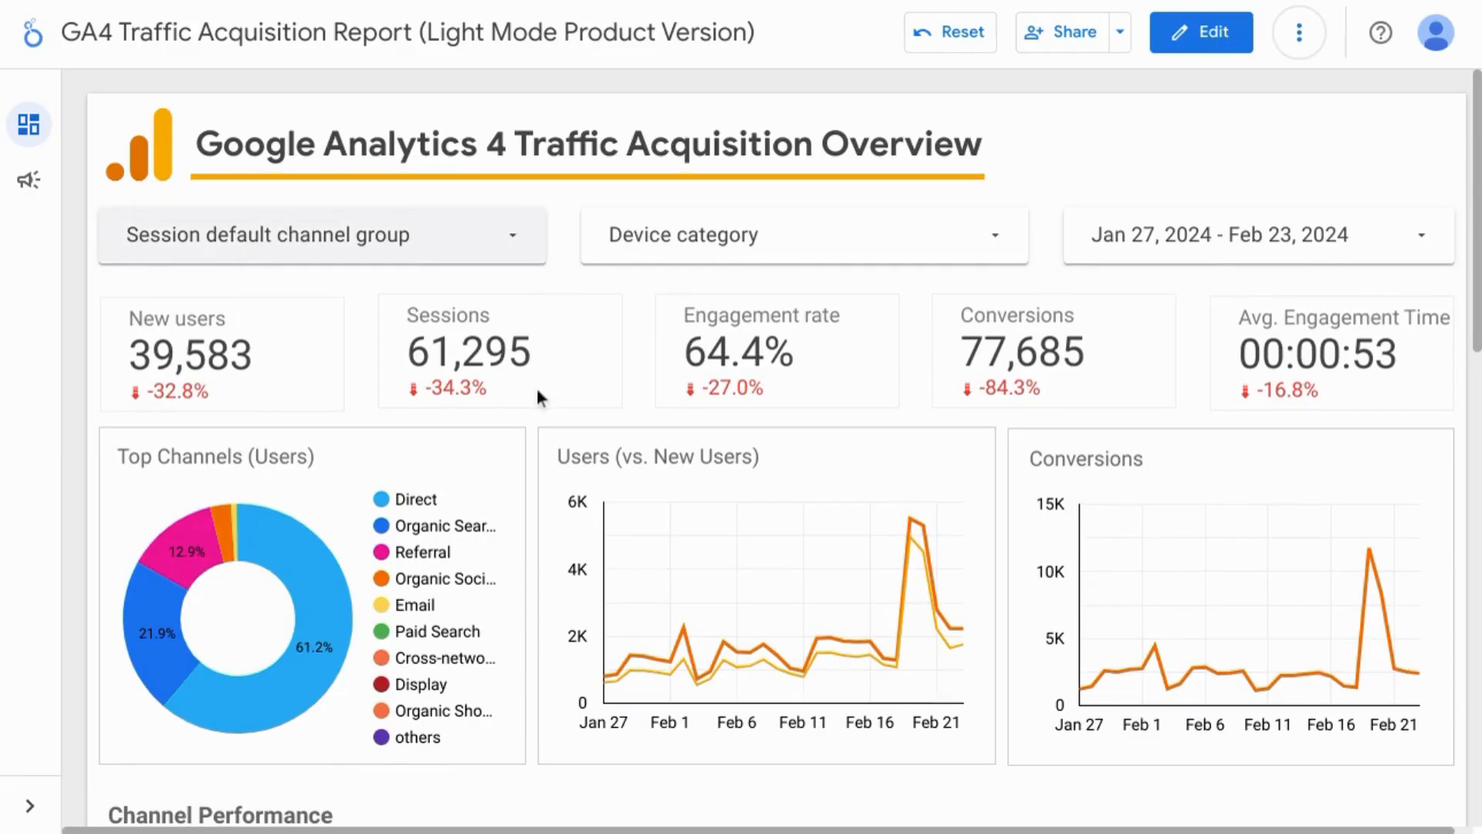
scroll("down", 3)
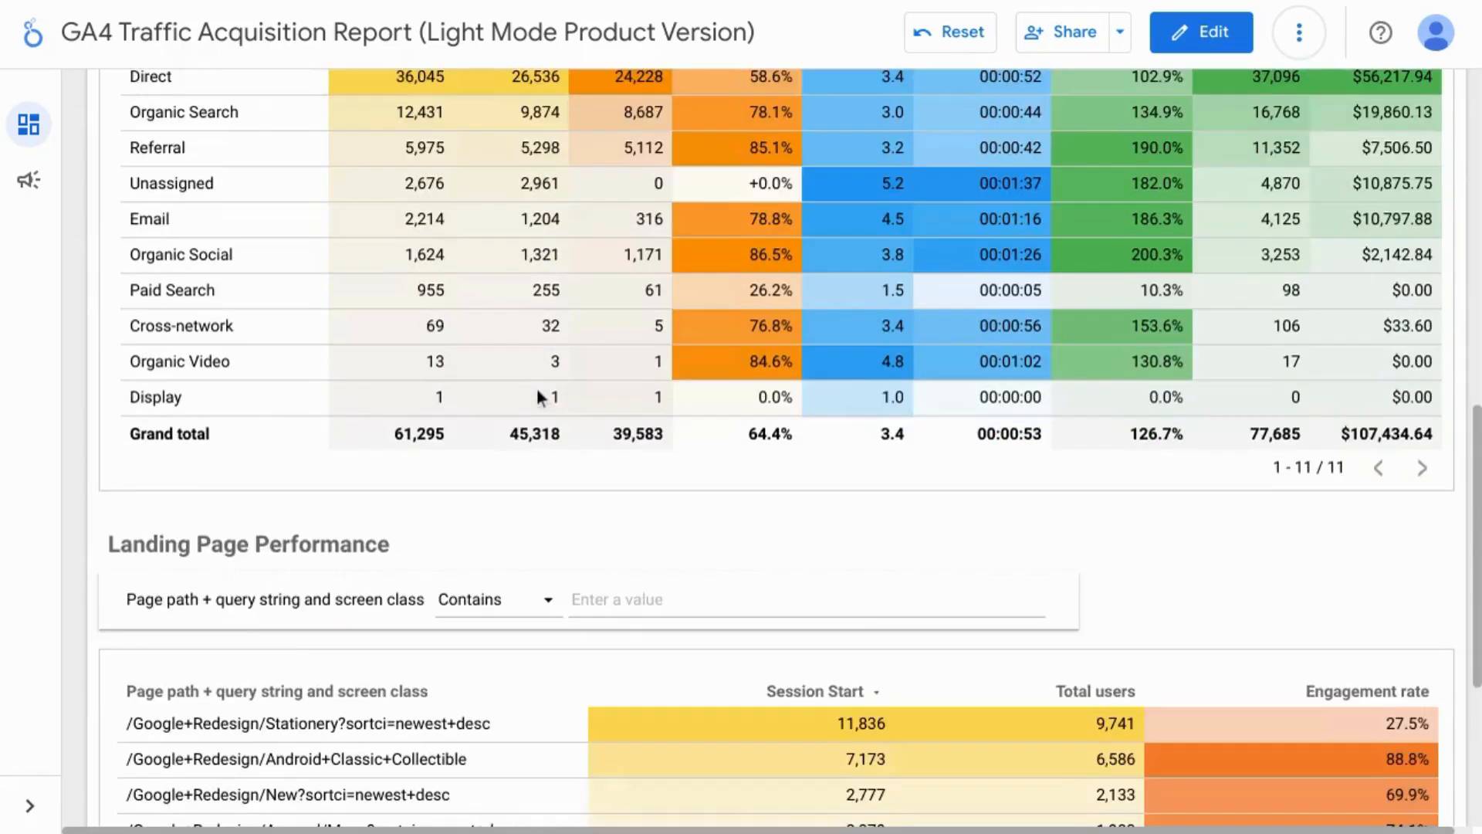
scroll("down", 3)
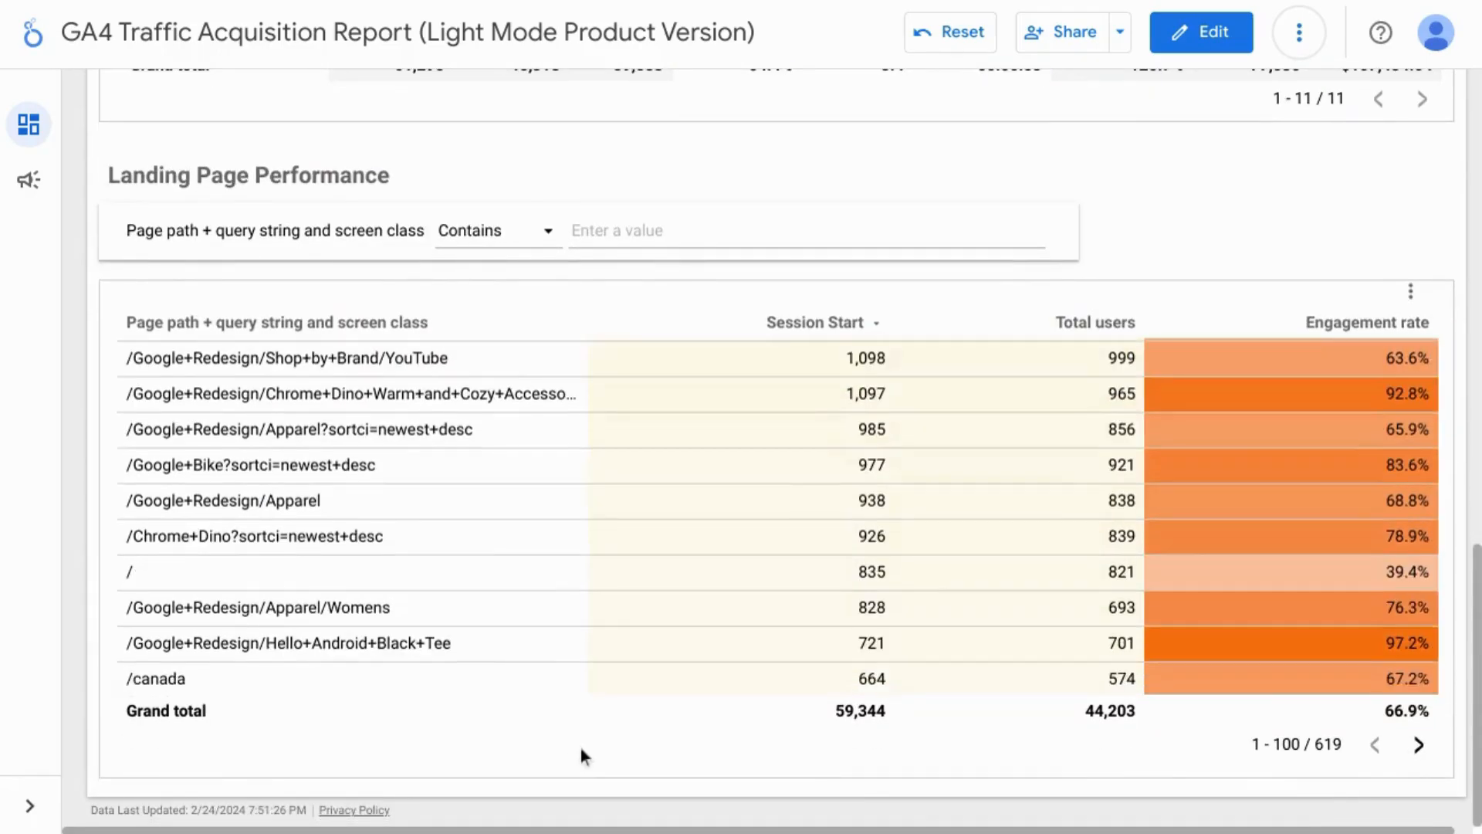